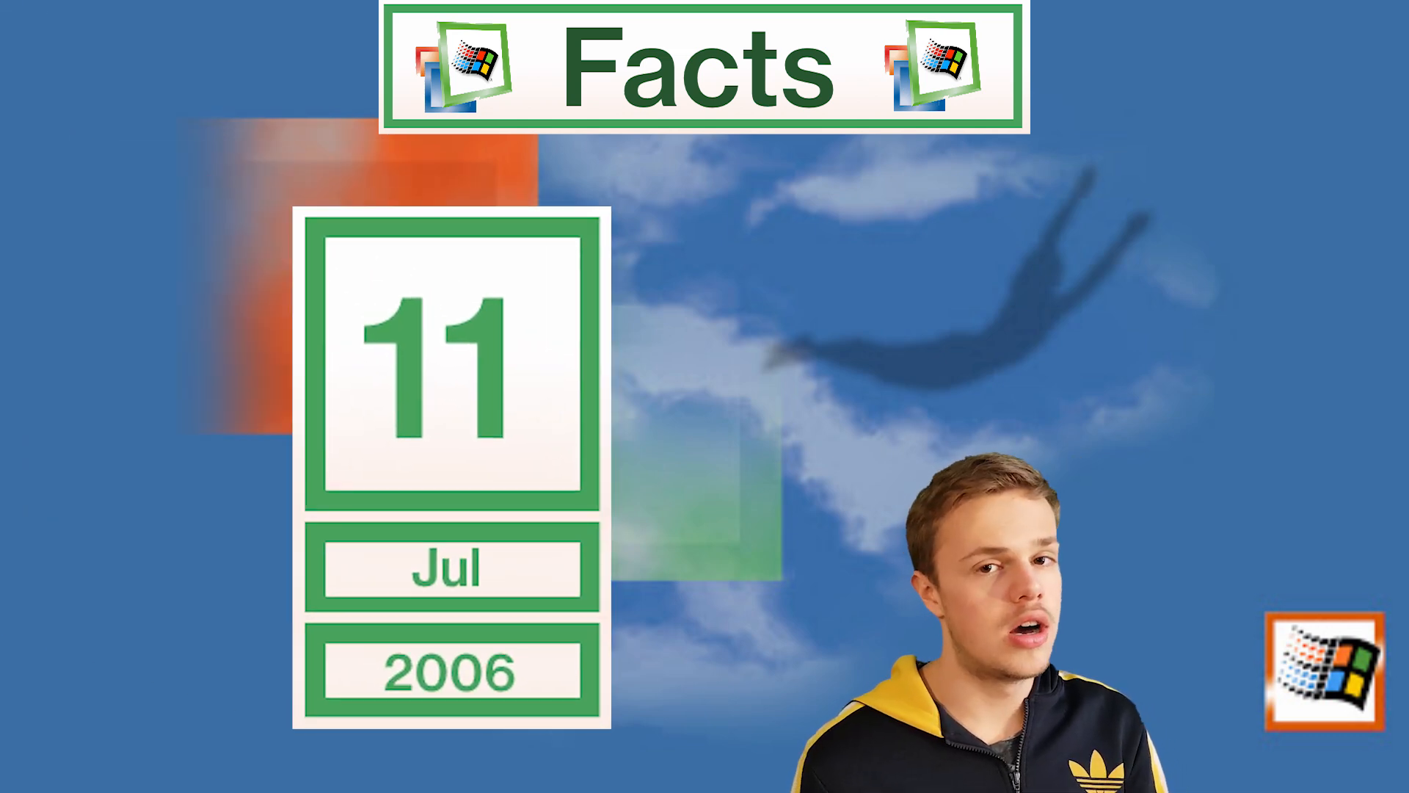
Step: Launch the Imaging accessory from the Start menu's Accessories list
left_click(45, 773)
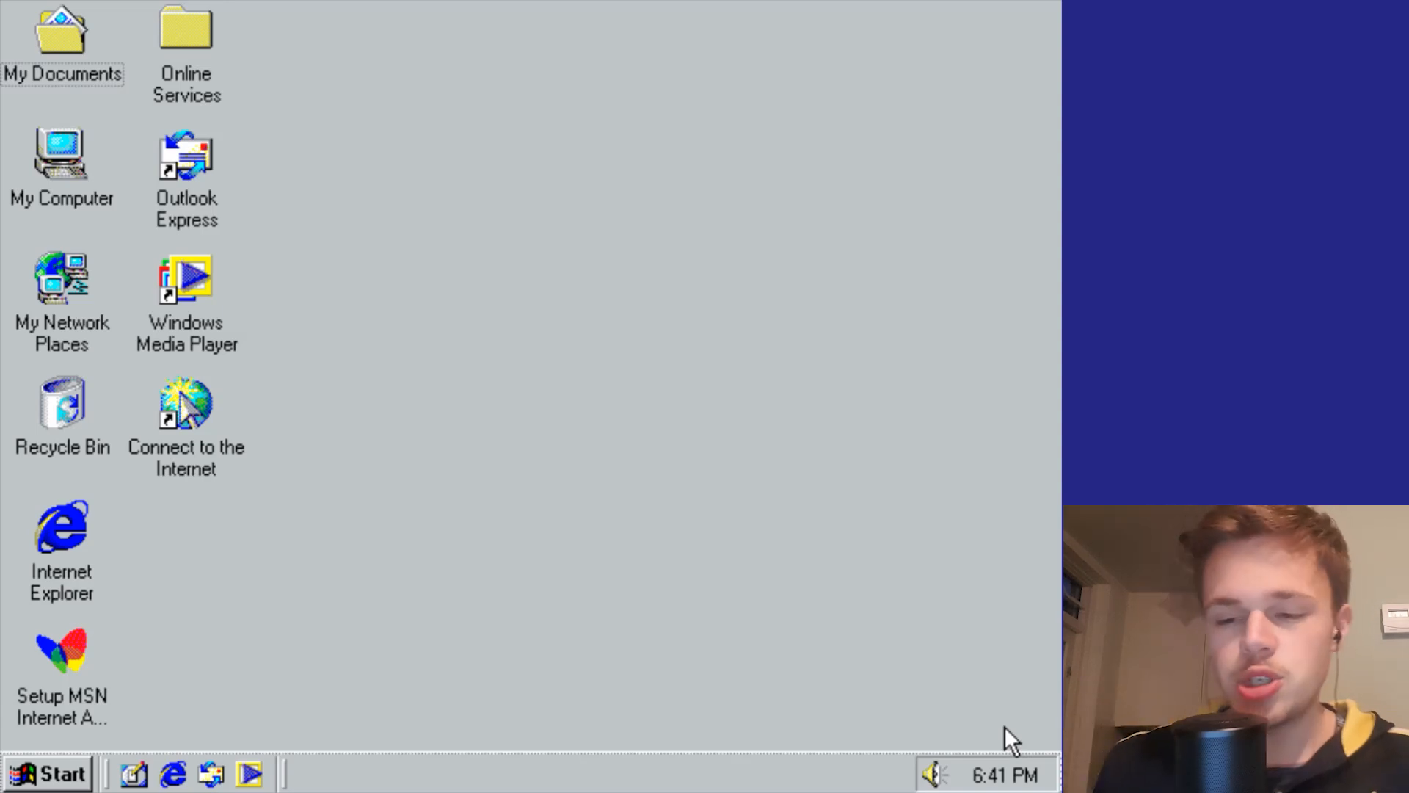
mouse_move(89, 544)
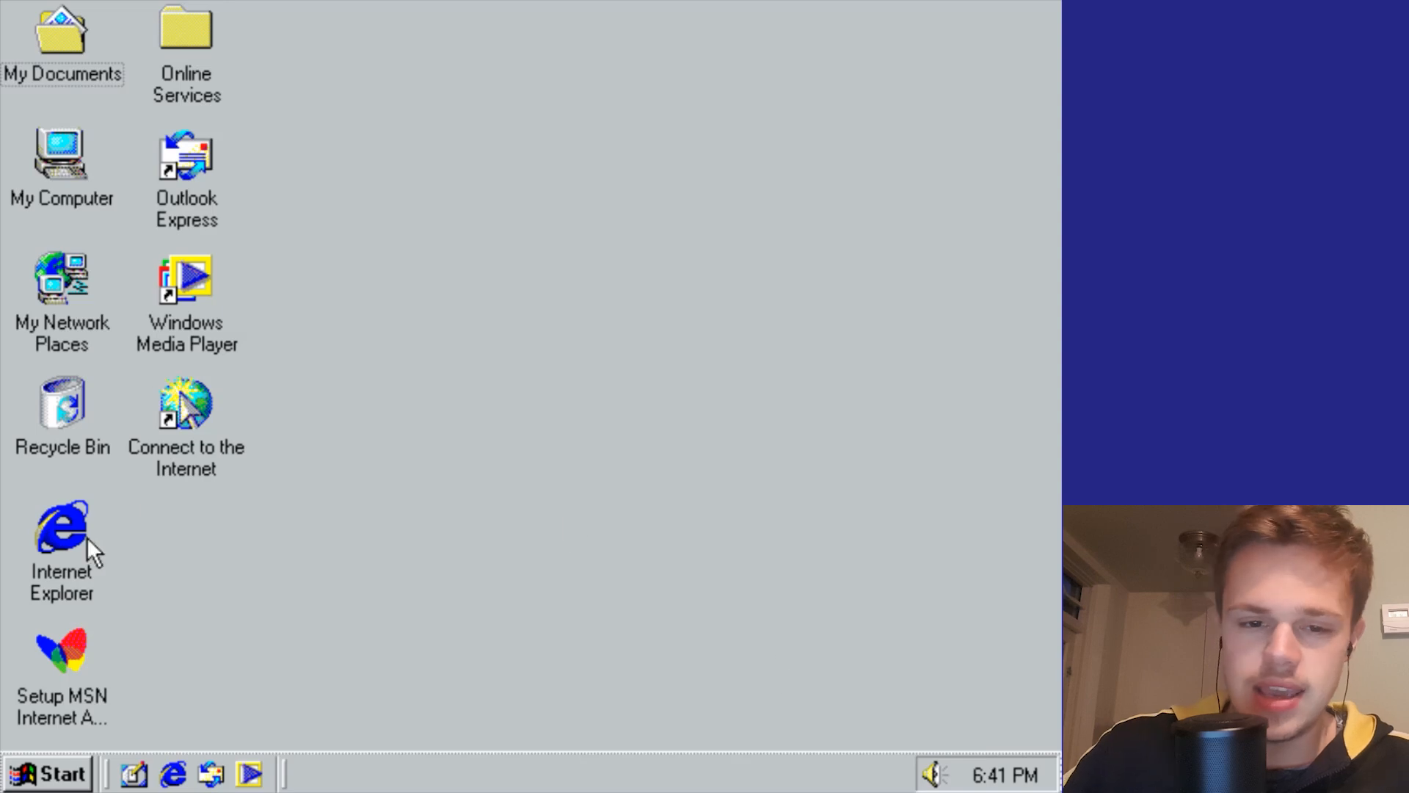
mouse_move(232, 325)
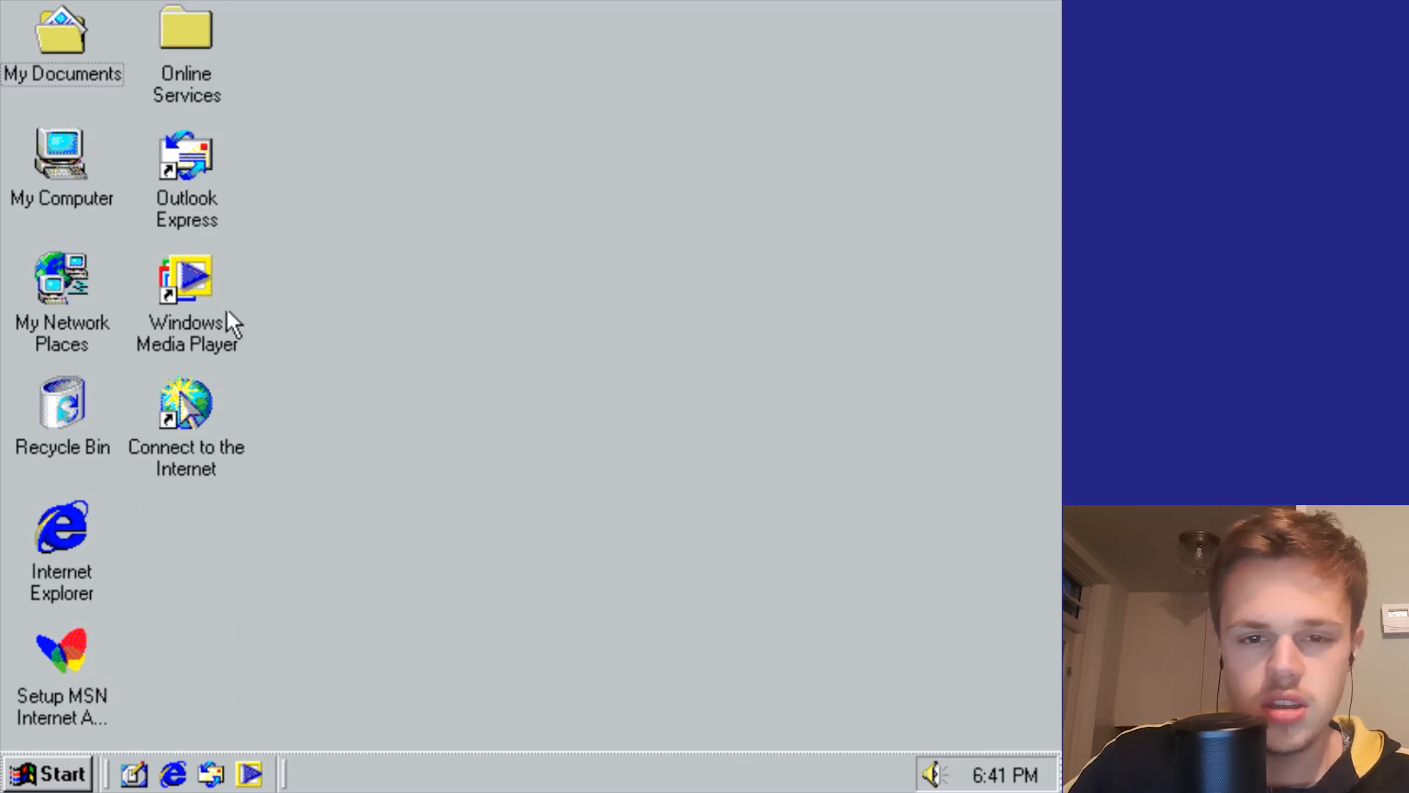
left_click(185, 180)
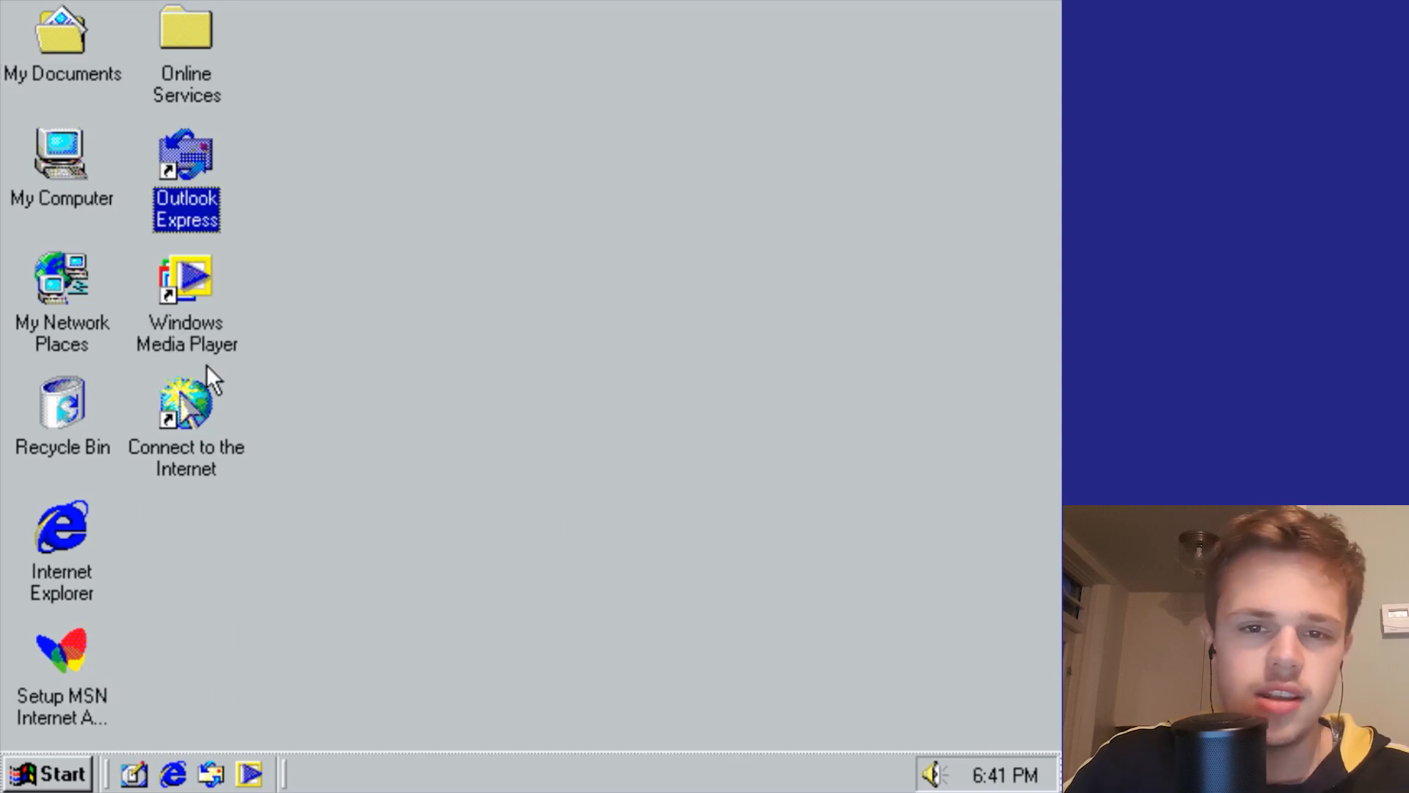
mouse_move(83, 638)
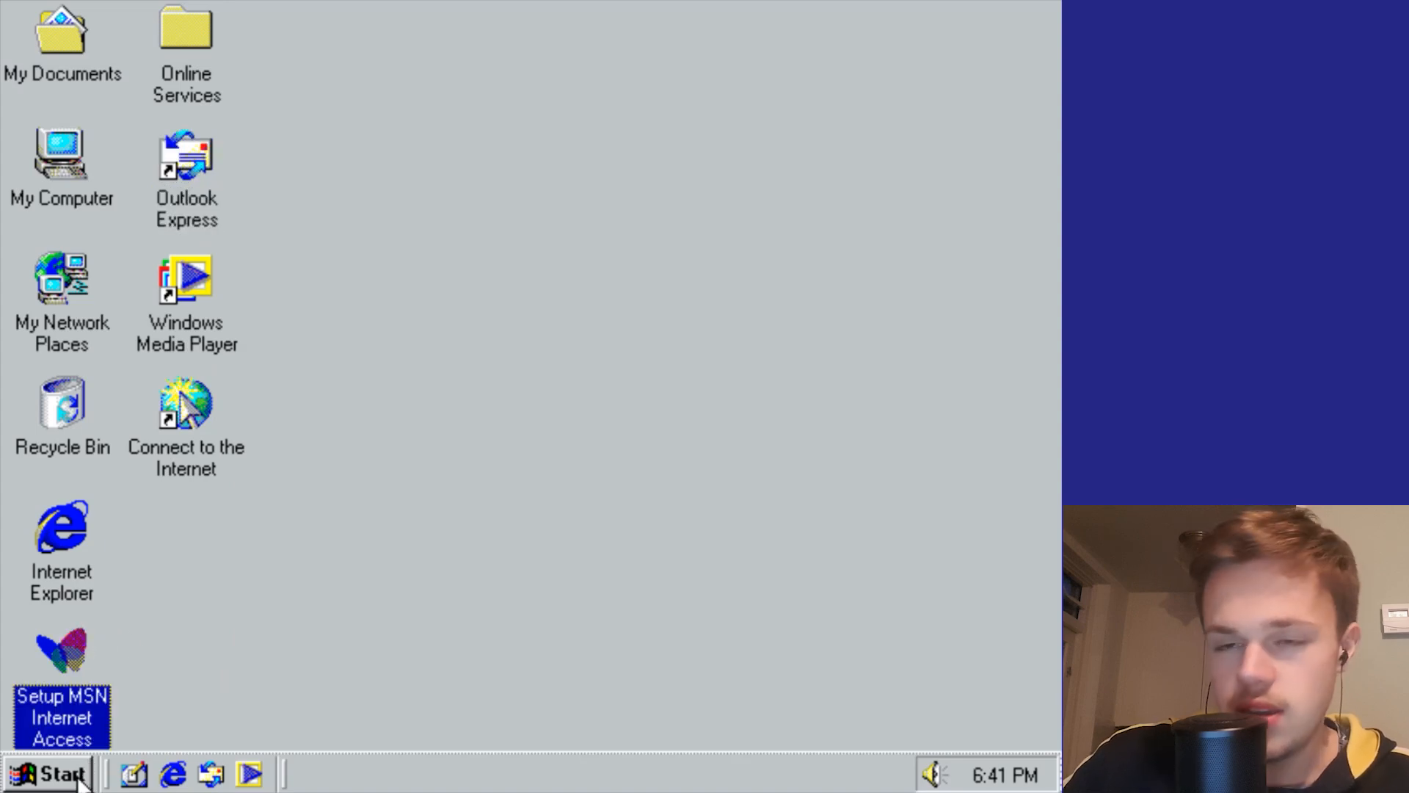
left_click(49, 773)
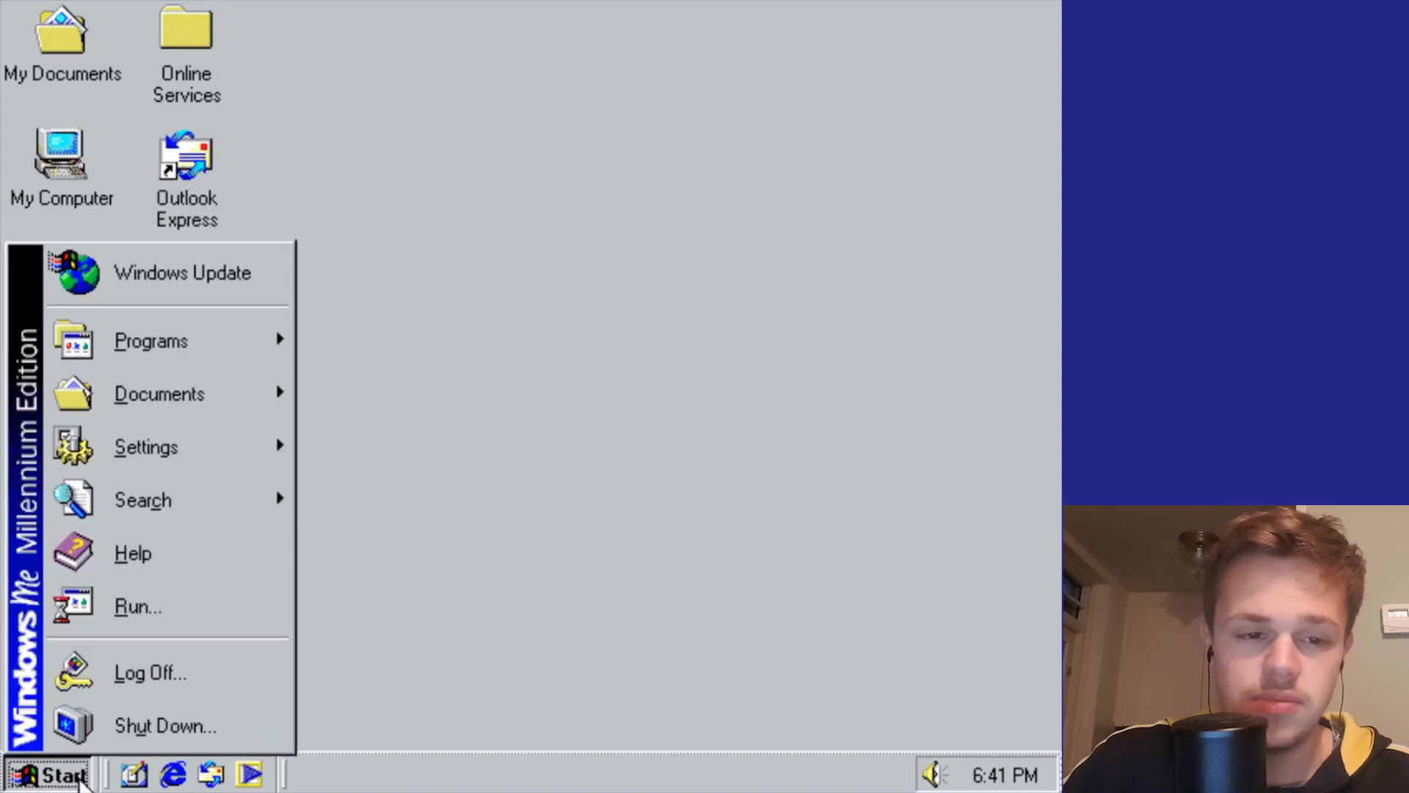
mouse_move(145, 447)
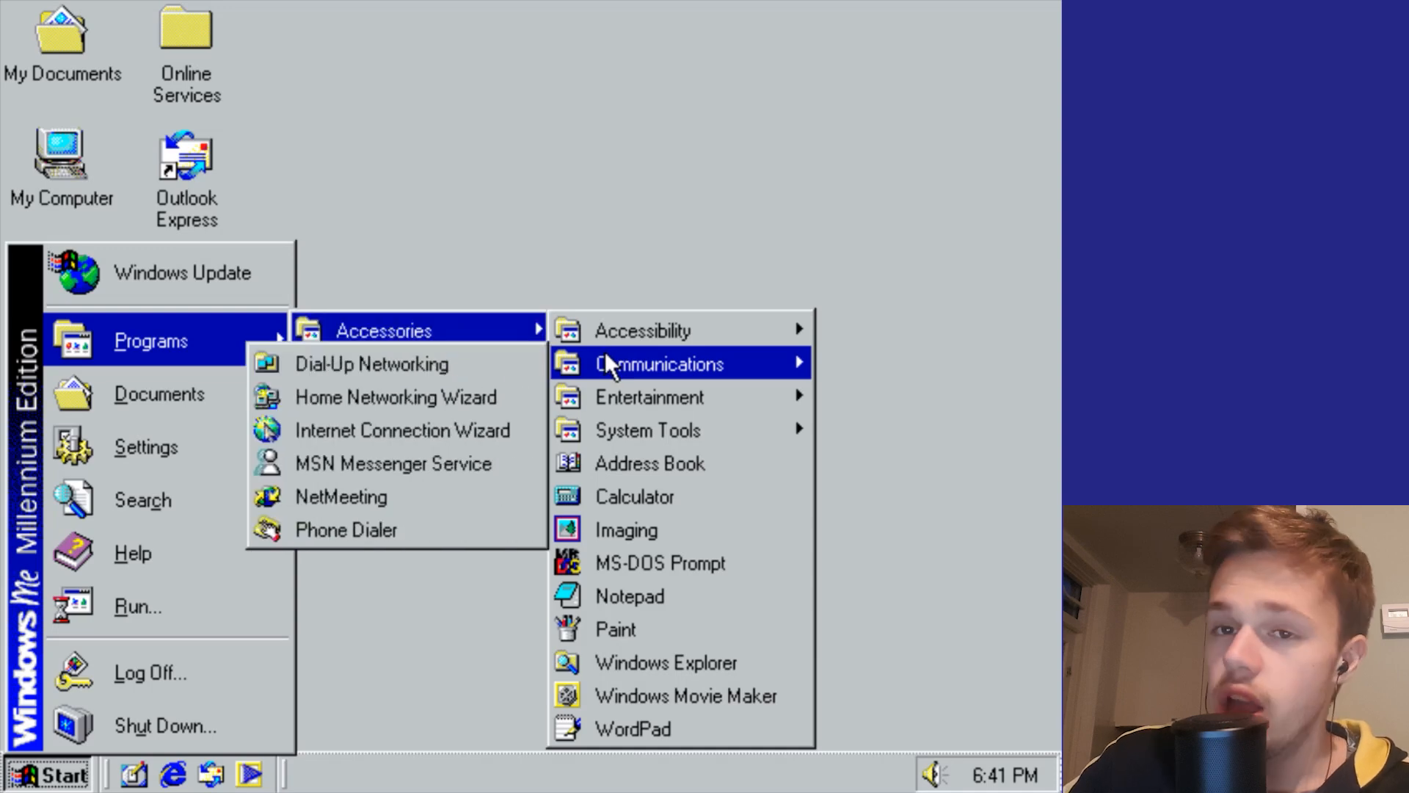
mouse_move(656, 529)
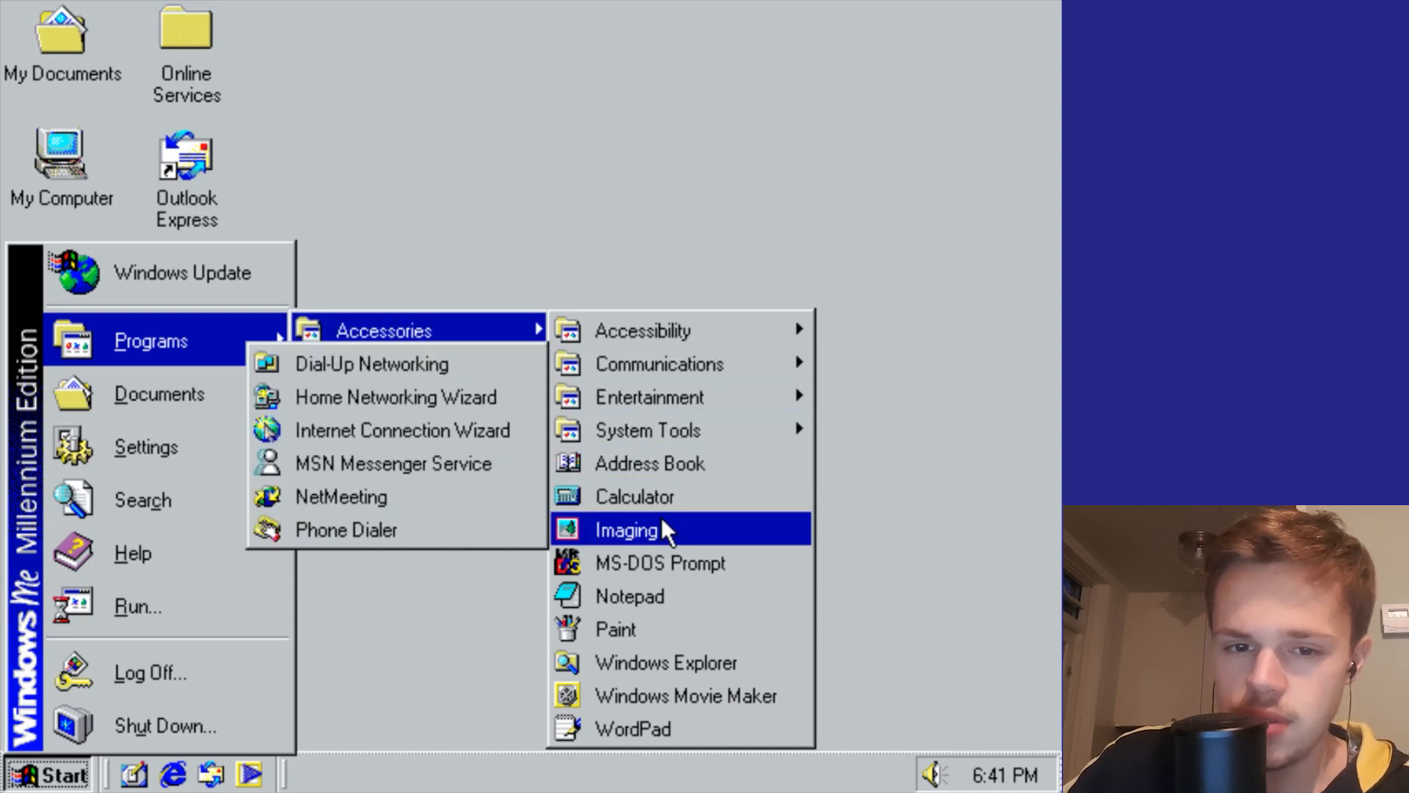
left_click(626, 529)
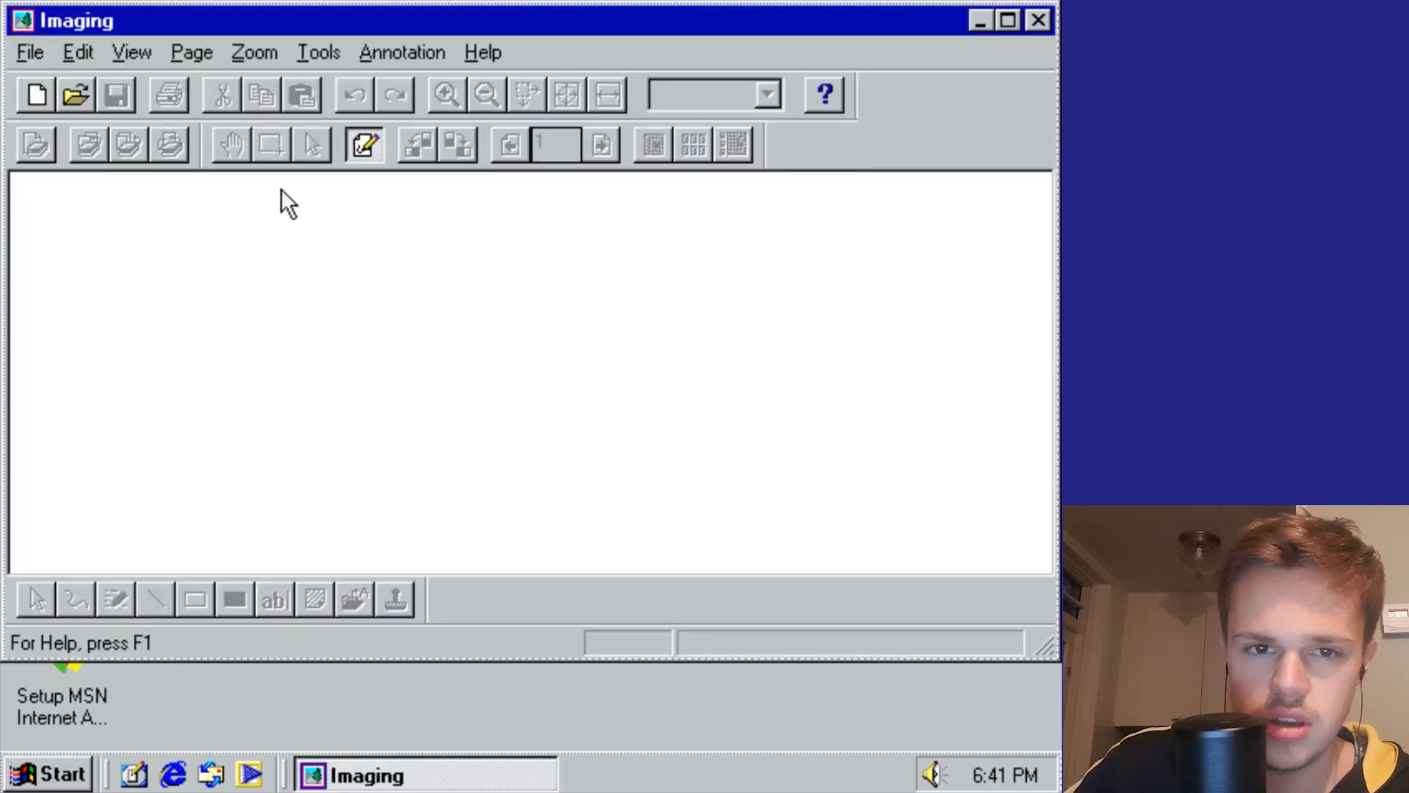
Step: Open the Sample image and zoom in twice to about 285 percent
left_click(75, 95)
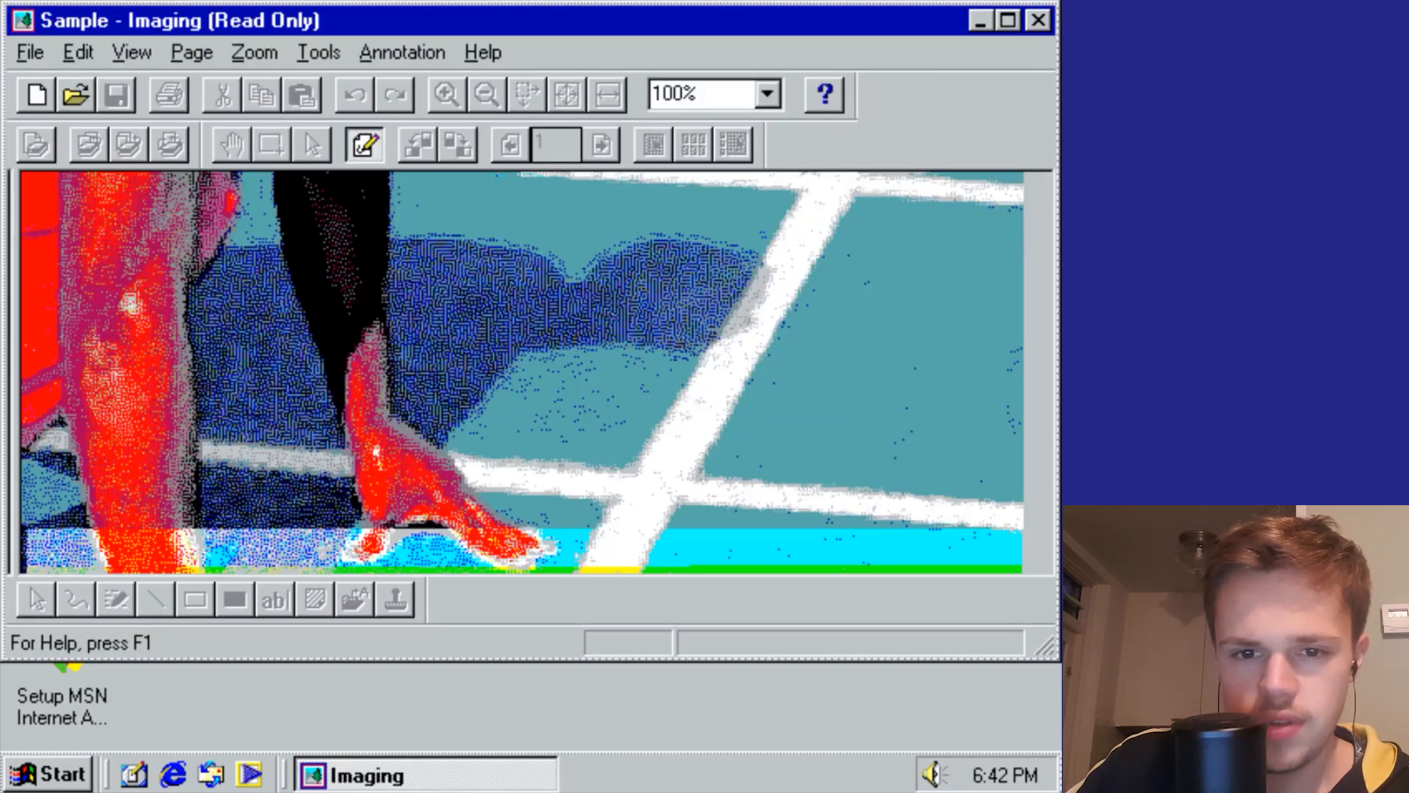
left_click(444, 93)
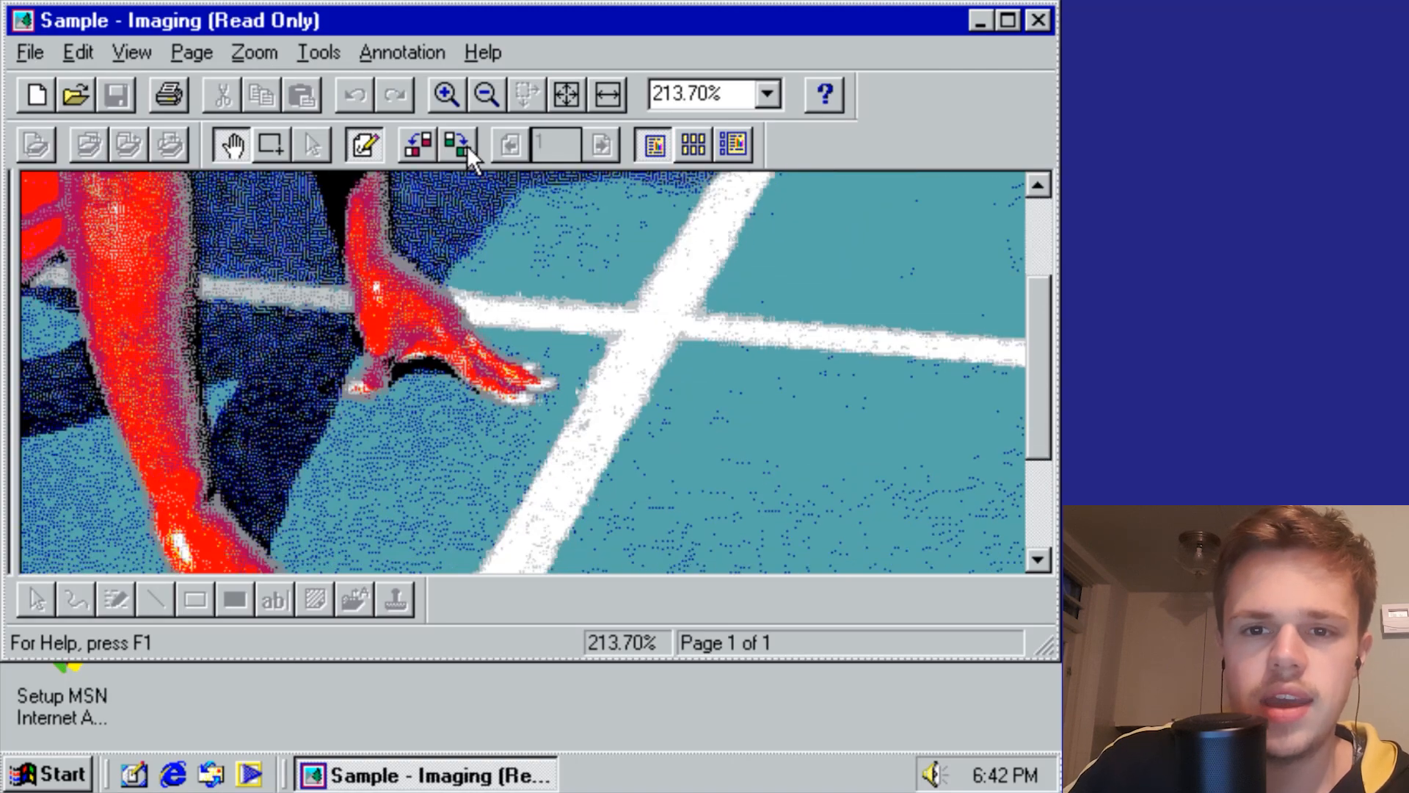
left_click(444, 94)
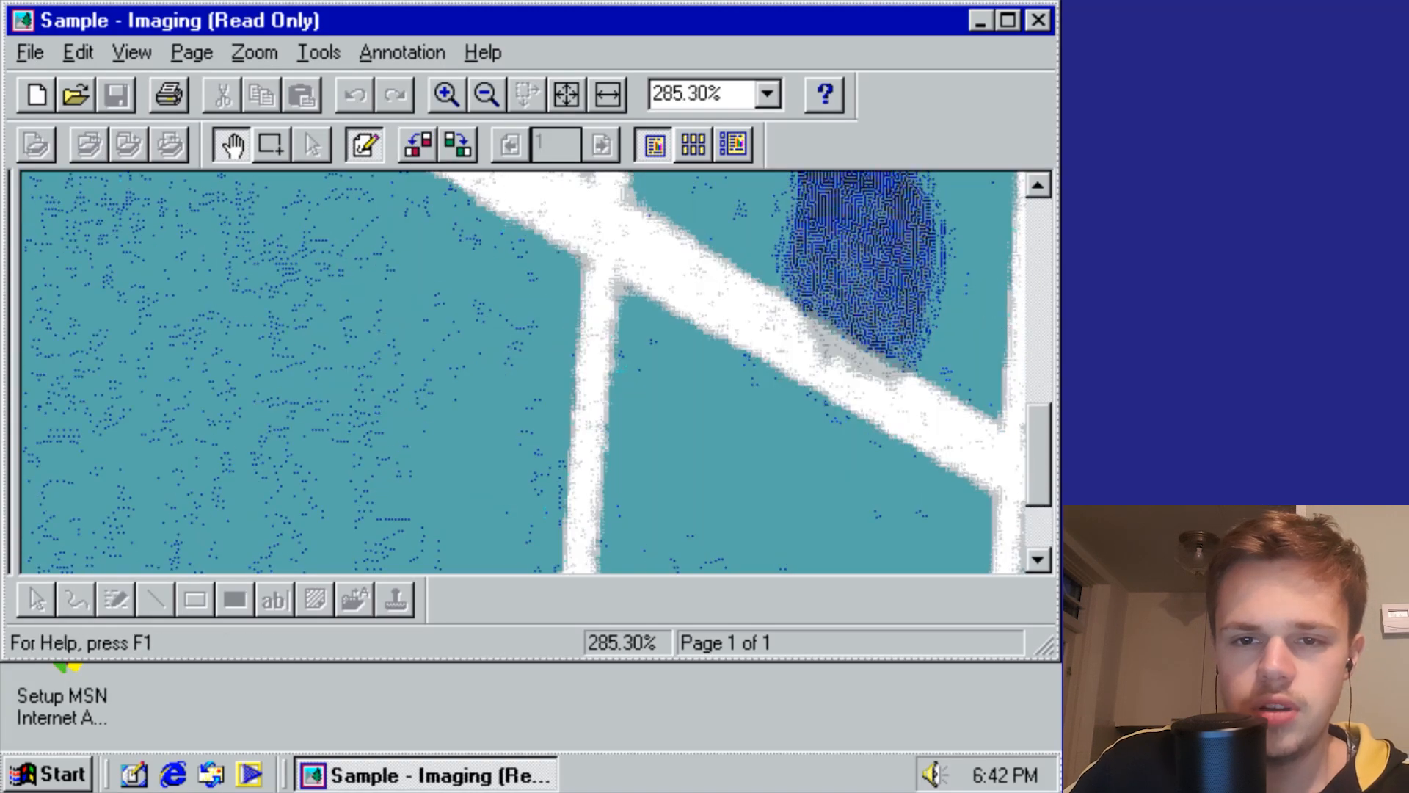
mouse_move(485, 166)
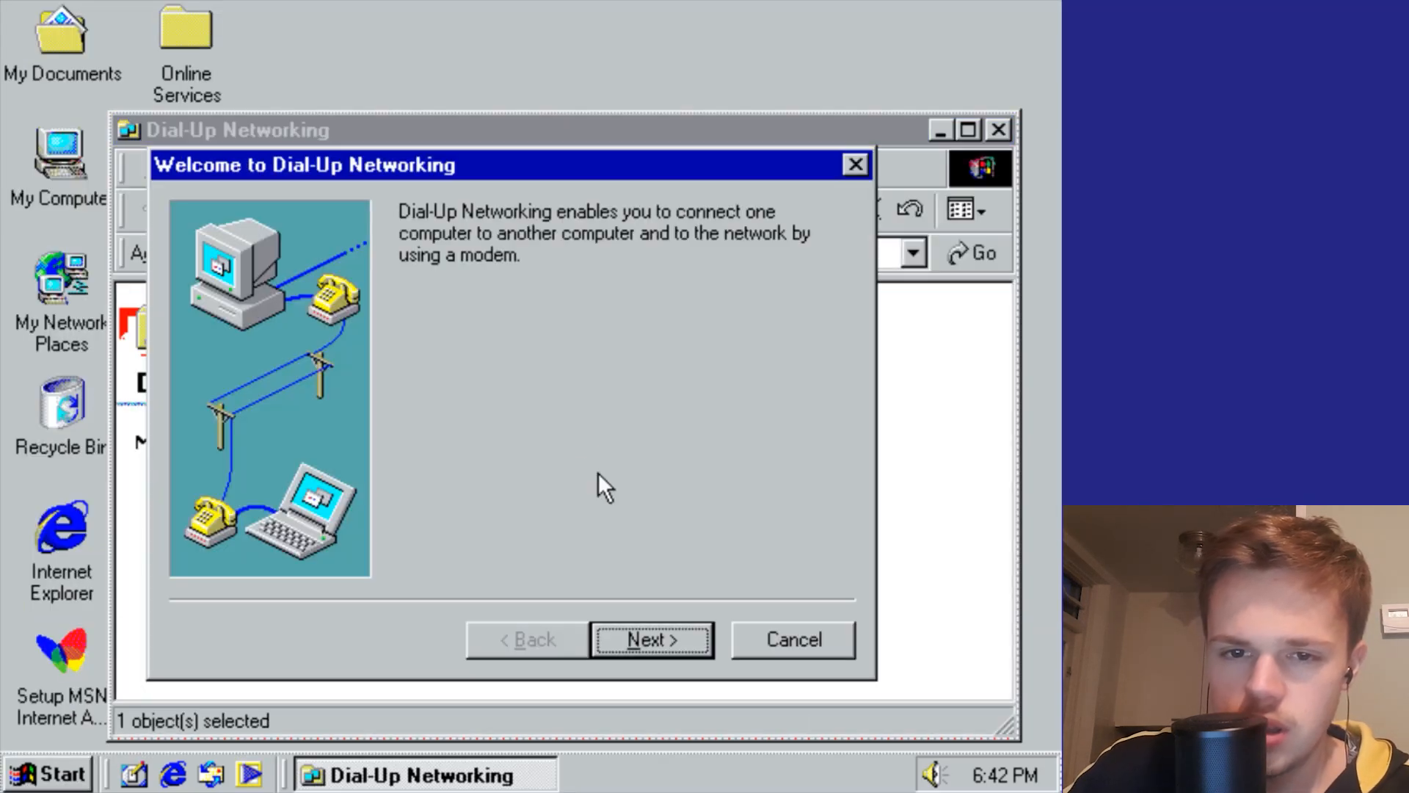
mouse_move(654, 580)
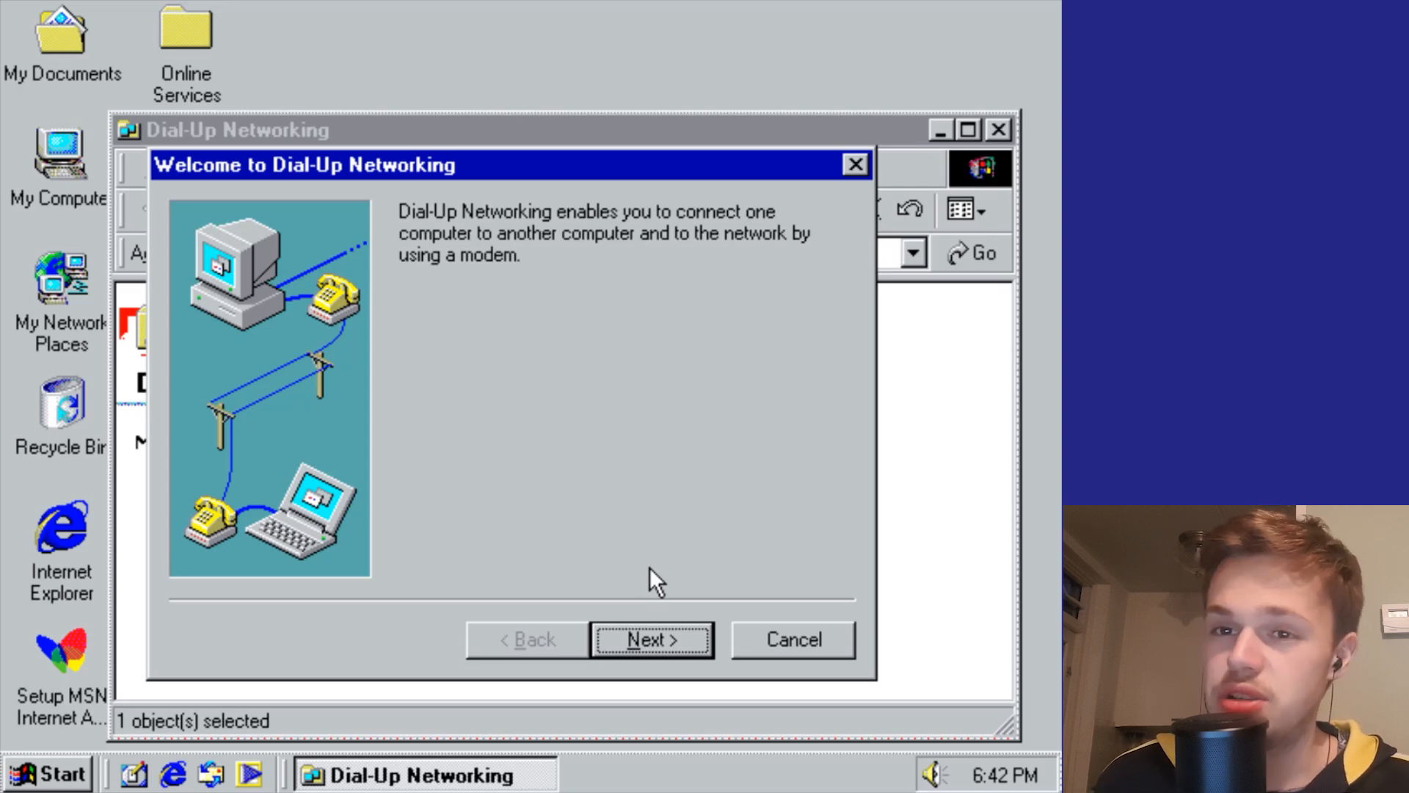
mouse_move(987, 526)
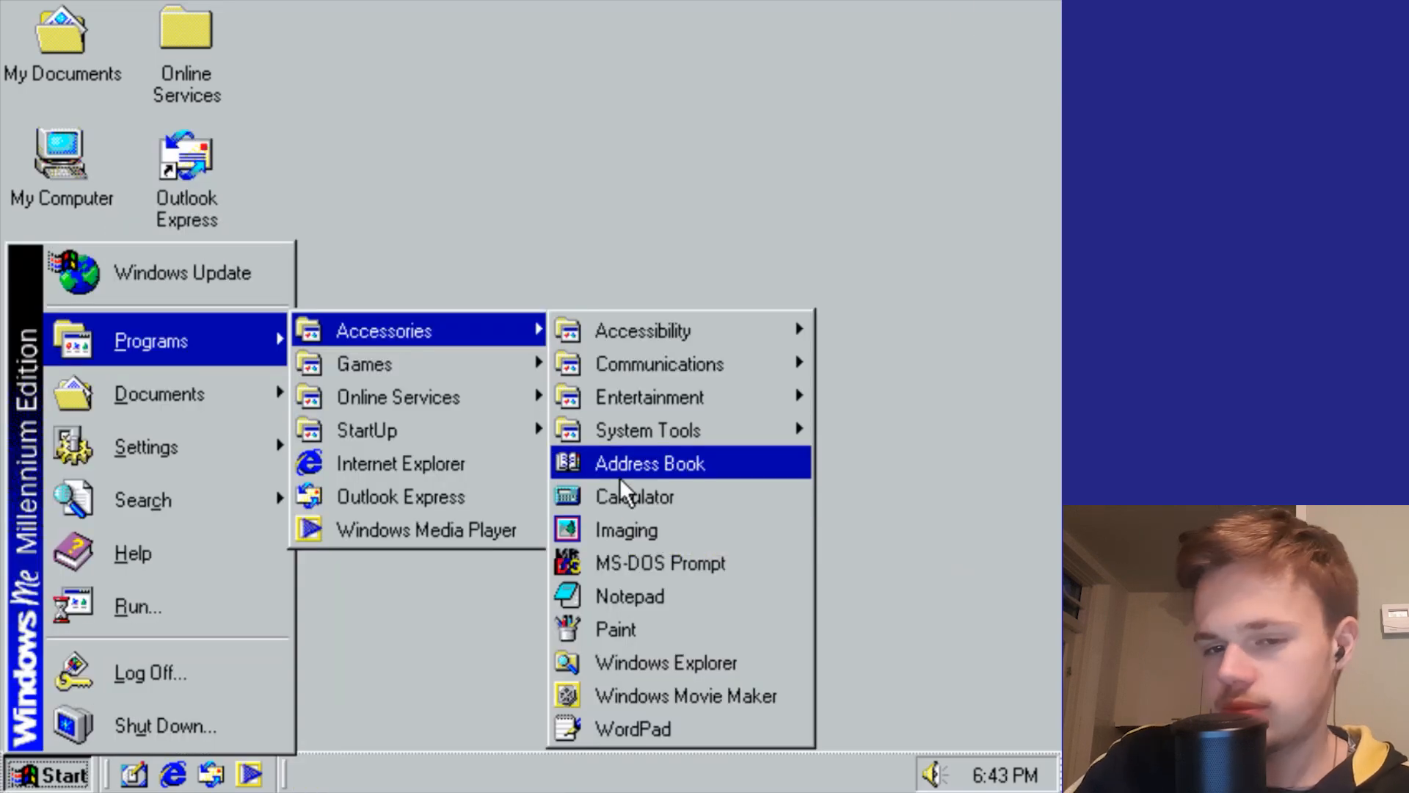
left_click(649, 463)
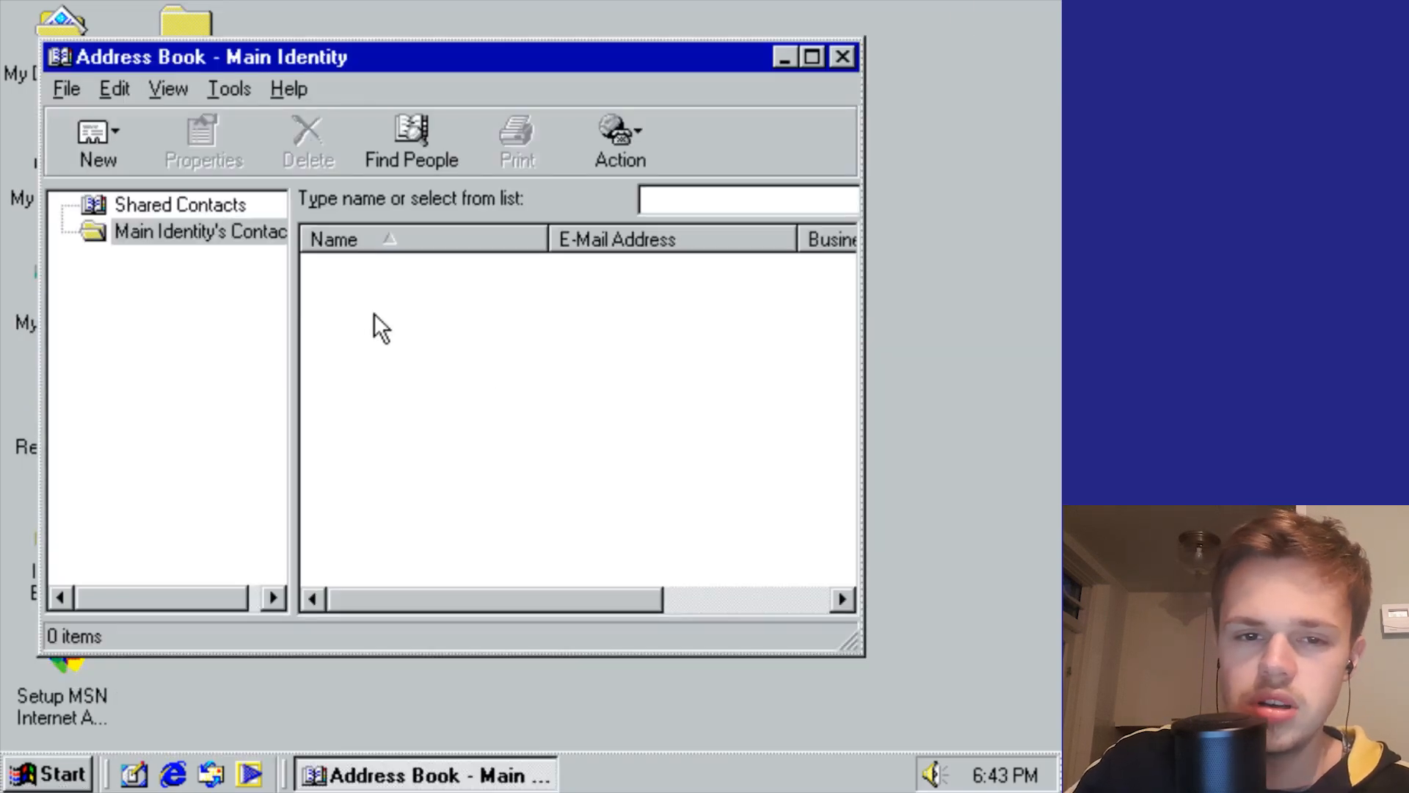
left_click(97, 142)
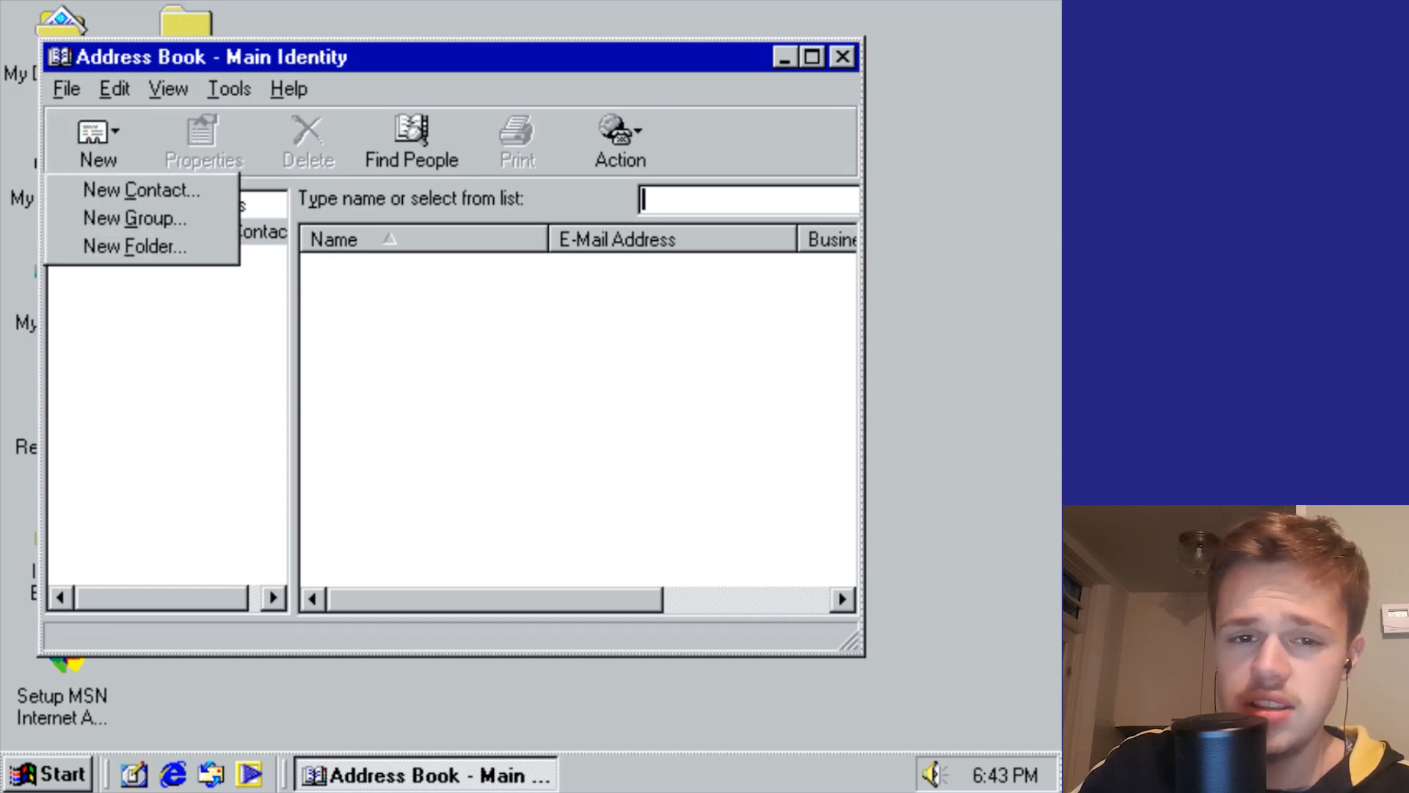
left_click(141, 189)
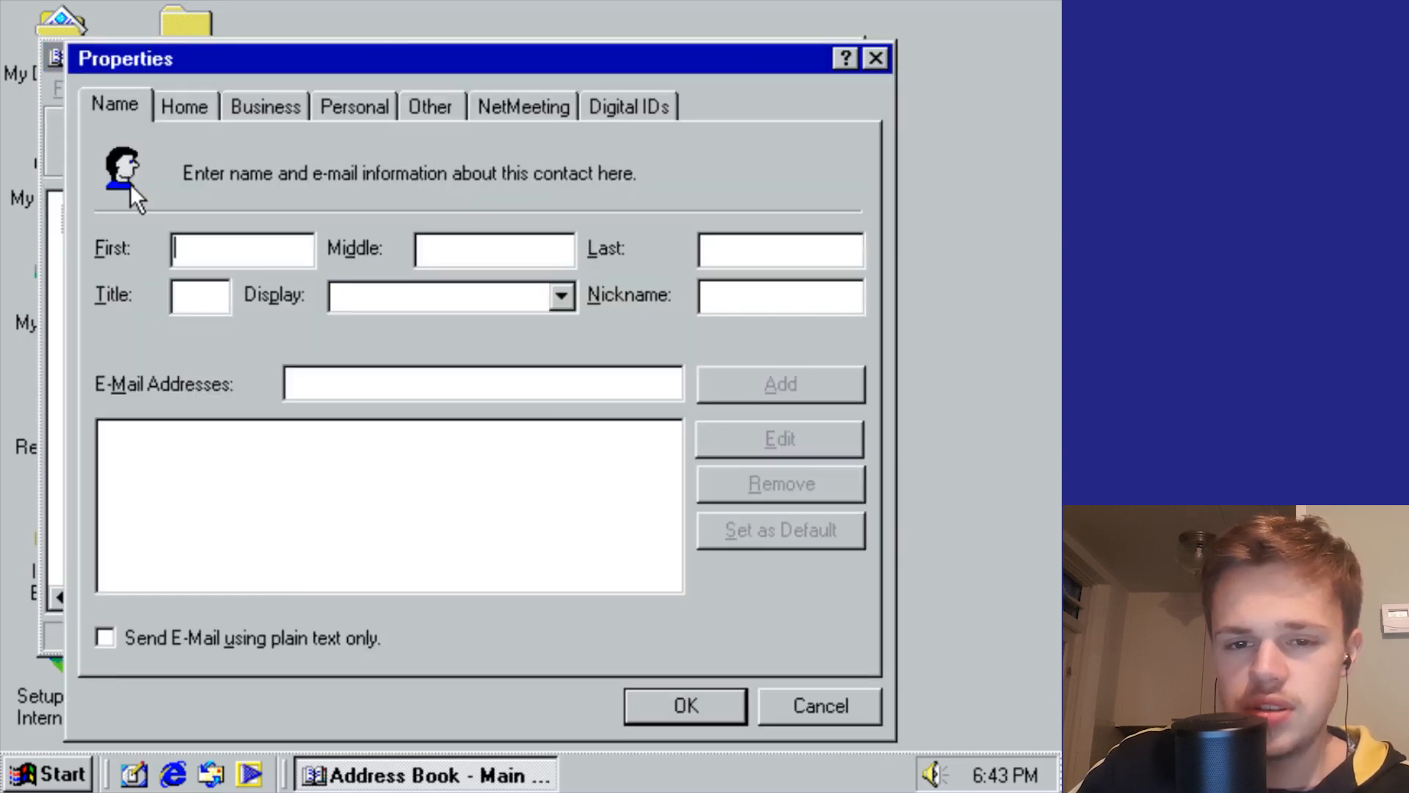
mouse_move(377, 364)
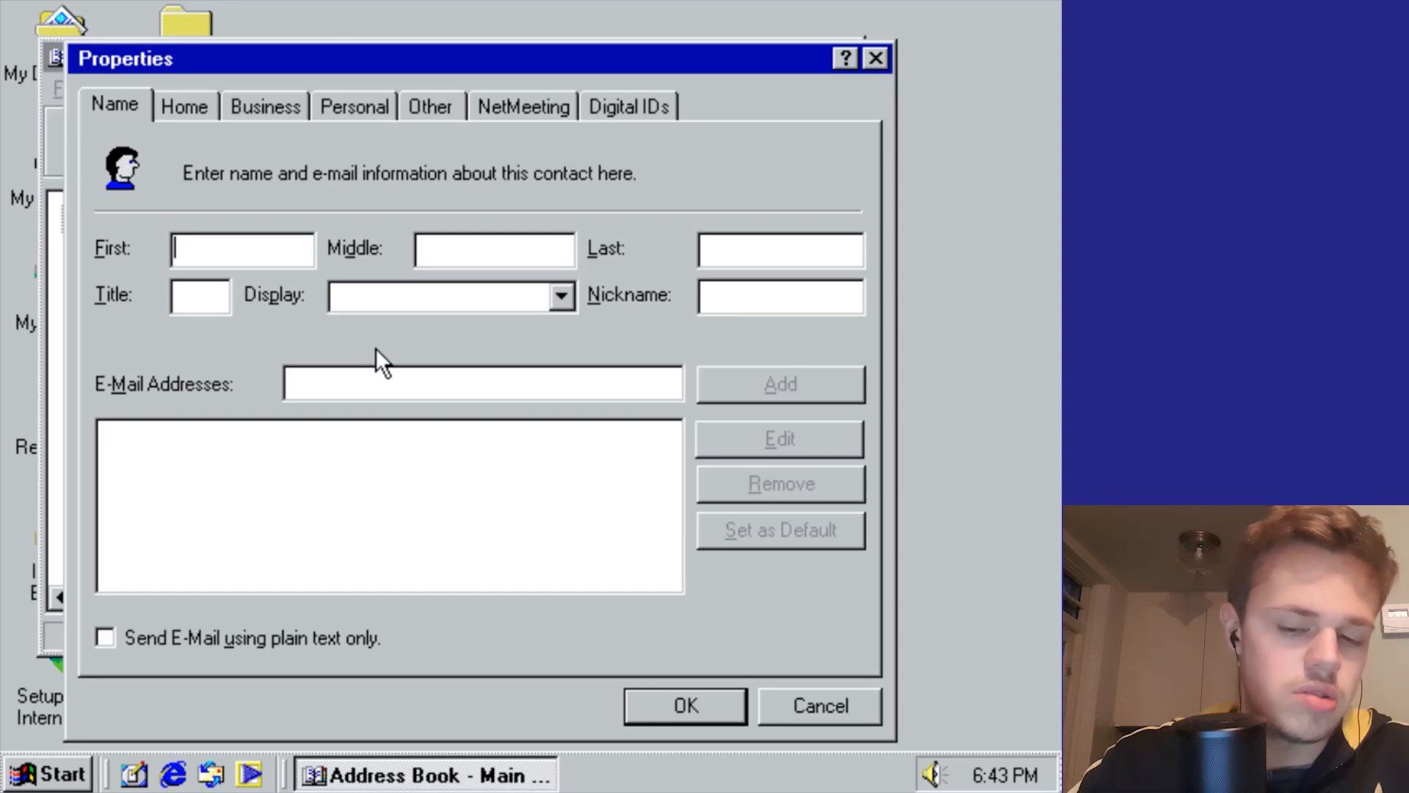
type("John")
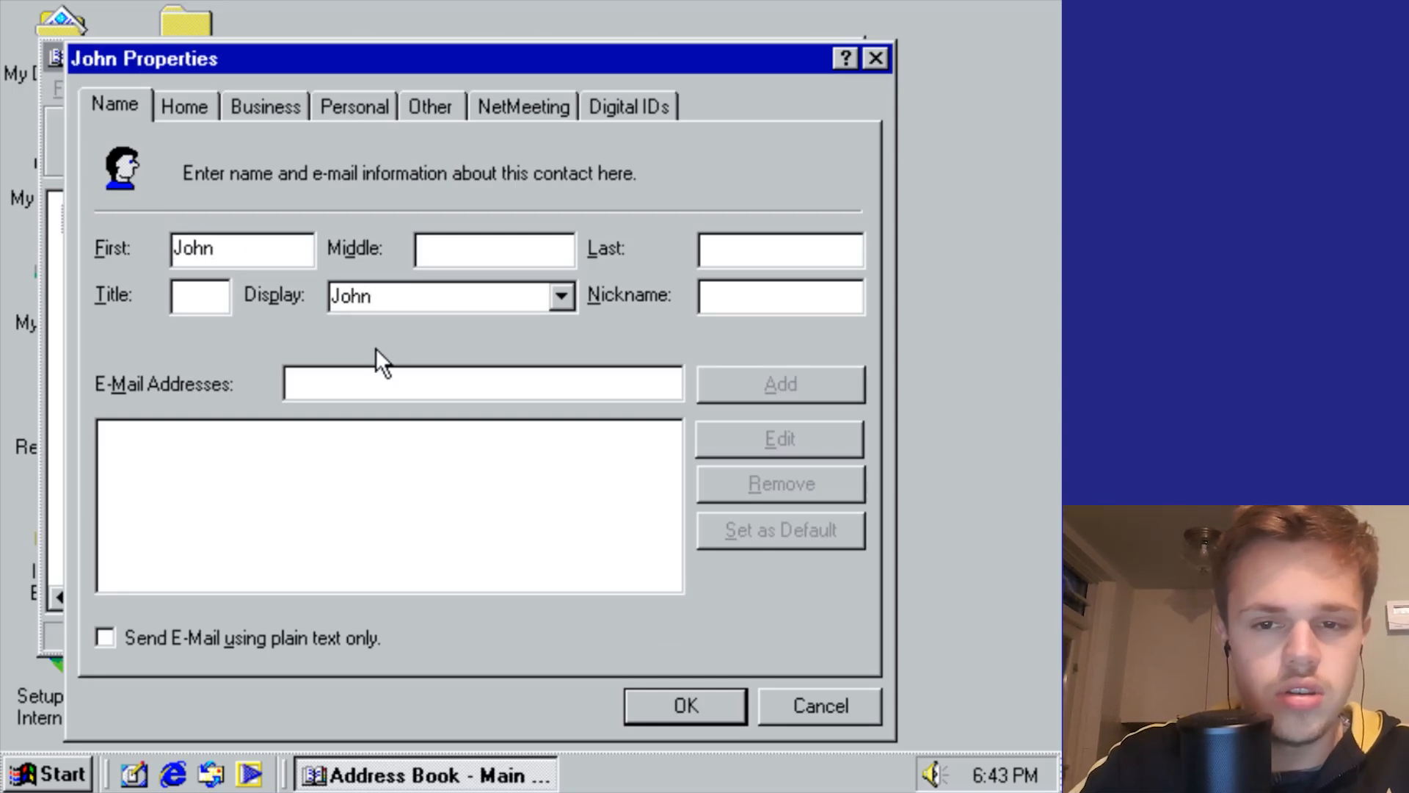
type("Williams")
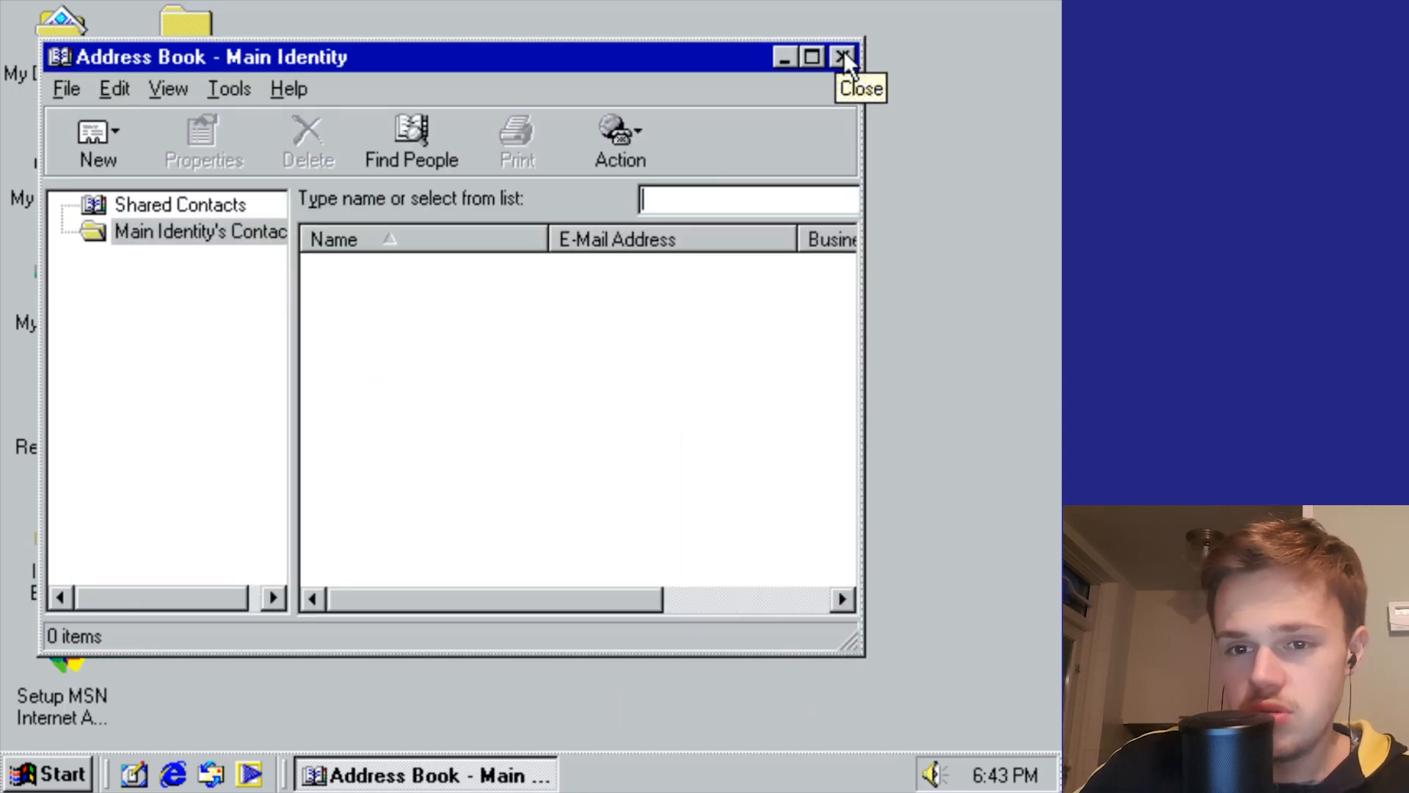
left_click(620, 142)
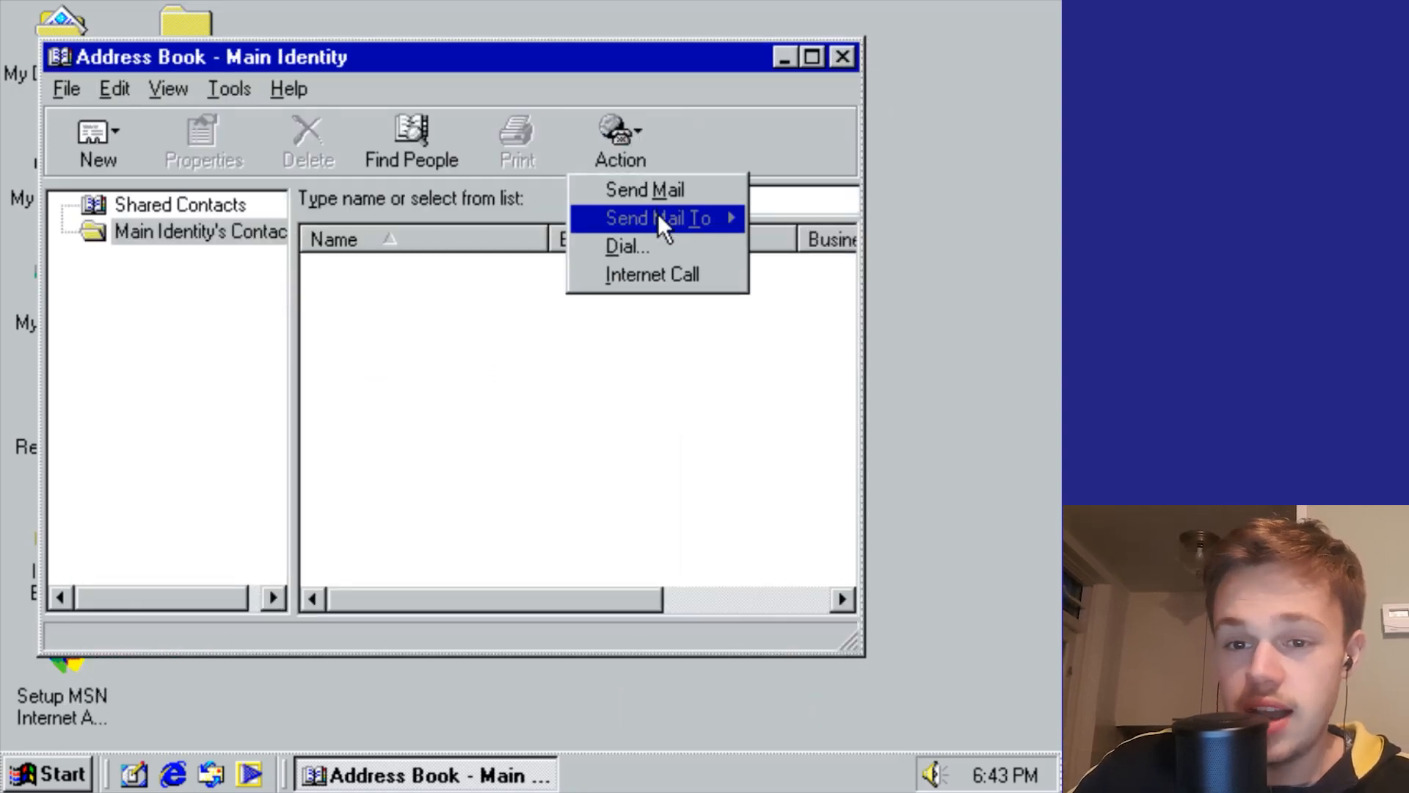
mouse_move(644, 190)
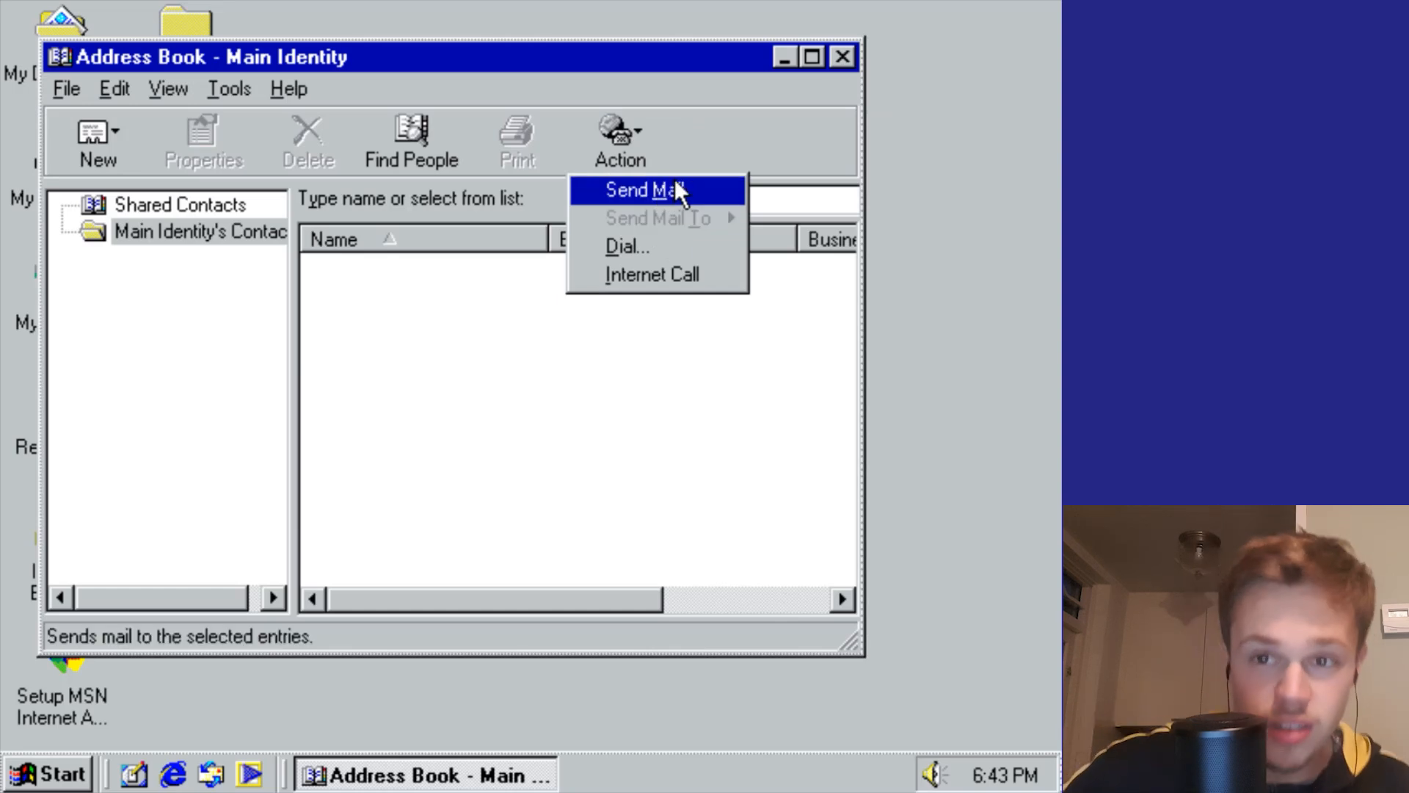
left_click(841, 56)
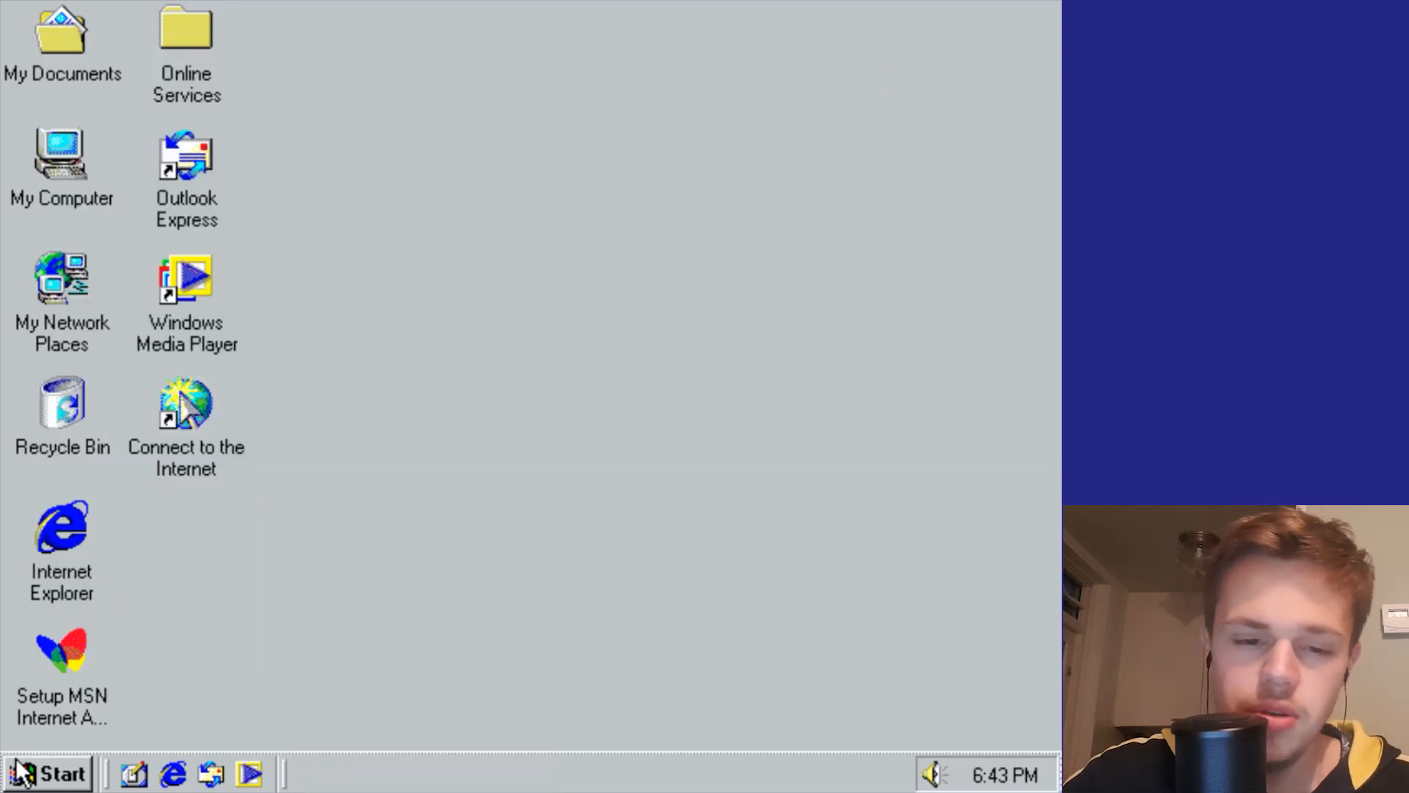
Step: Launch Windows Media Player, play the sample playlist, and view Now Playing
left_click(49, 772)
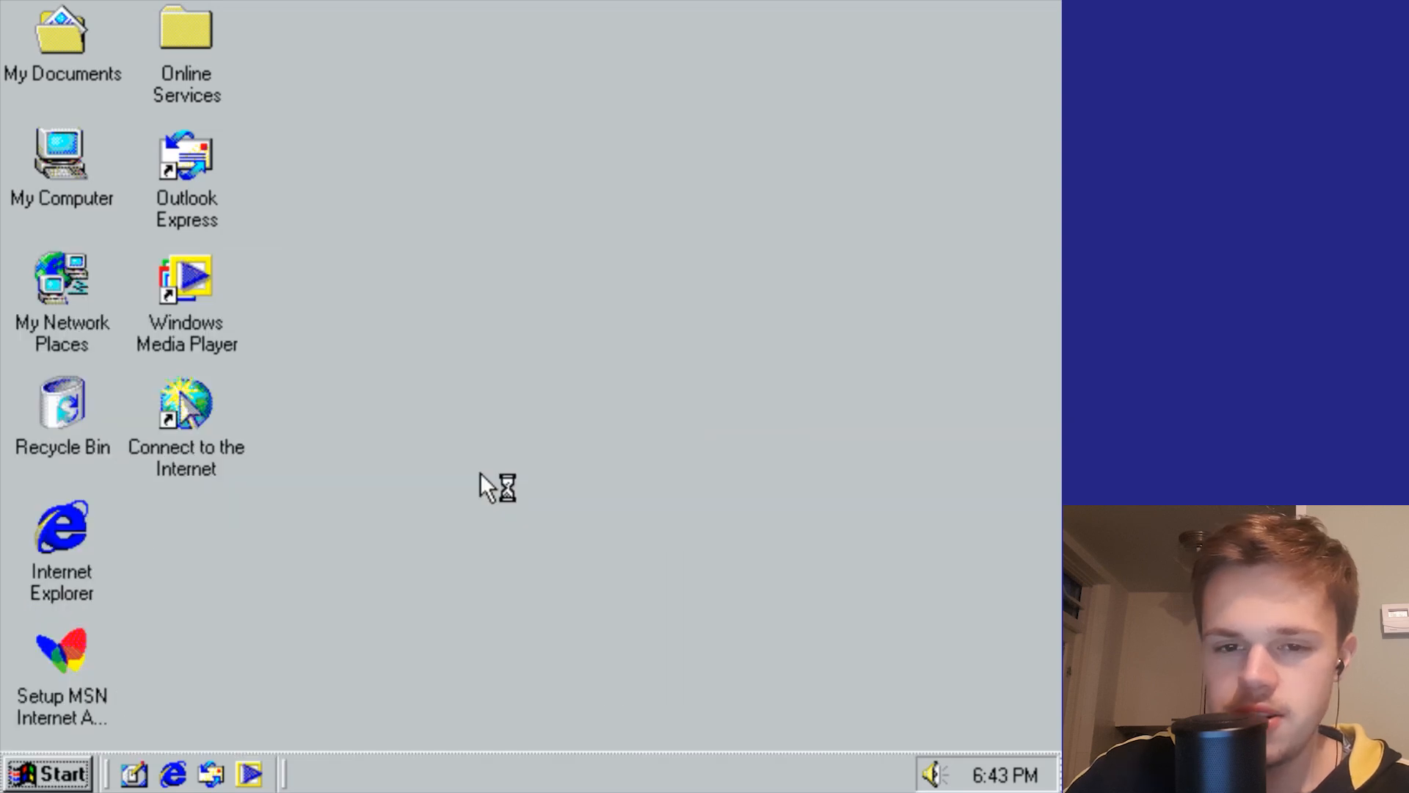
double_click(186, 282)
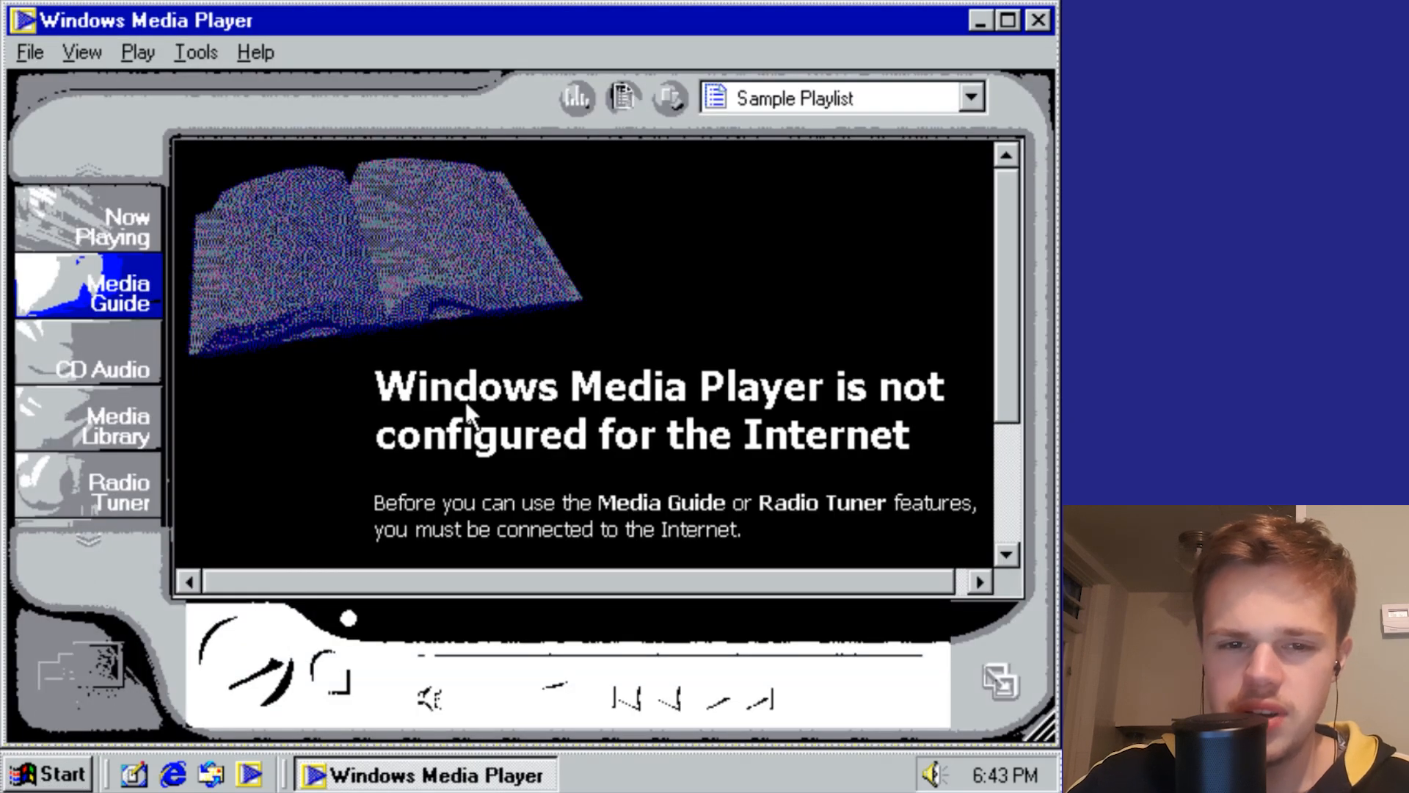
left_click(349, 618)
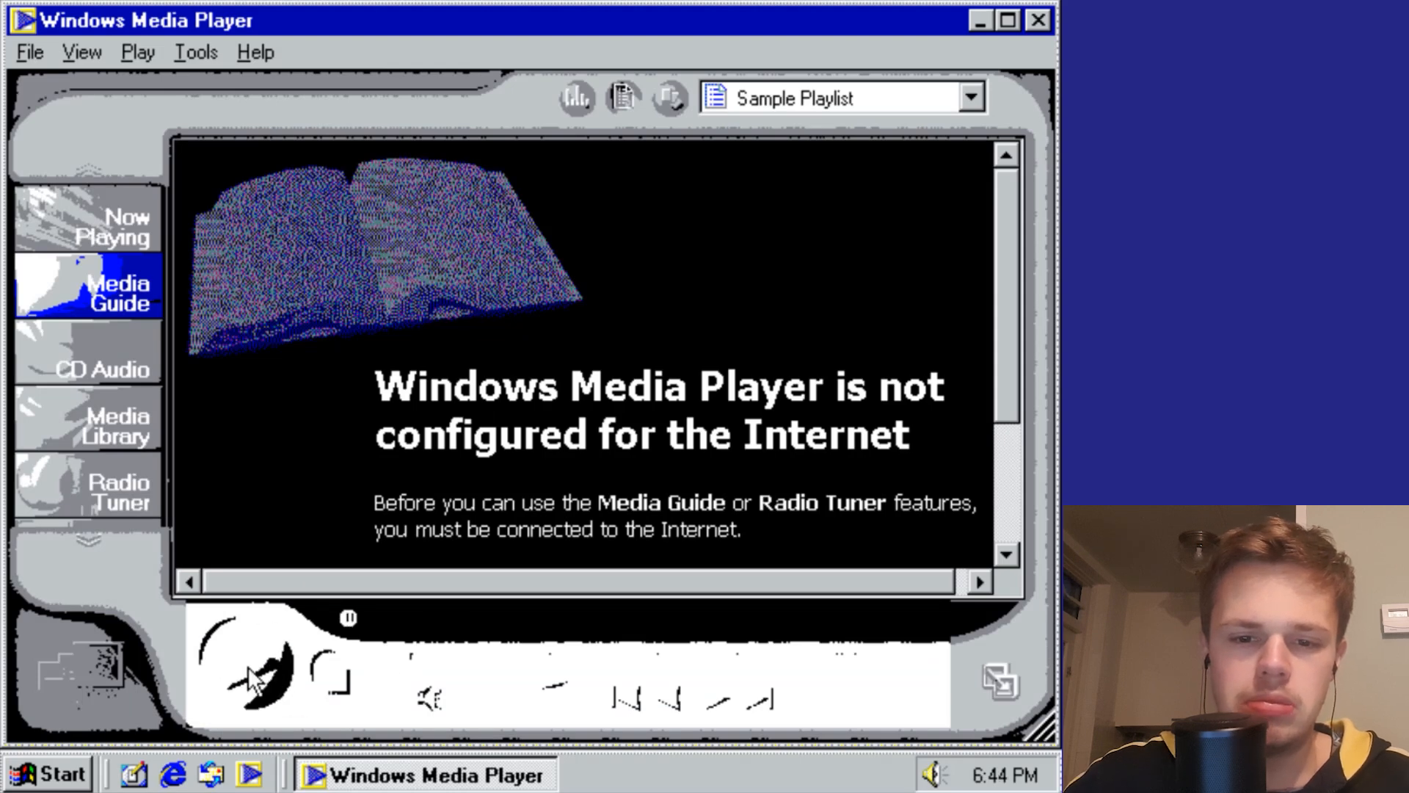
left_click(117, 227)
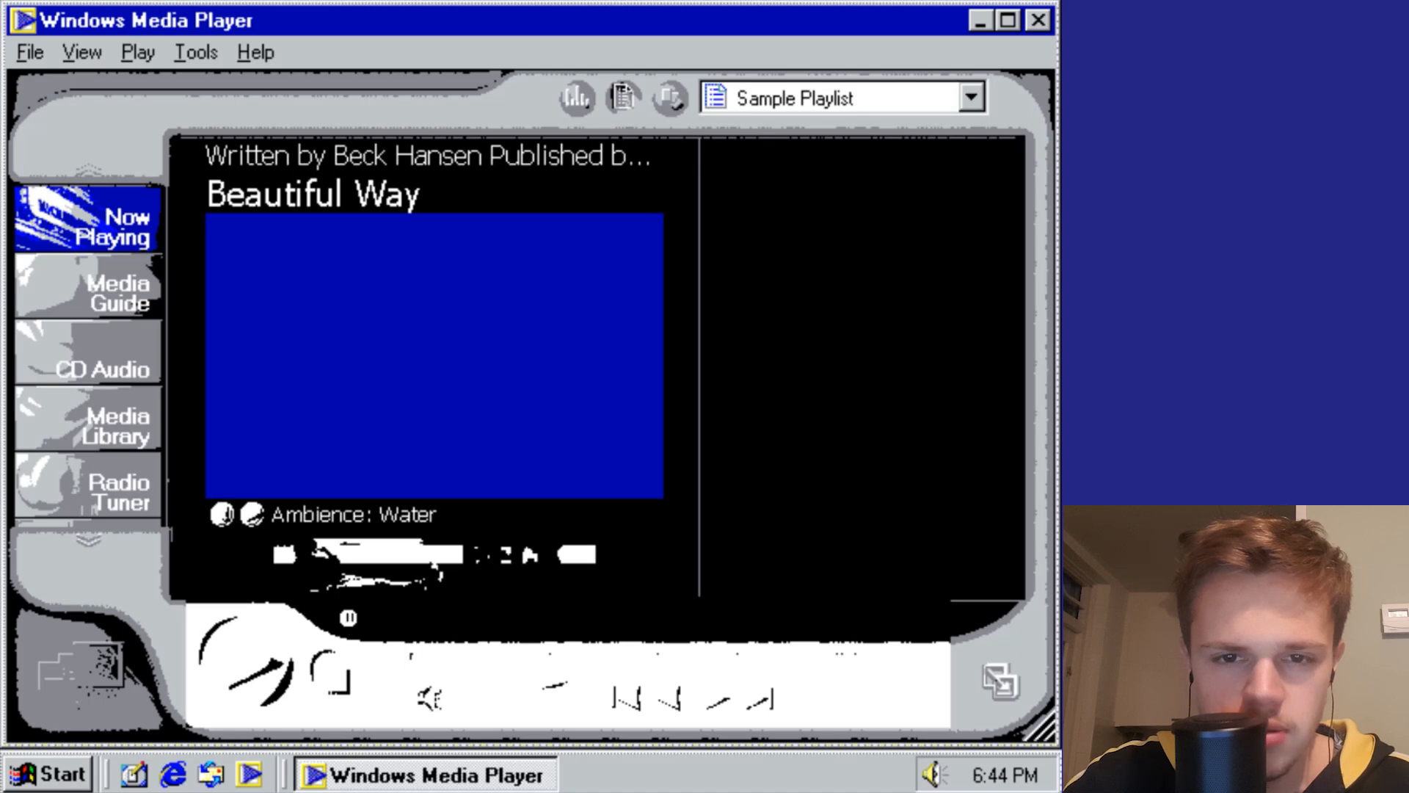
Step: Visit CD Audio and Radio Tuner, and browse playlists without changing them
left_click(87, 351)
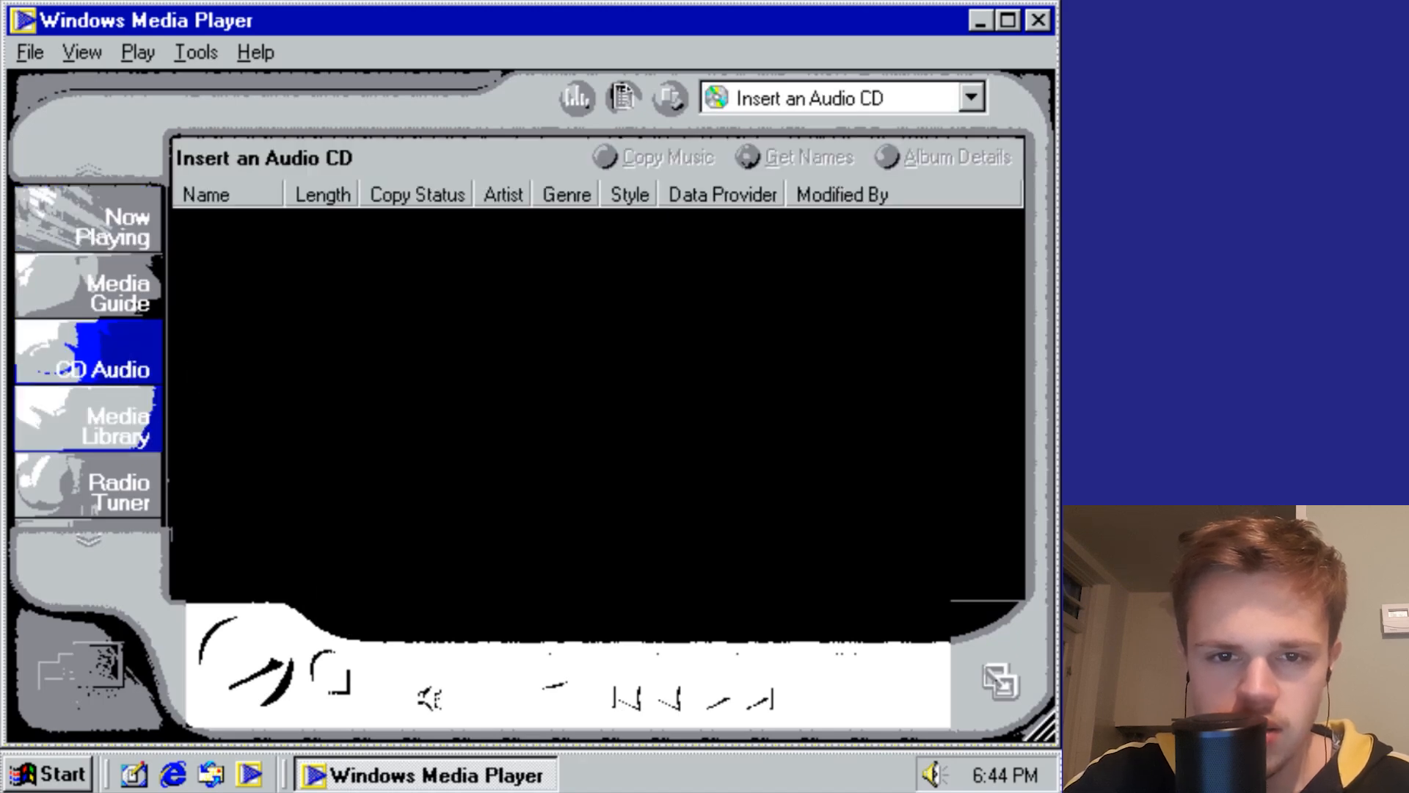
left_click(115, 492)
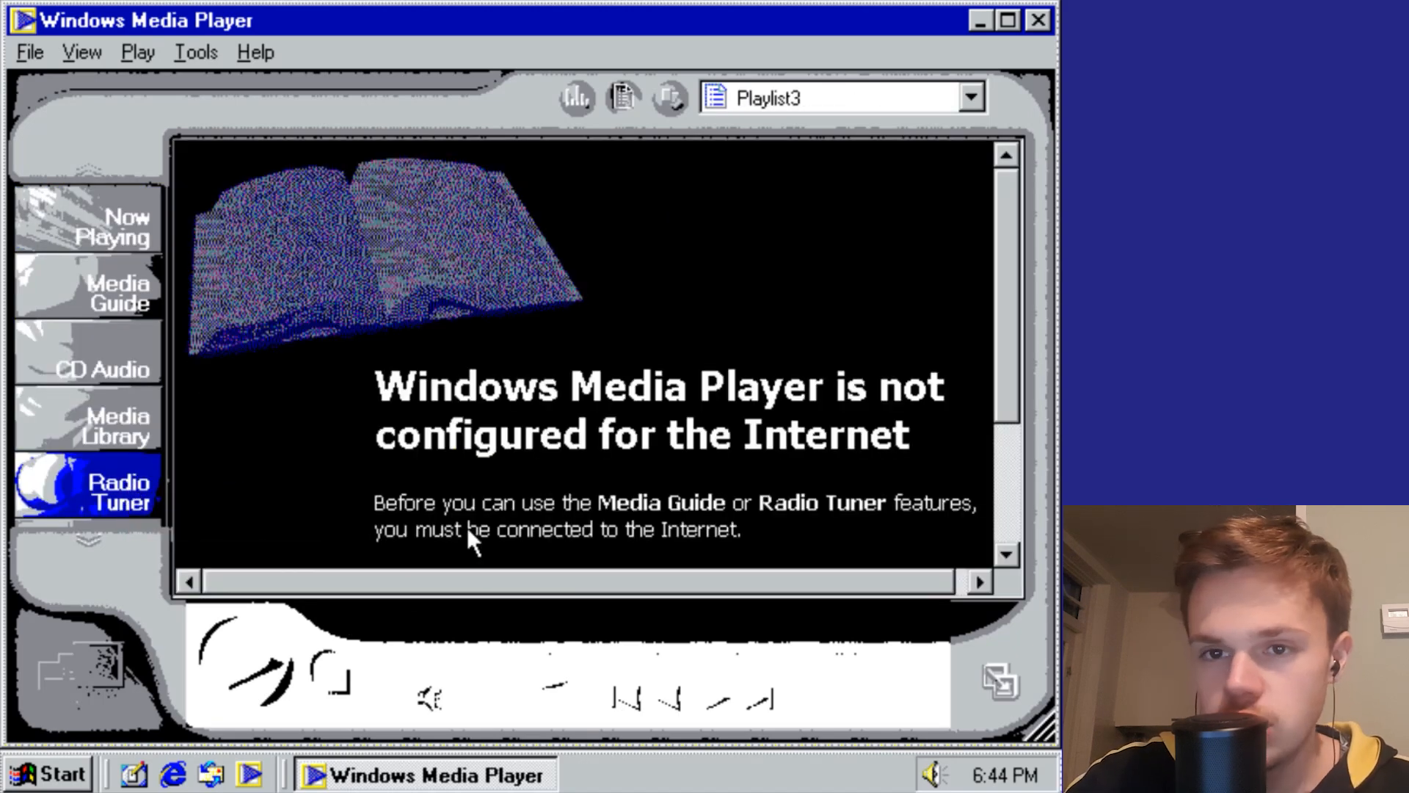
left_click(970, 97)
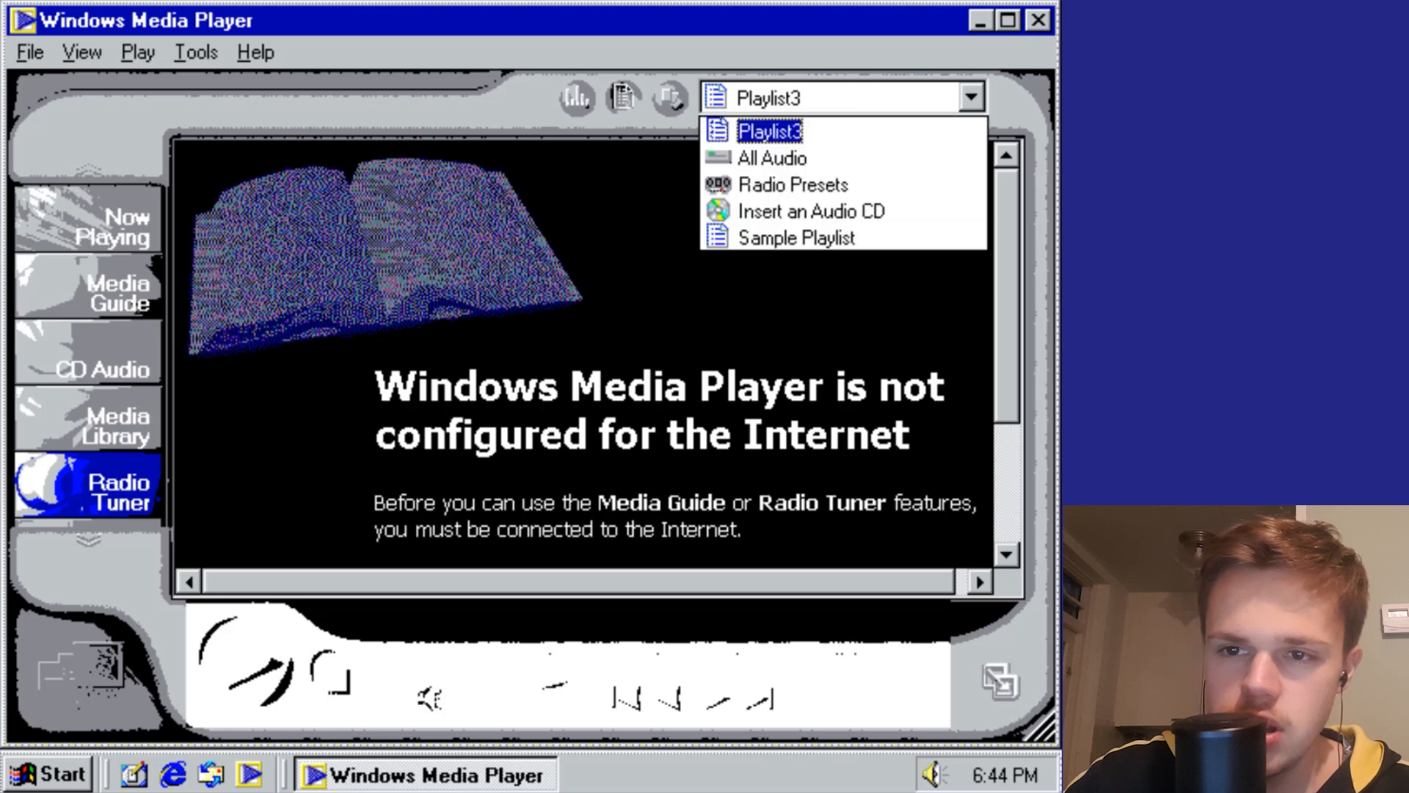
left_click(768, 132)
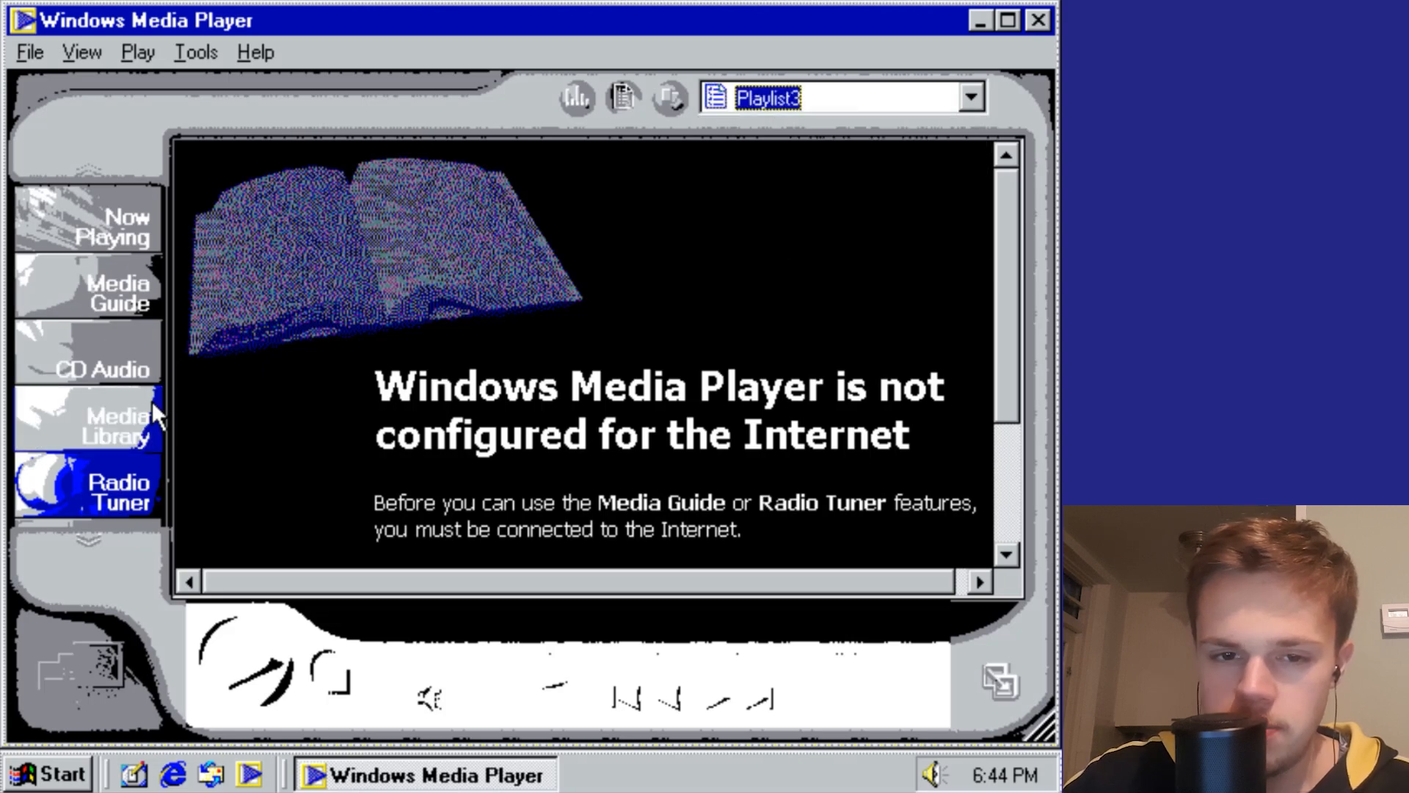
Step: Open Media Library and dismiss the Security Alert
left_click(85, 426)
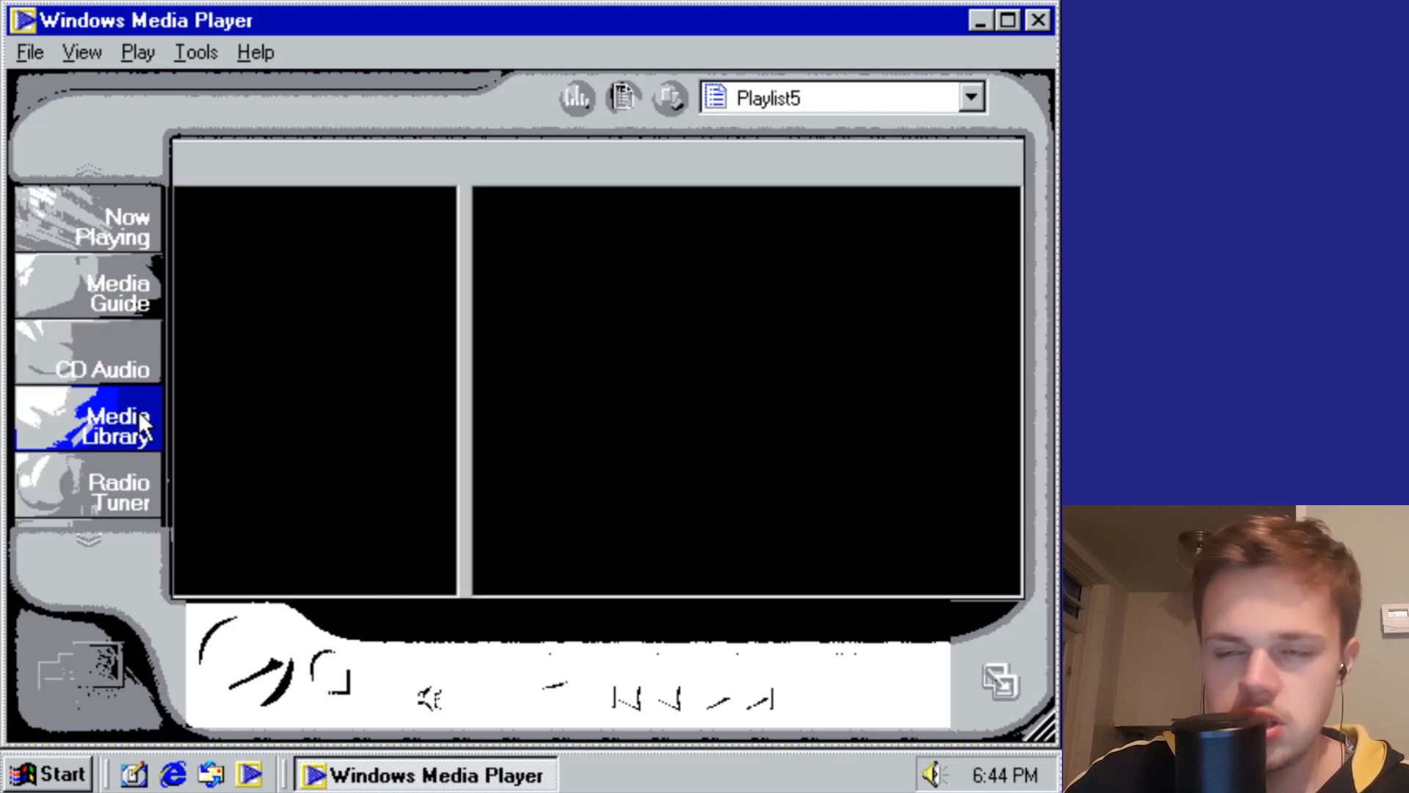
left_click(117, 428)
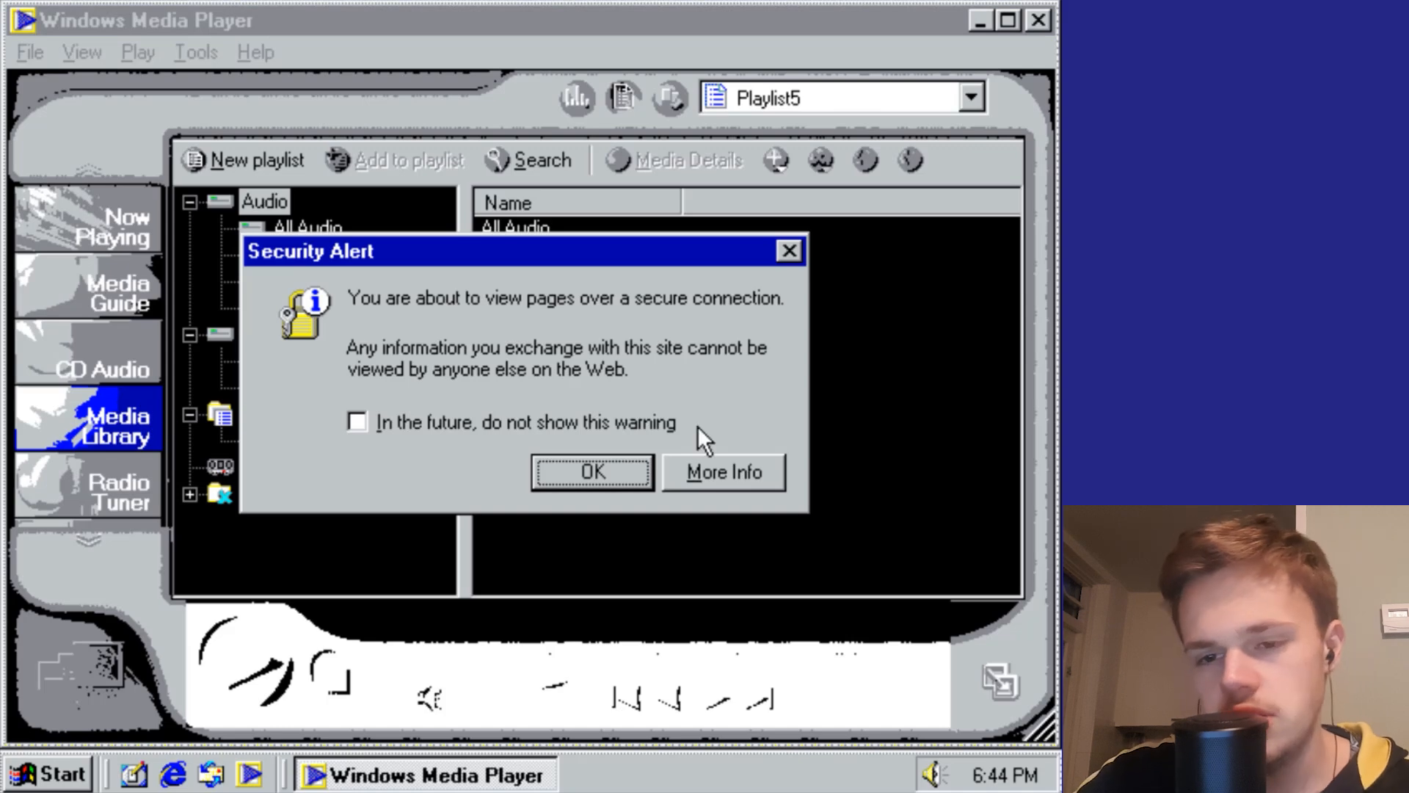
mouse_move(766, 656)
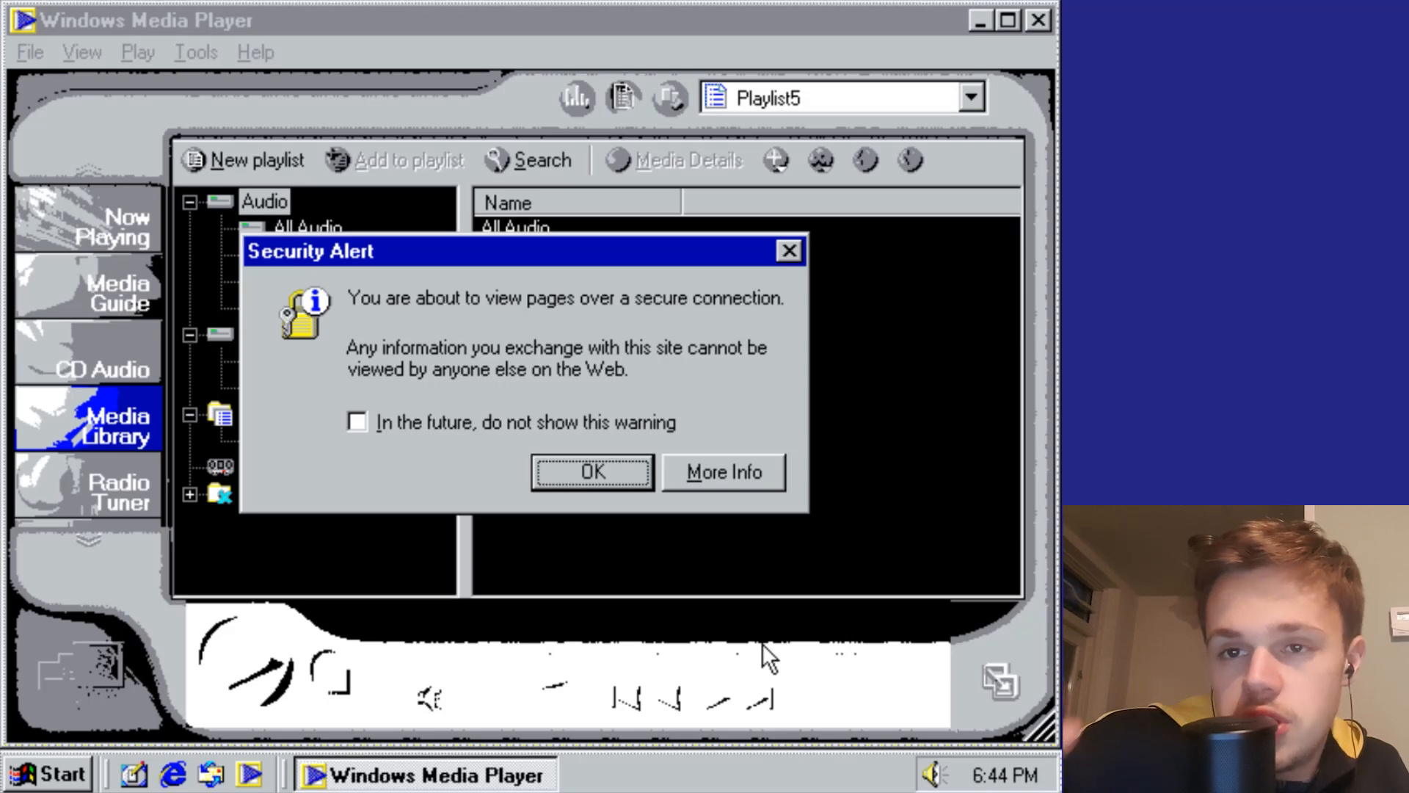
mouse_move(765, 325)
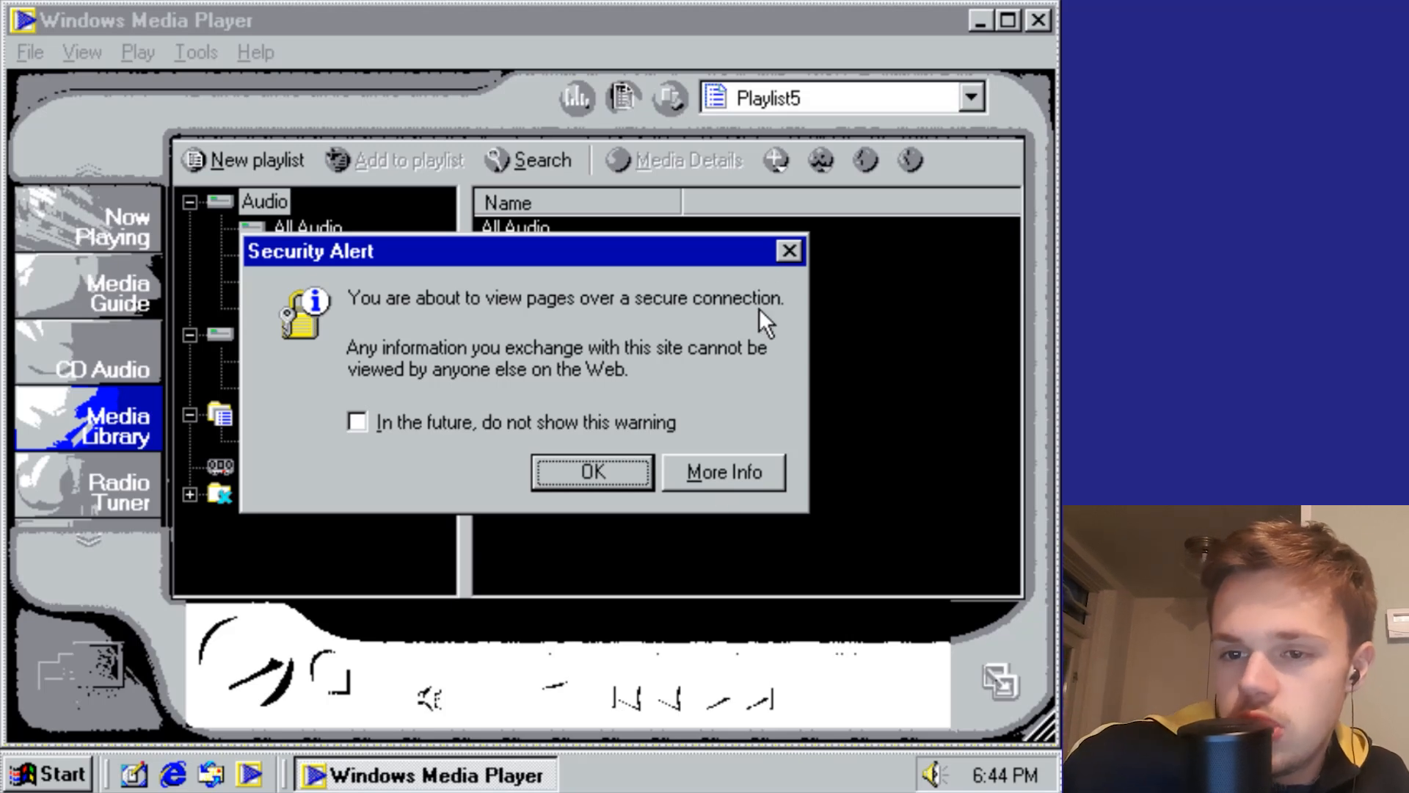
left_click(47, 773)
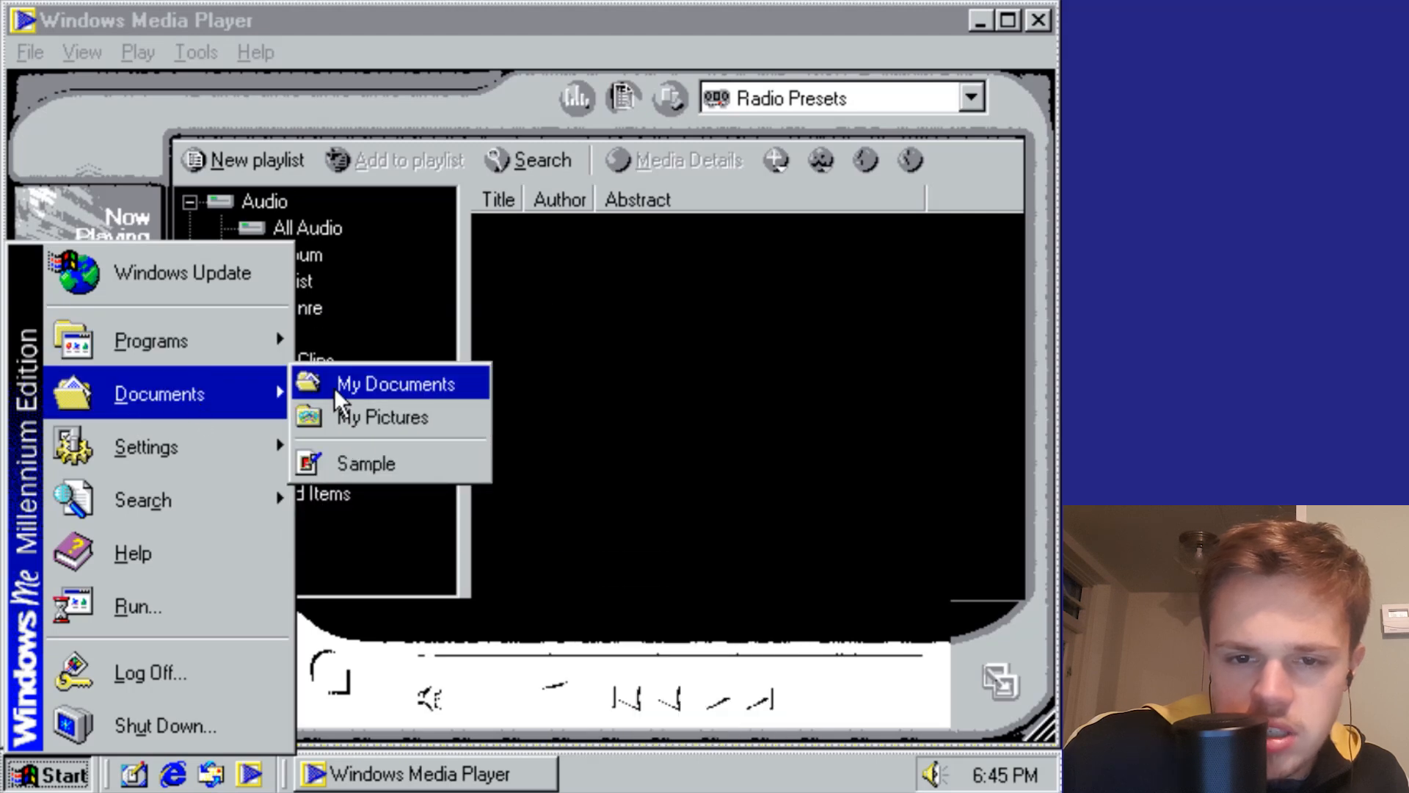
Step: Browse My Documents, My Pictures and My Music, then play the beck file
left_click(396, 383)
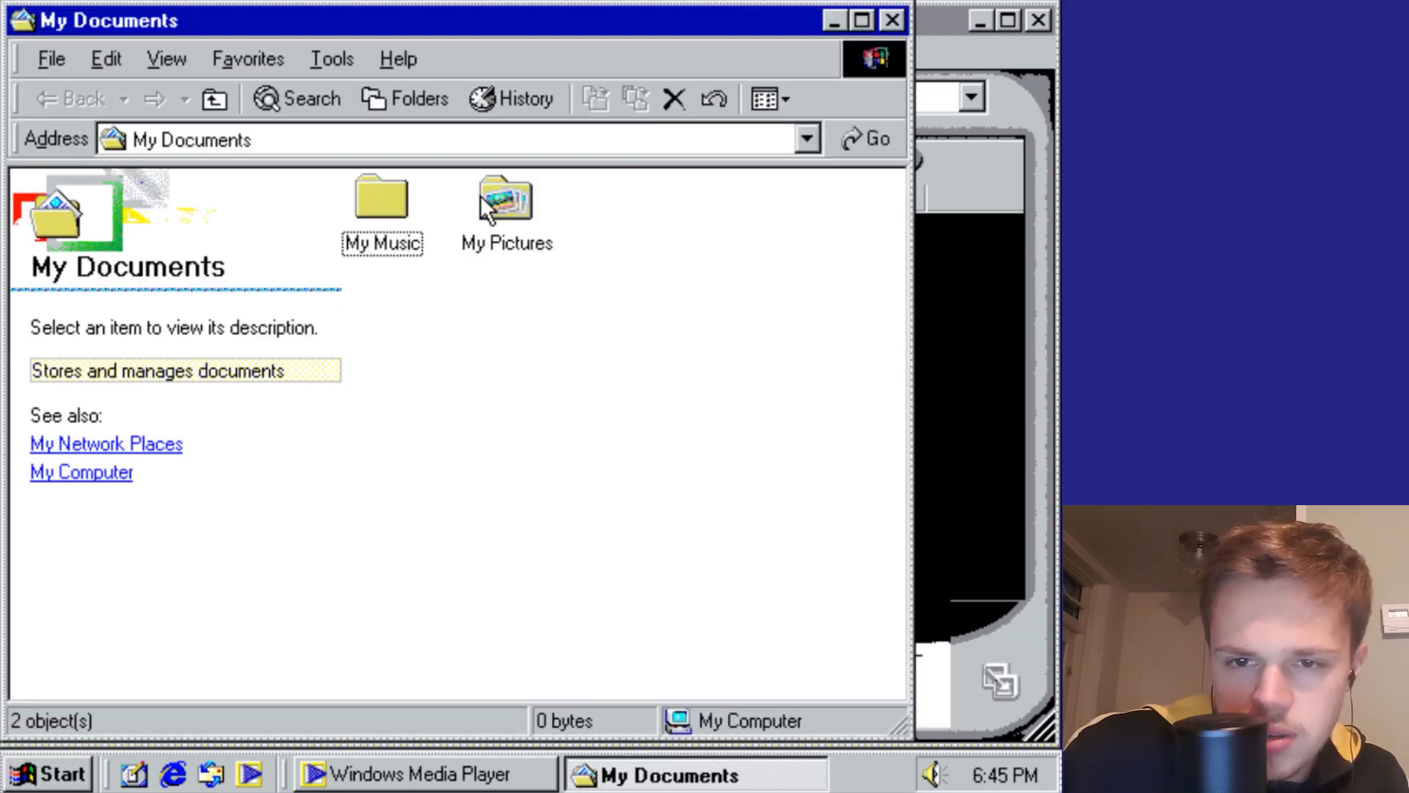
double_click(505, 200)
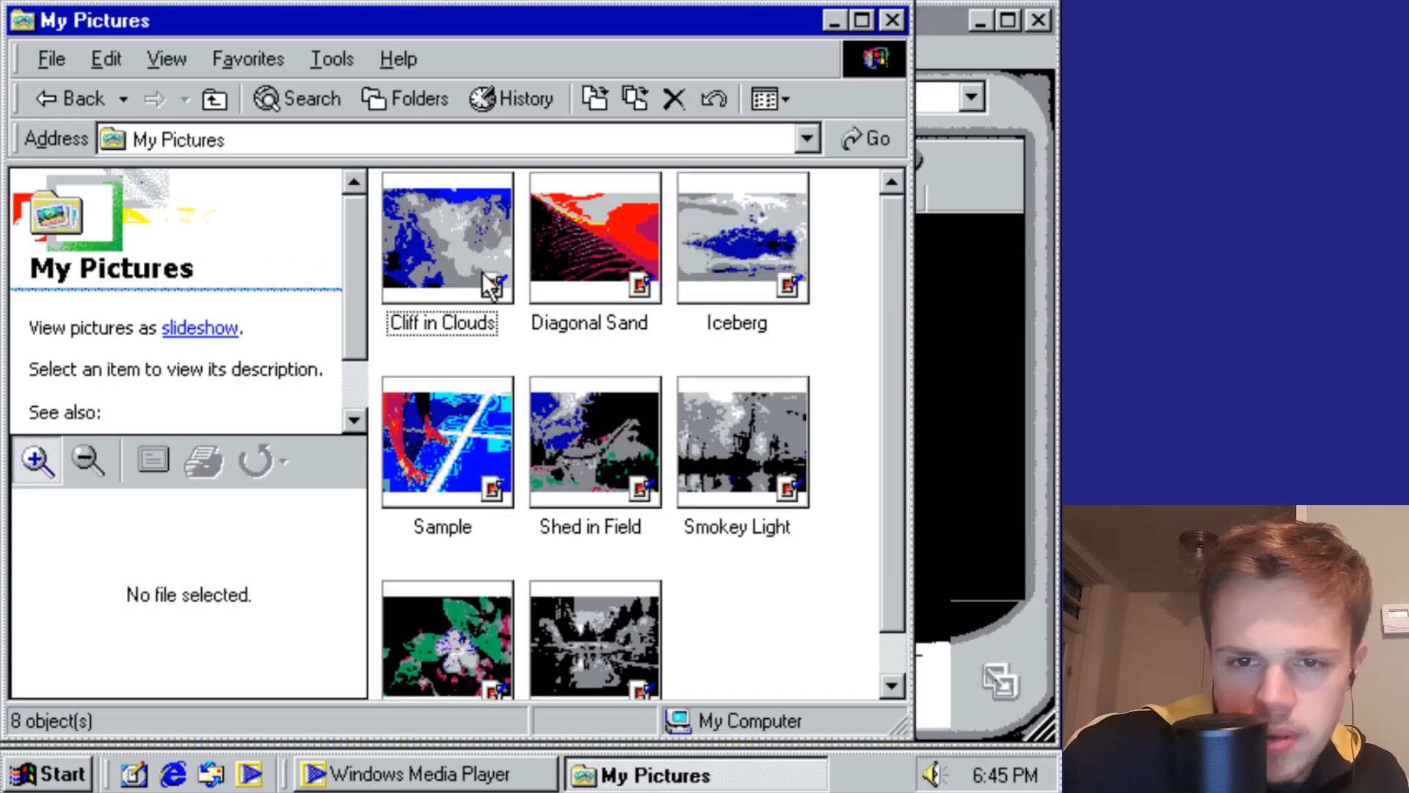
left_click(593, 638)
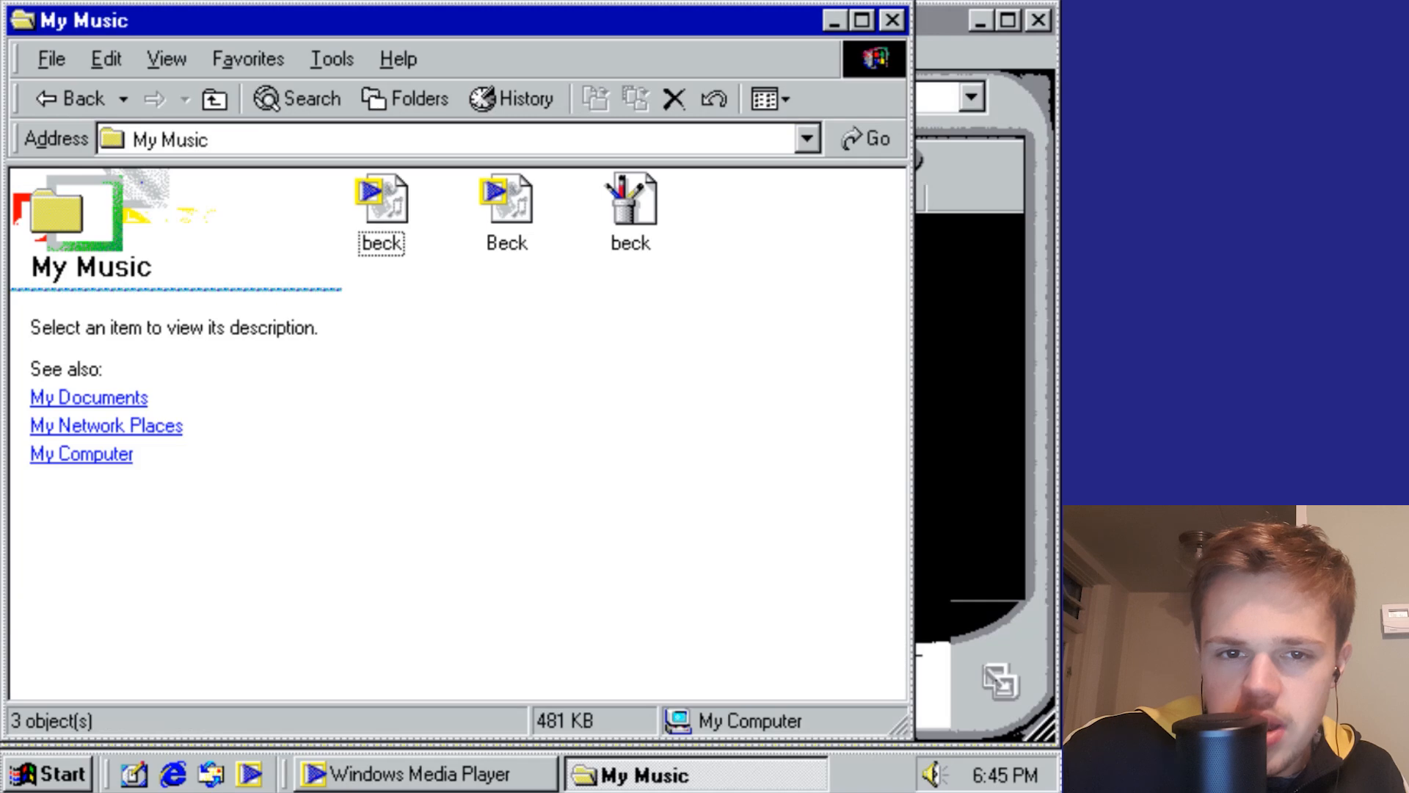
left_click(381, 207)
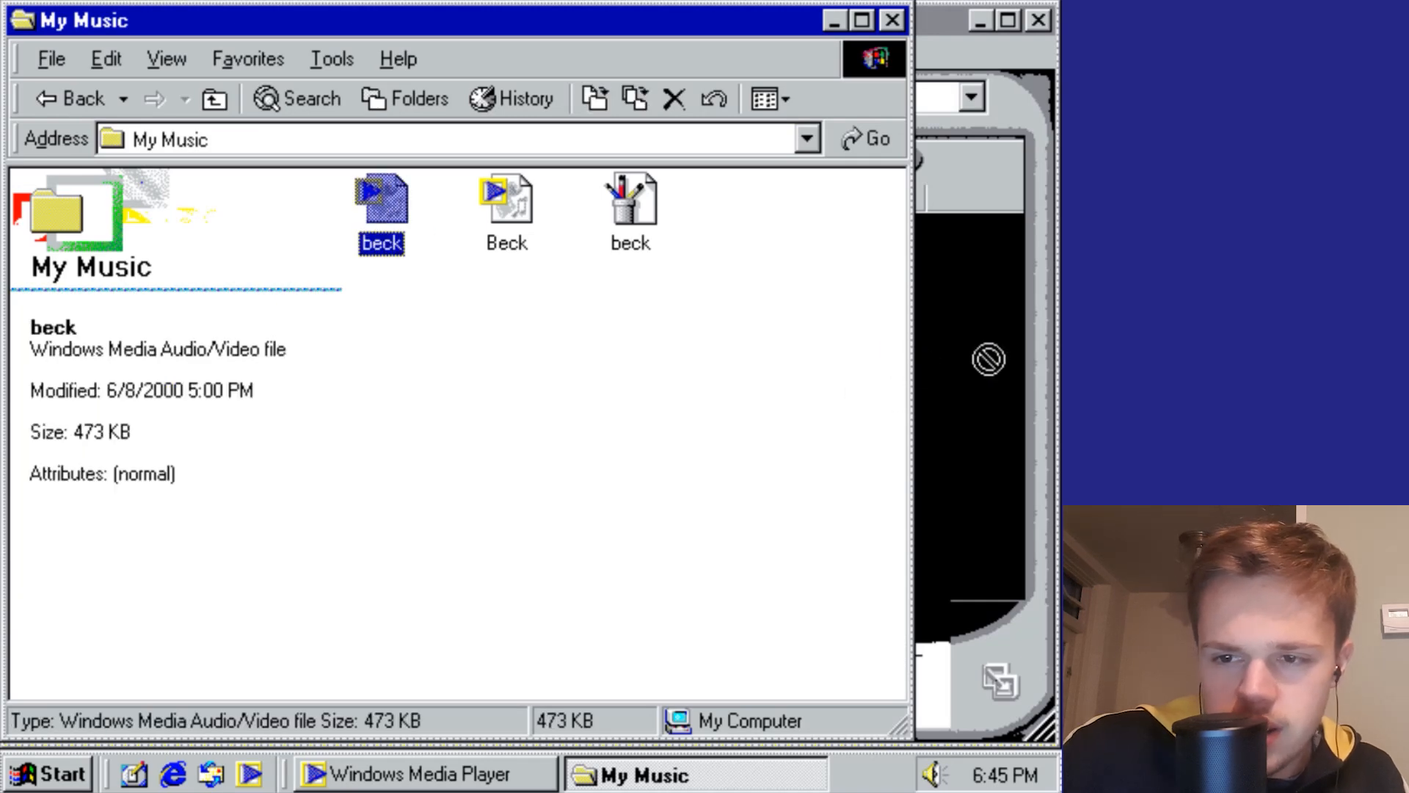
mouse_move(381, 216)
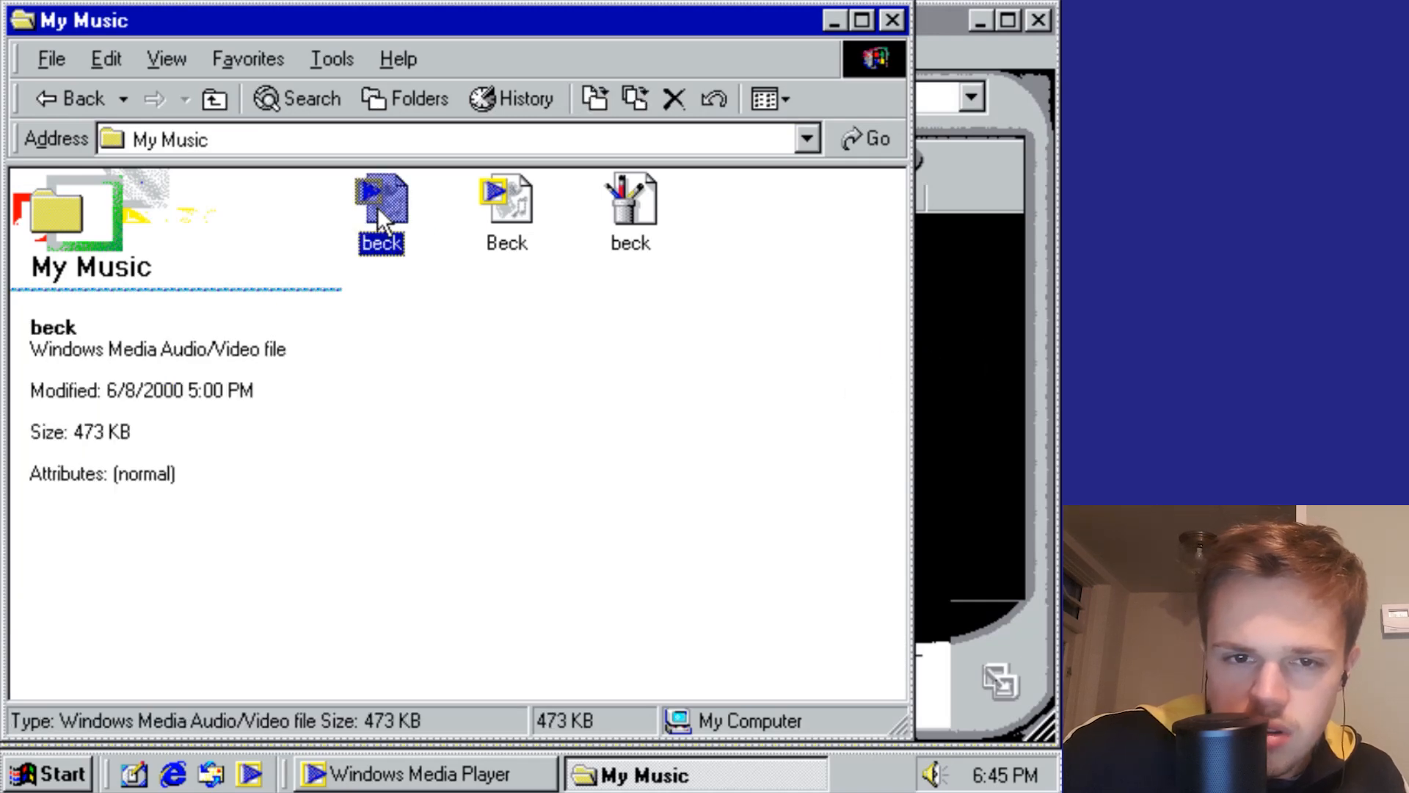
left_click(423, 774)
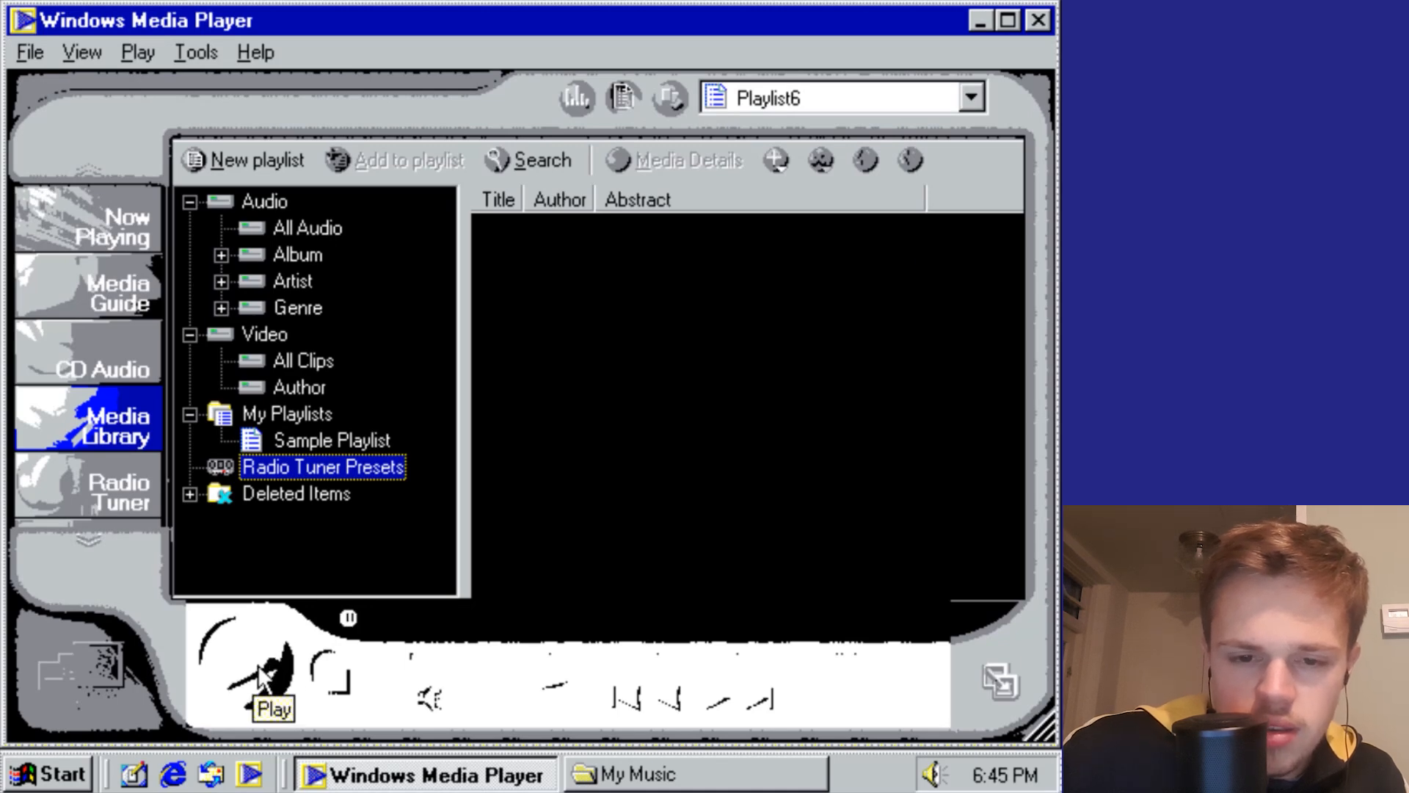
Step: Stop the playing beck track
left_click(321, 467)
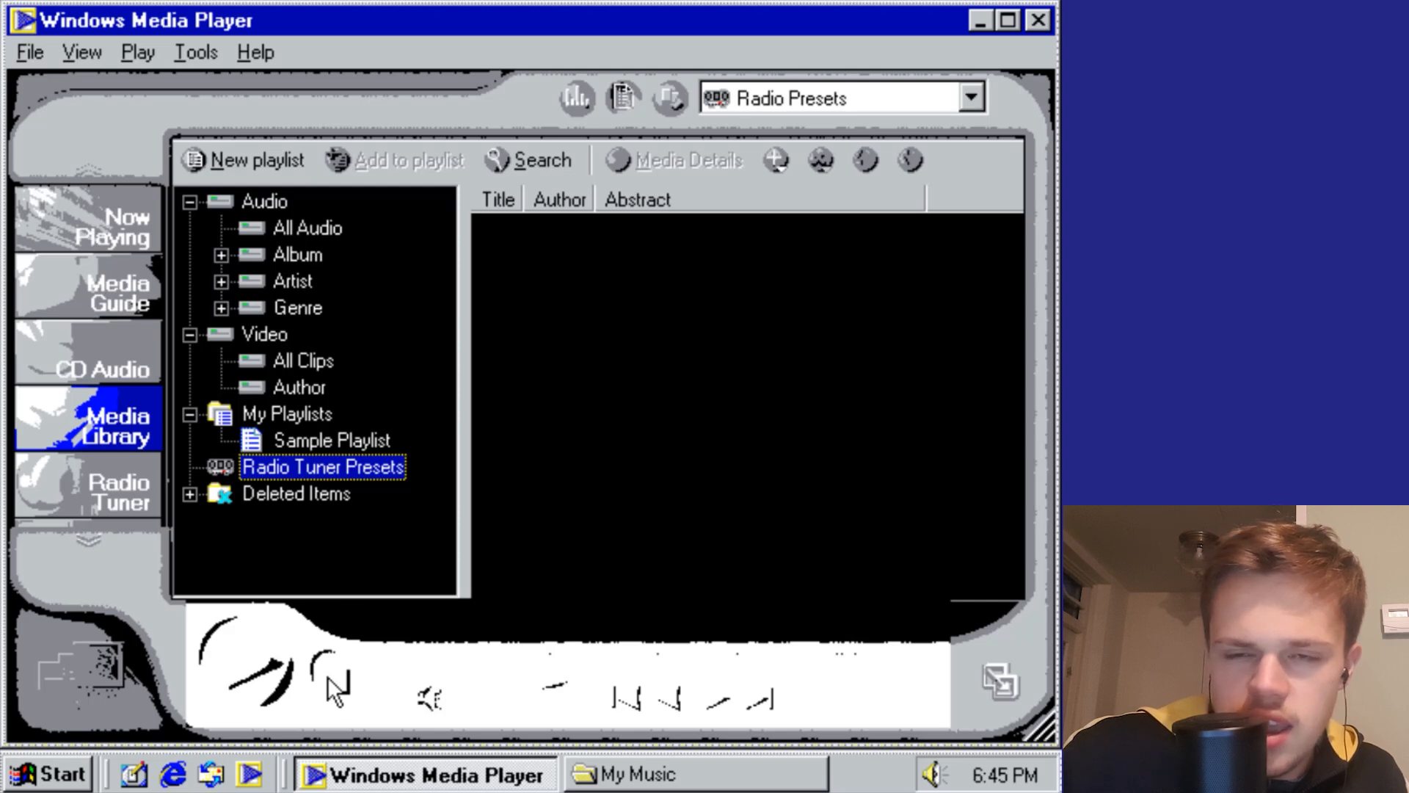
mouse_move(324, 688)
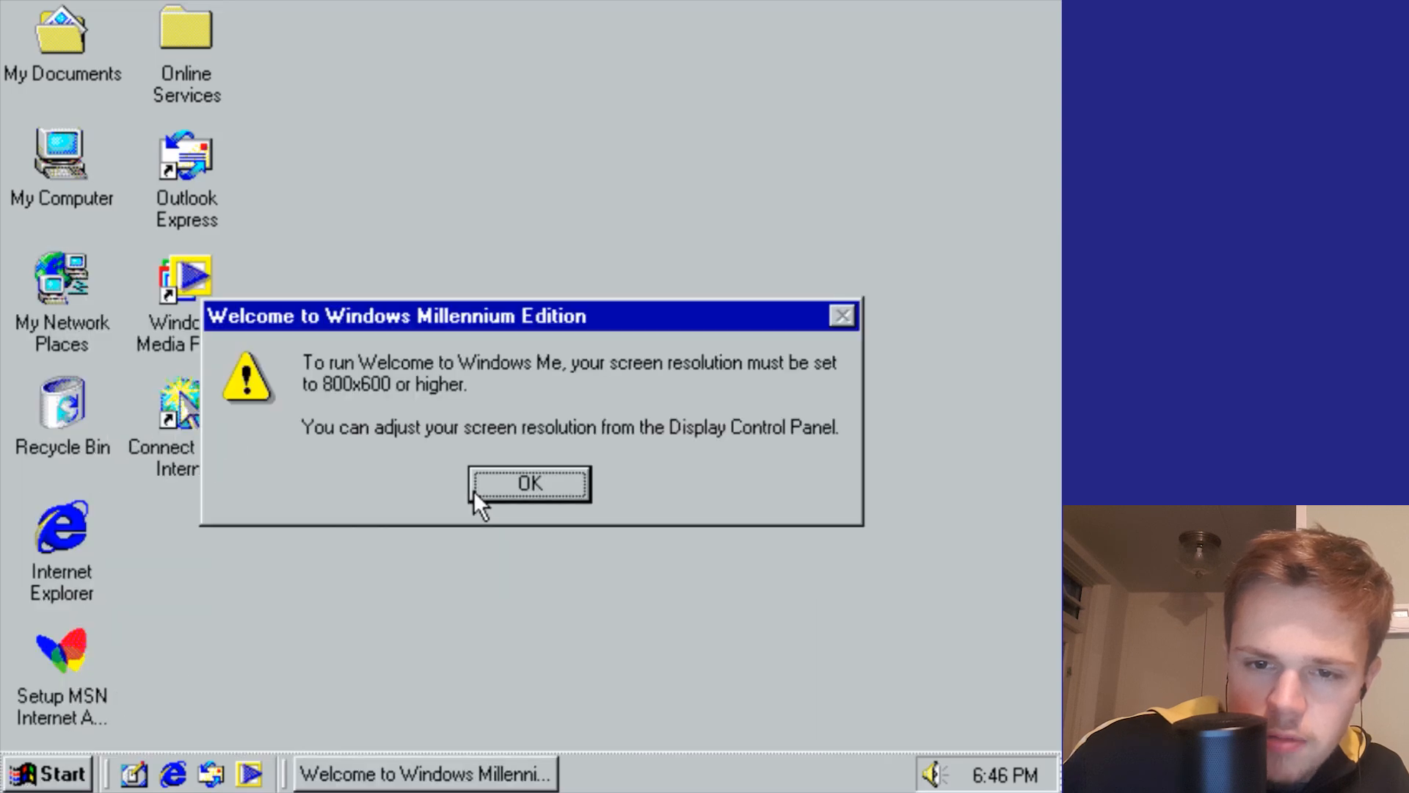
Step: Dismiss the resolution warning, launch the On-Screen Keyboard, then close it
left_click(528, 483)
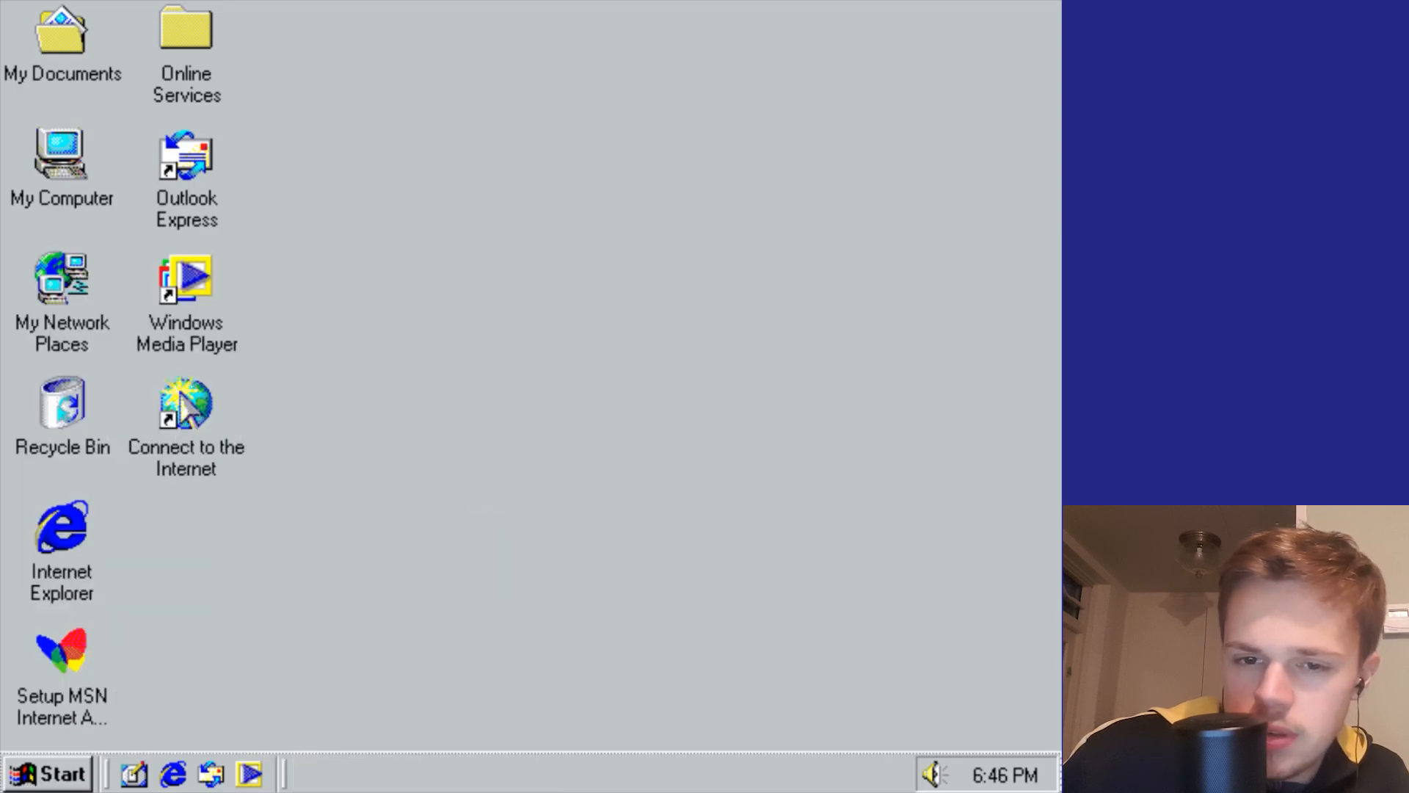
mouse_move(121, 705)
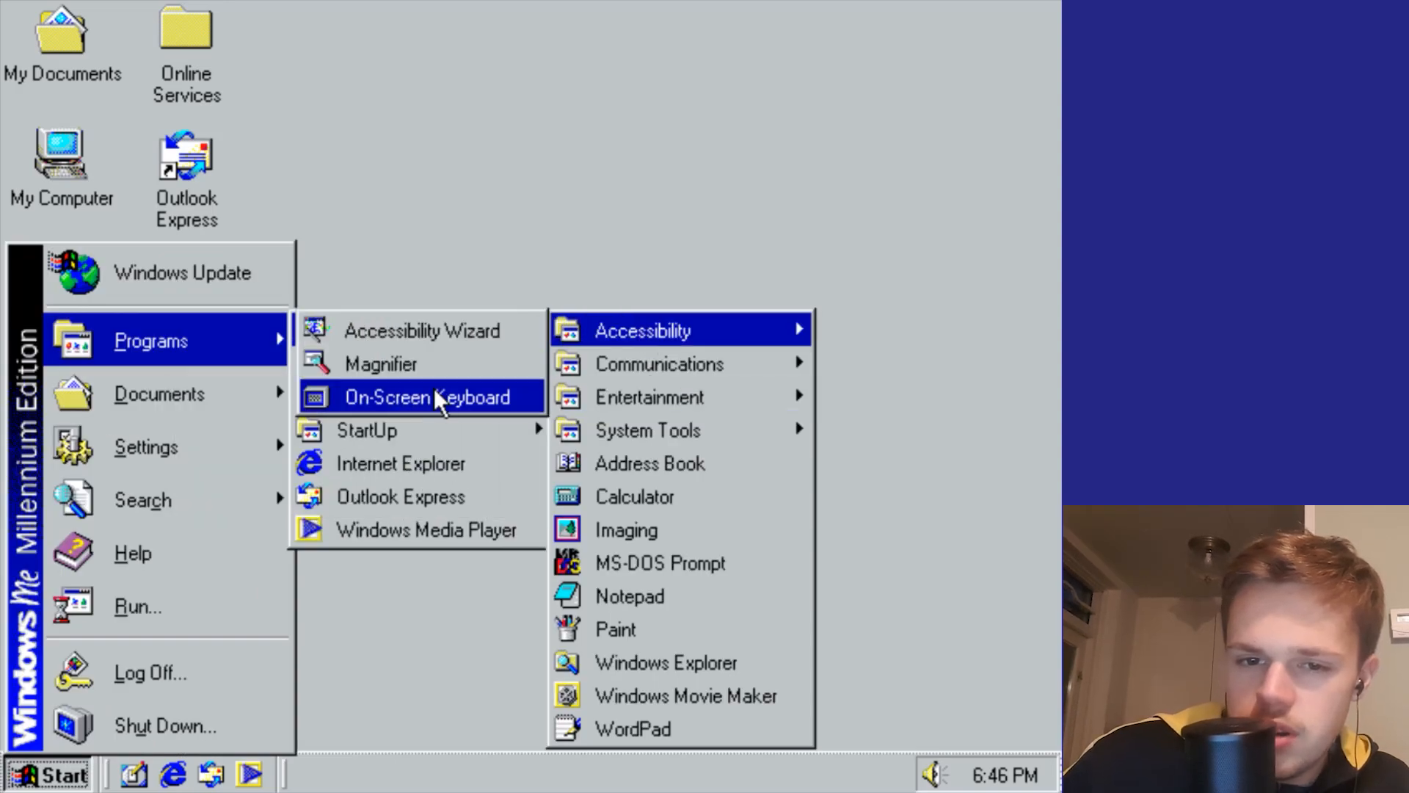
left_click(432, 396)
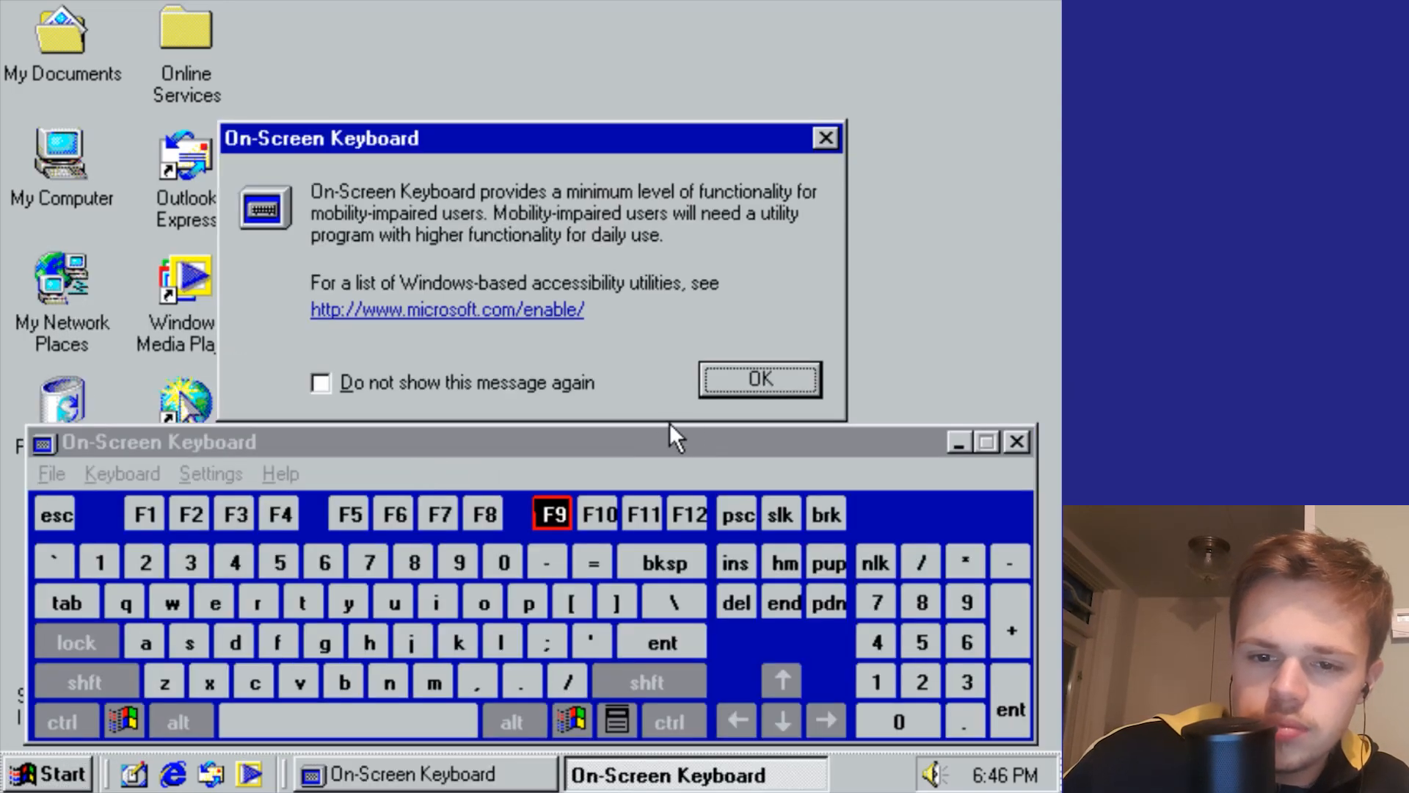
left_click(757, 379)
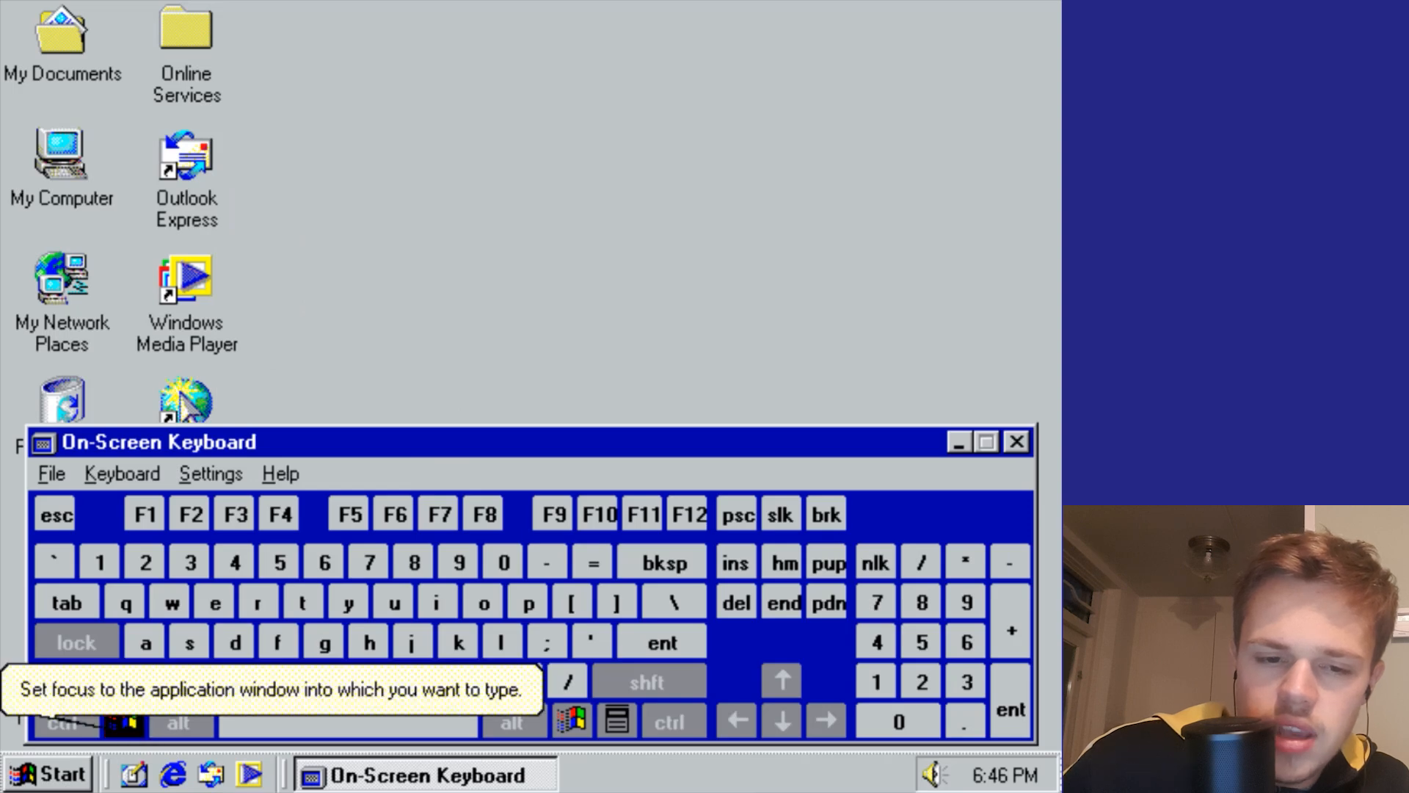
left_click(567, 680)
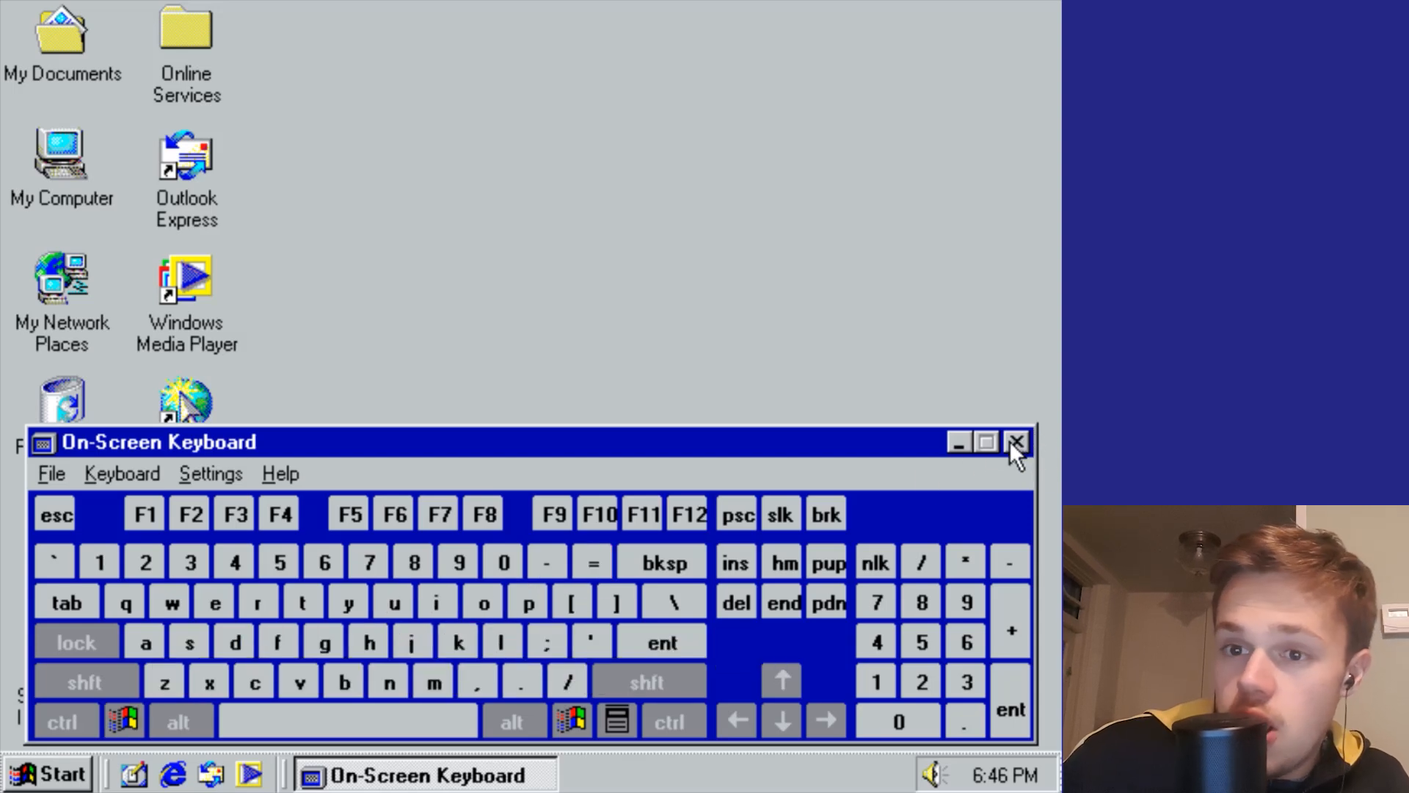
left_click(1016, 441)
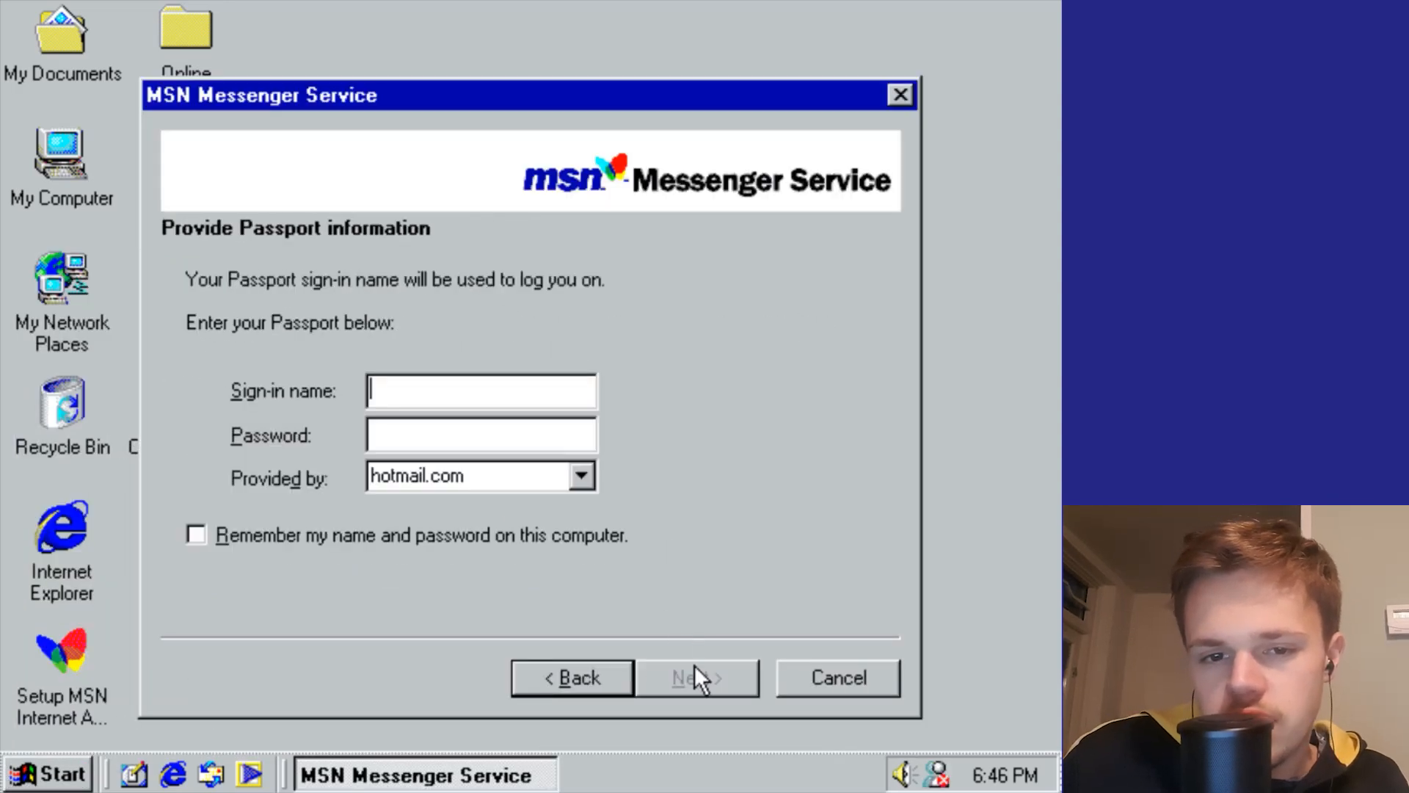
Step: Cancel Messenger sign-in, start NetMeeting setup, advance one page, then cancel setup
left_click(836, 677)
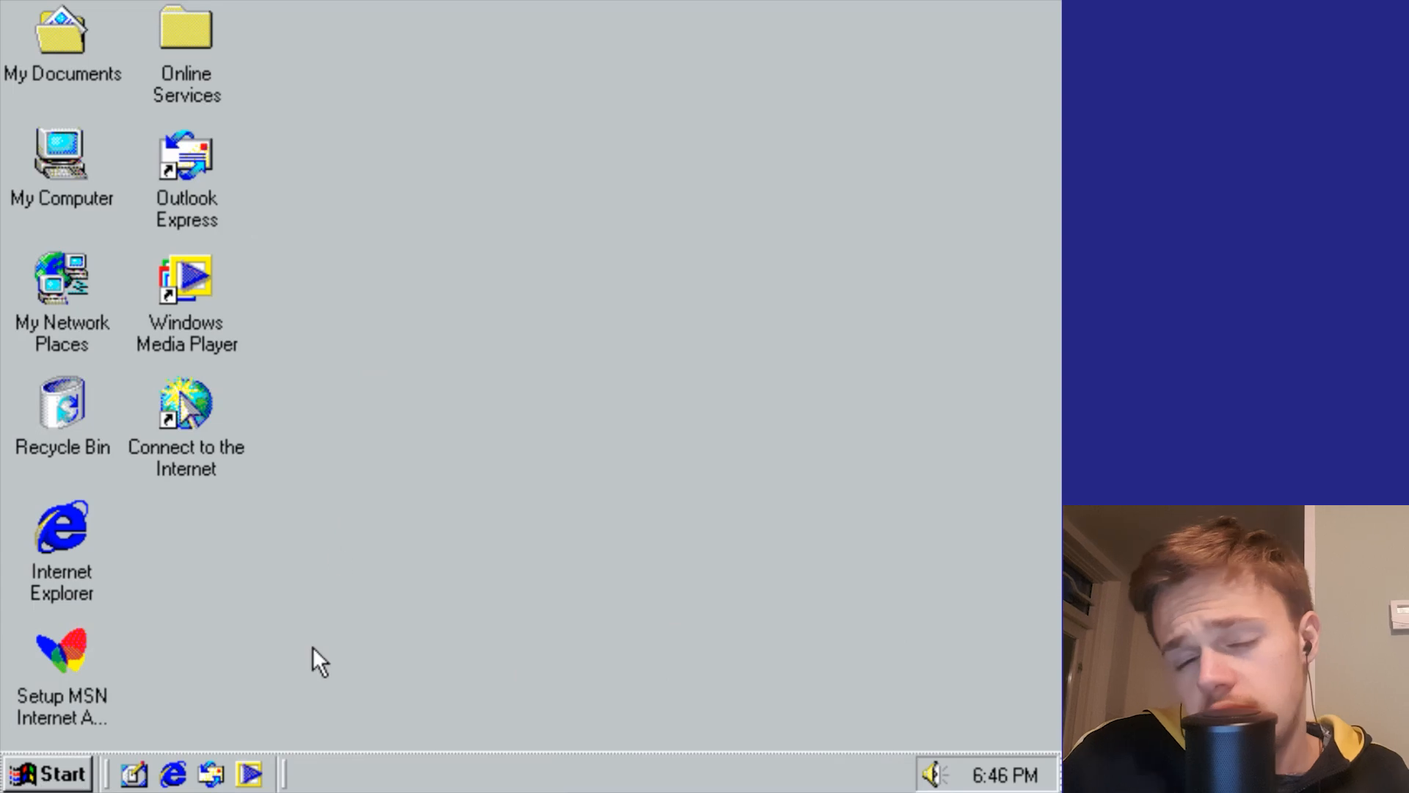
left_click(48, 773)
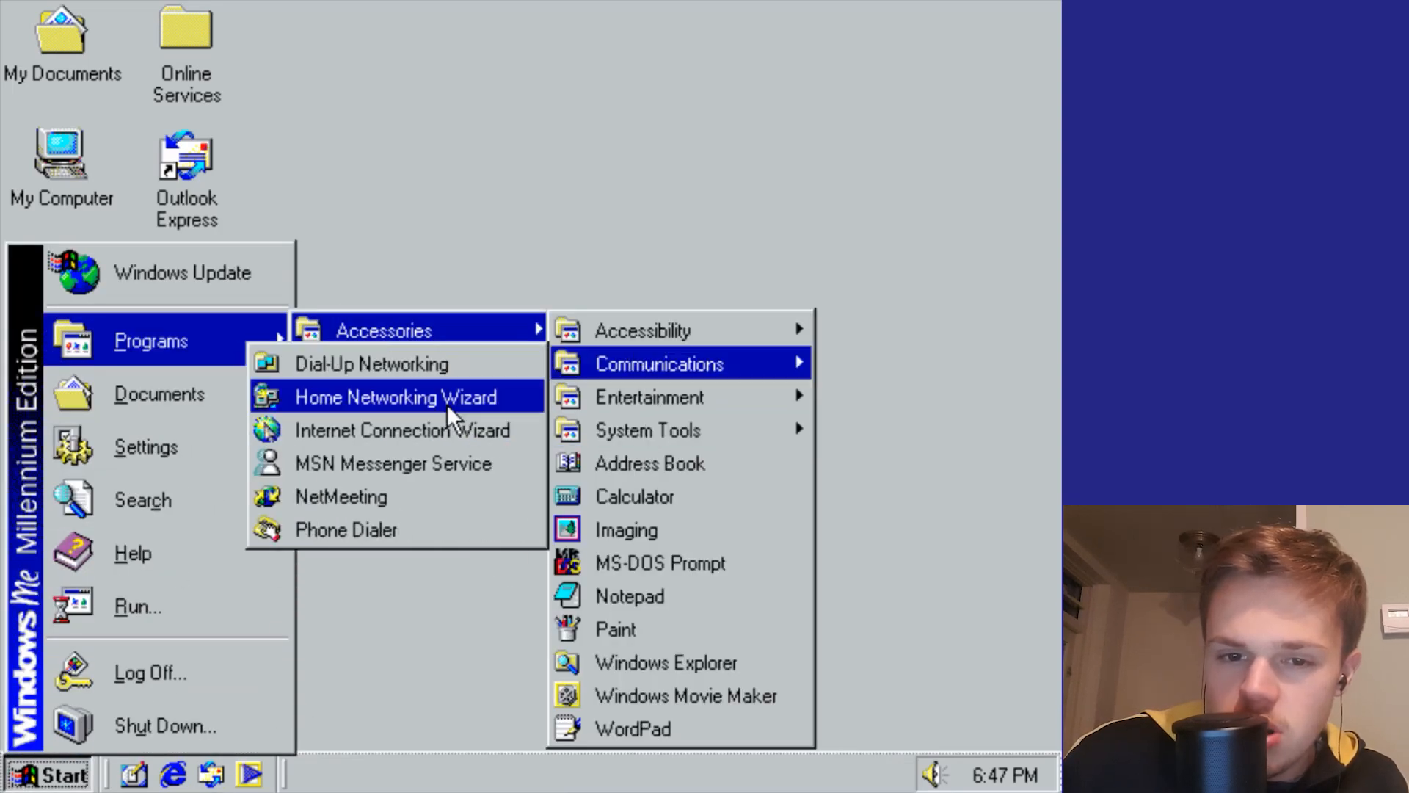
left_click(341, 496)
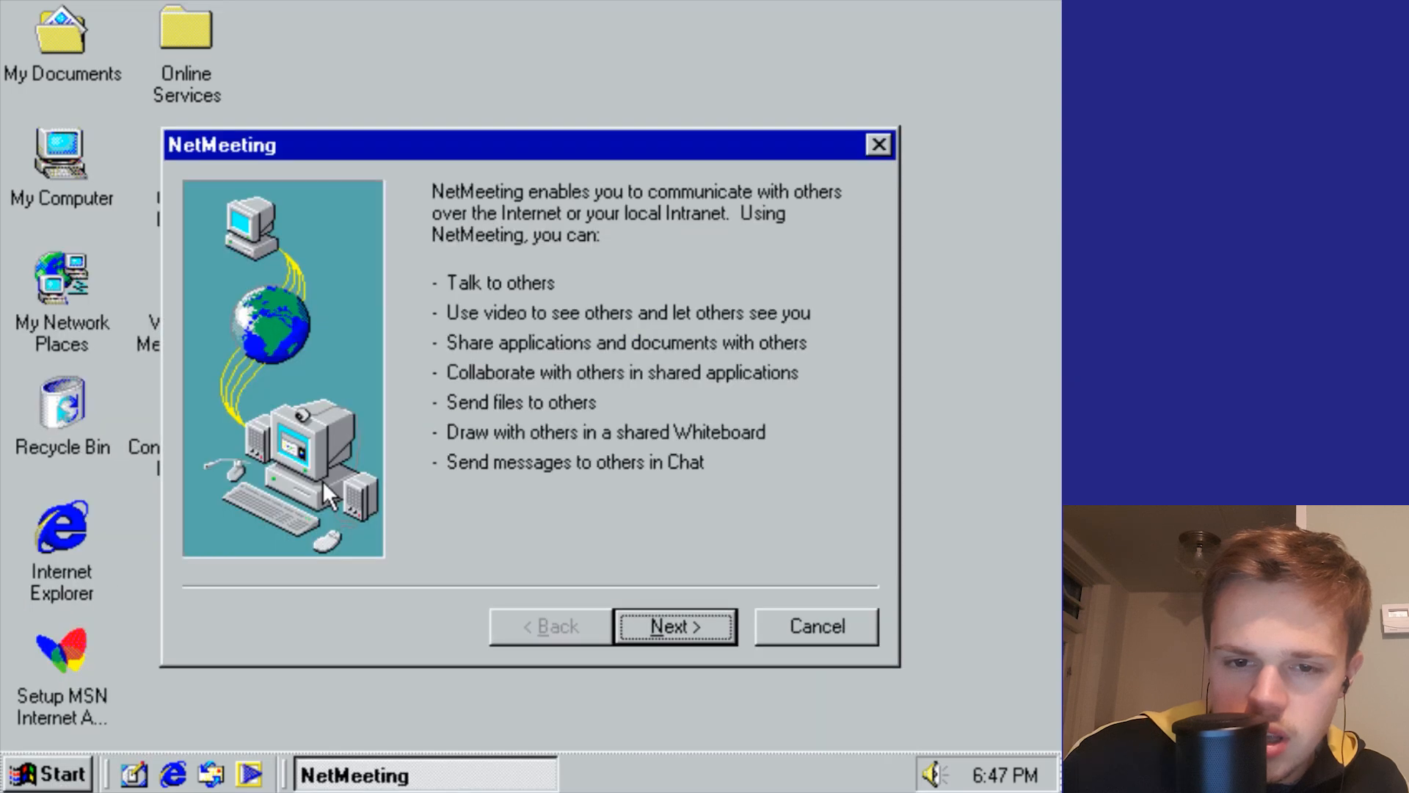
mouse_move(688, 629)
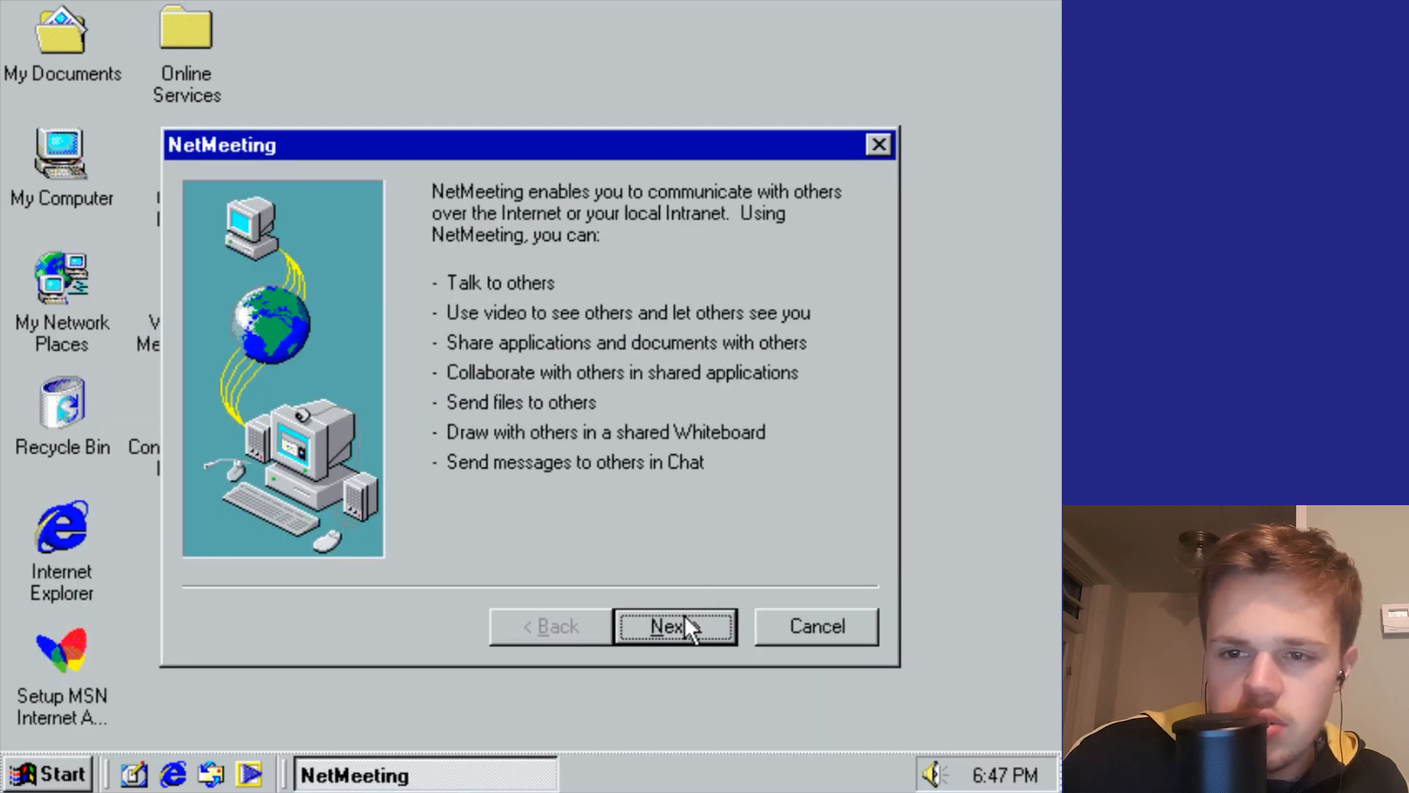
left_click(675, 625)
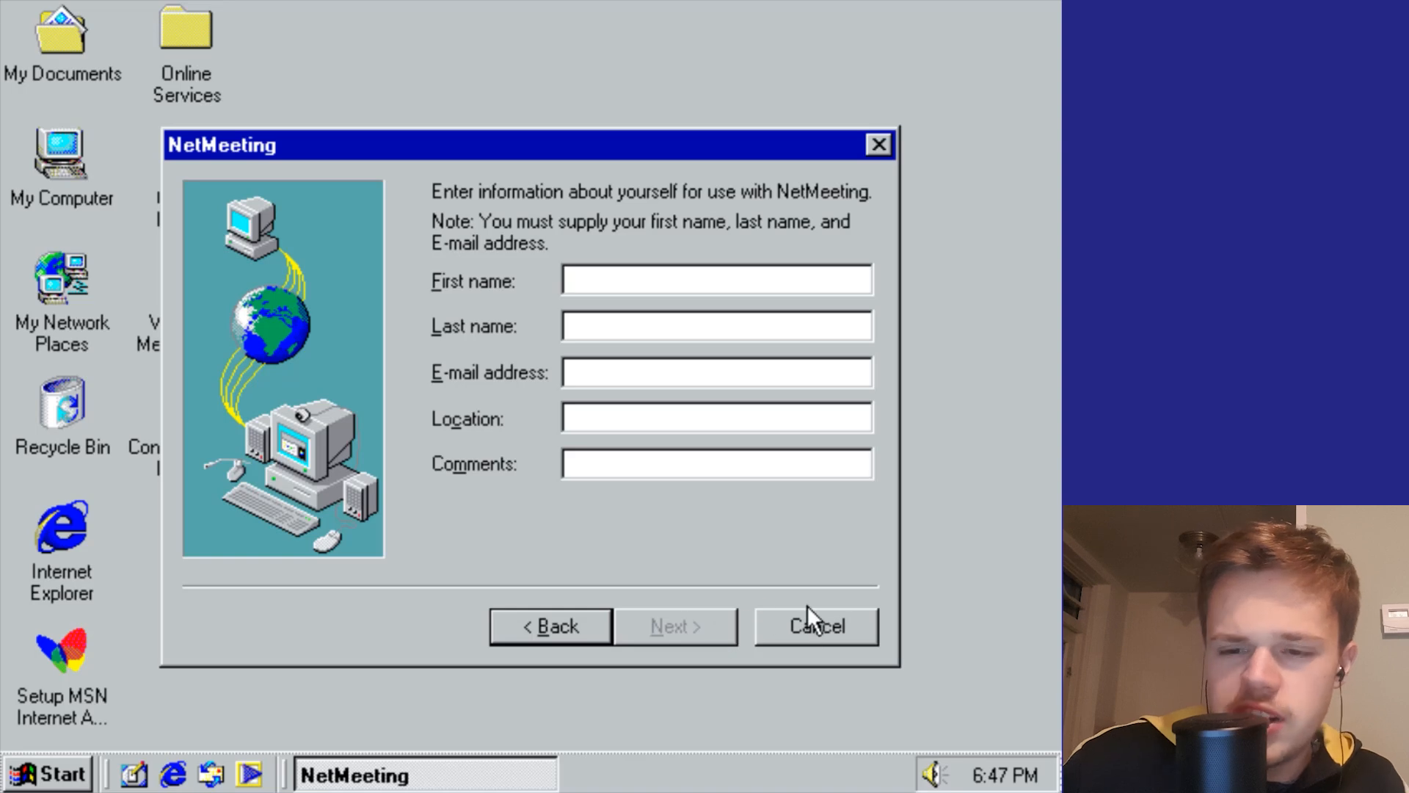
left_click(47, 773)
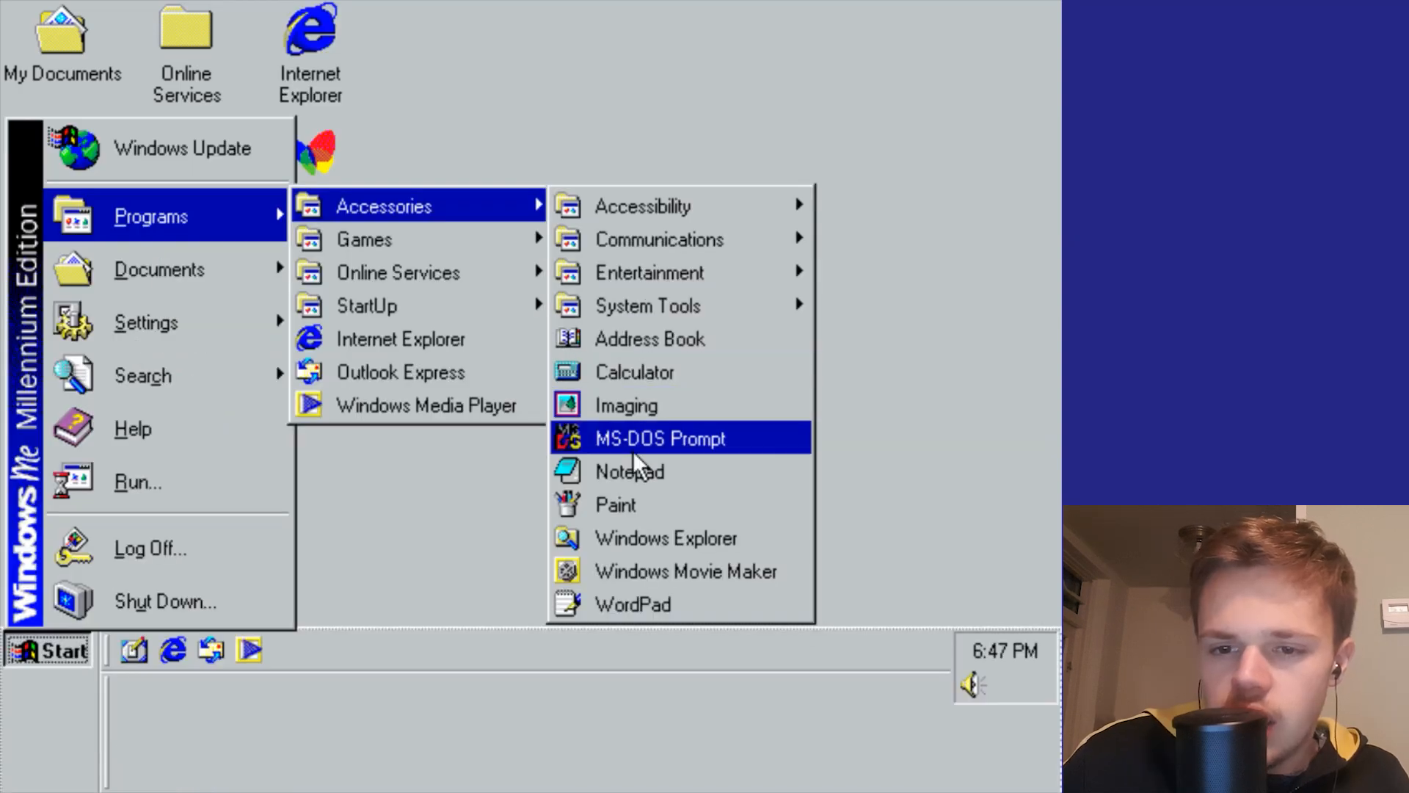
Step: Launch Windows Movie Maker and pause its welcome tour
left_click(685, 571)
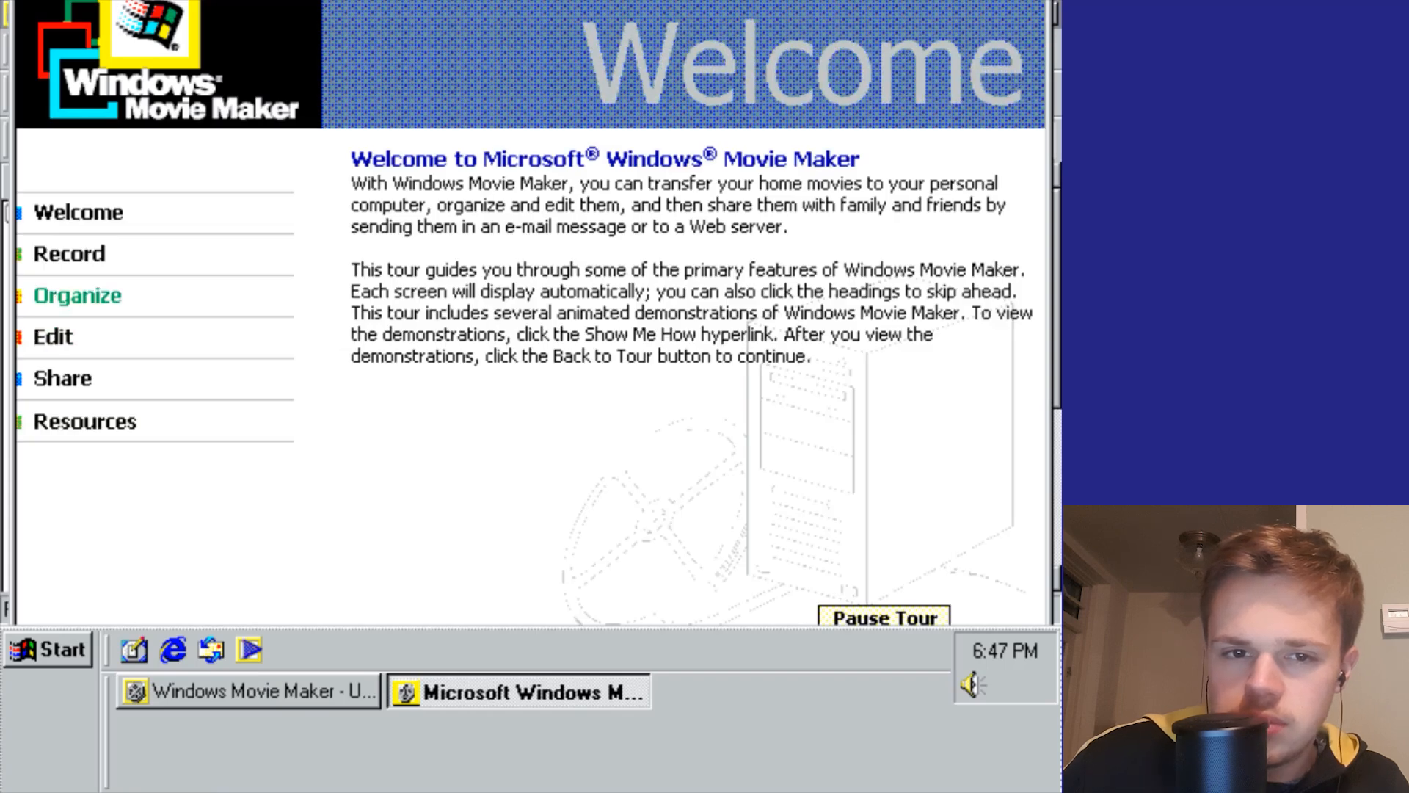
mouse_move(818, 580)
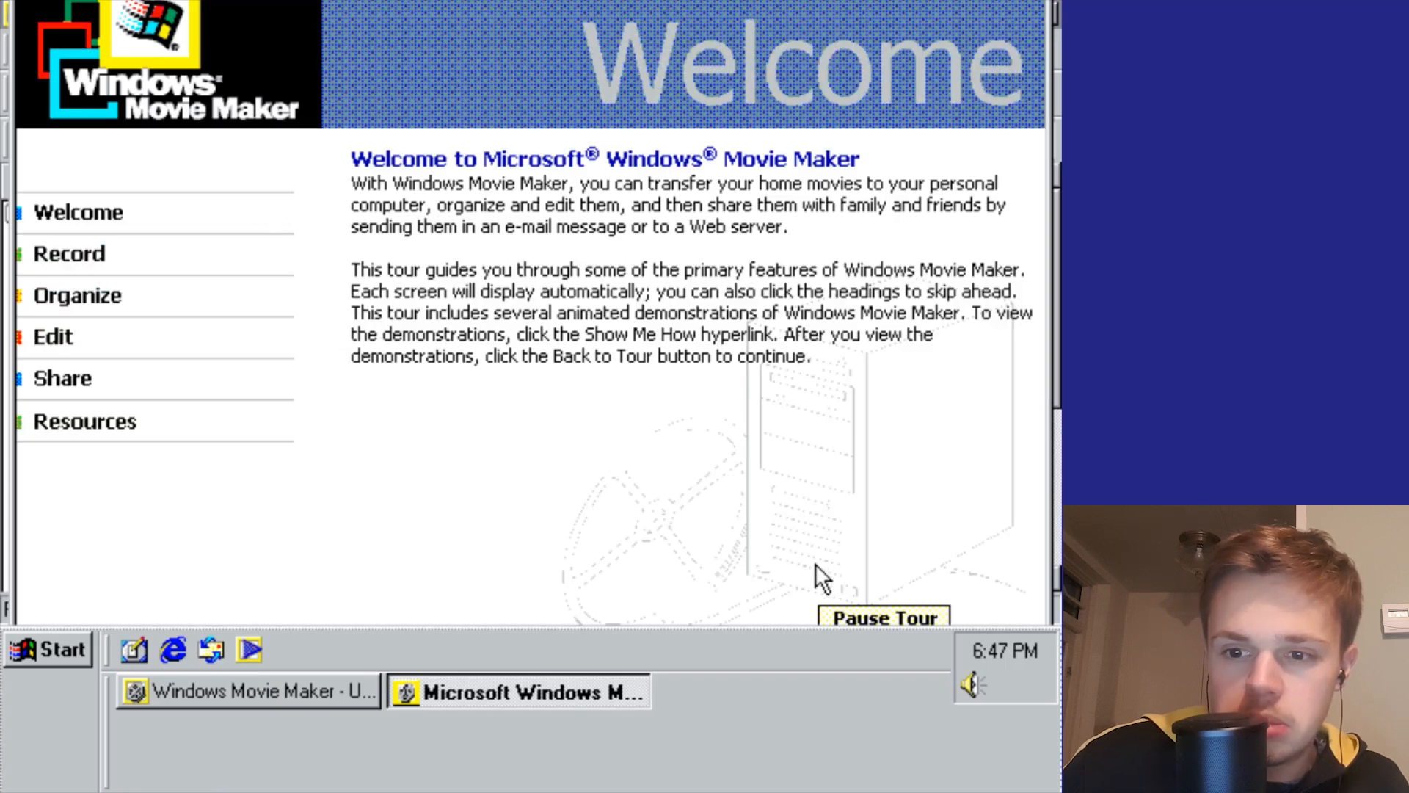
left_click(882, 617)
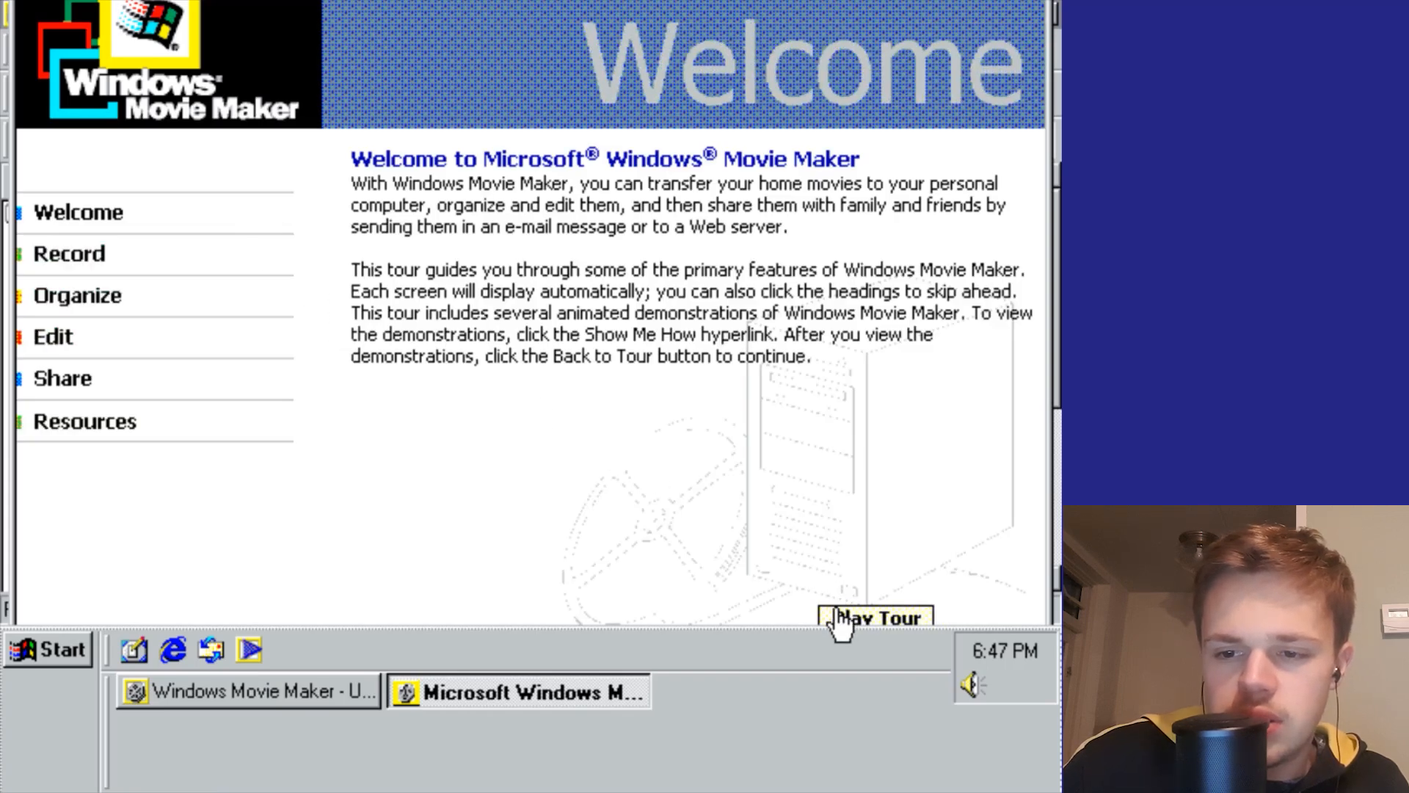
mouse_move(180, 273)
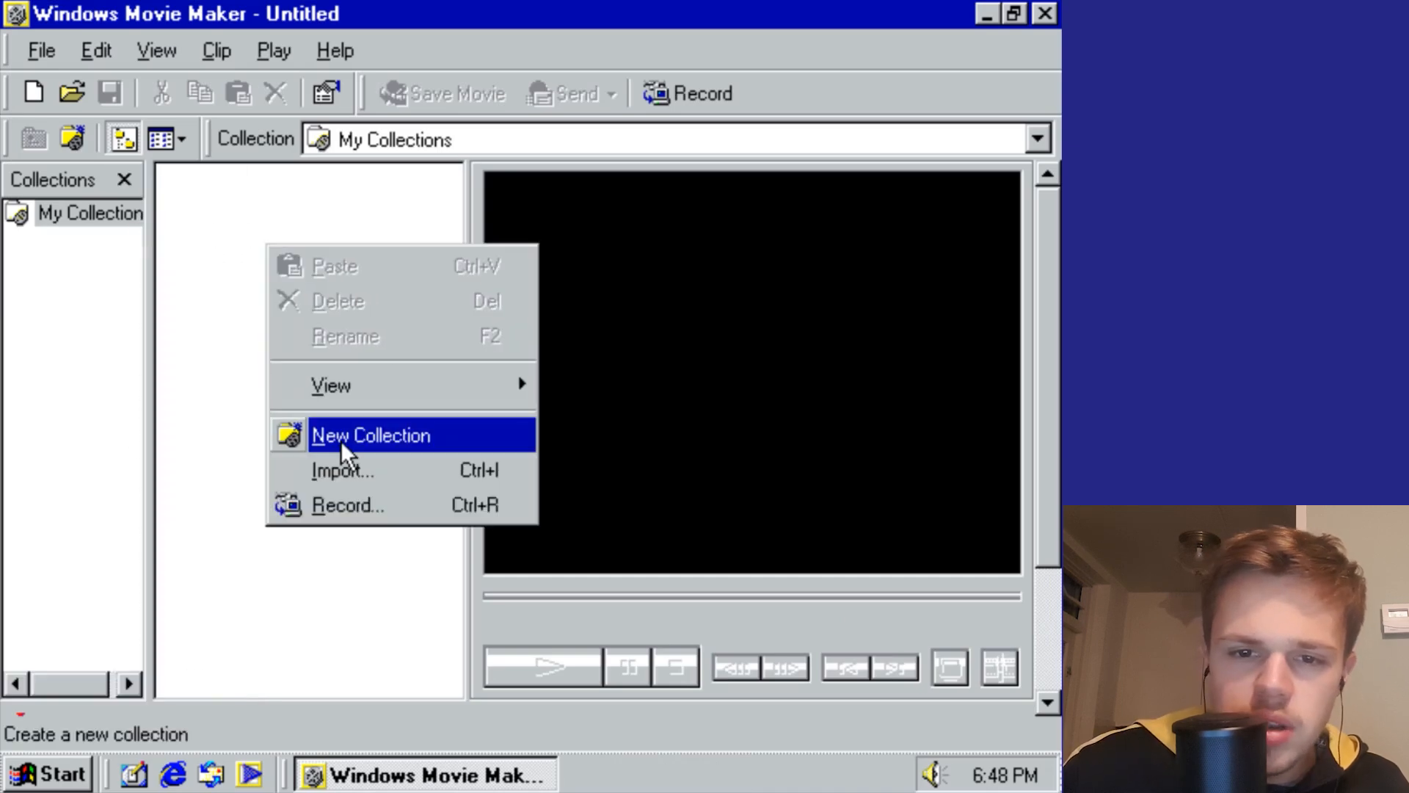
Step: Create a new collection, import My Pictures images, and agree to save the project
left_click(370, 433)
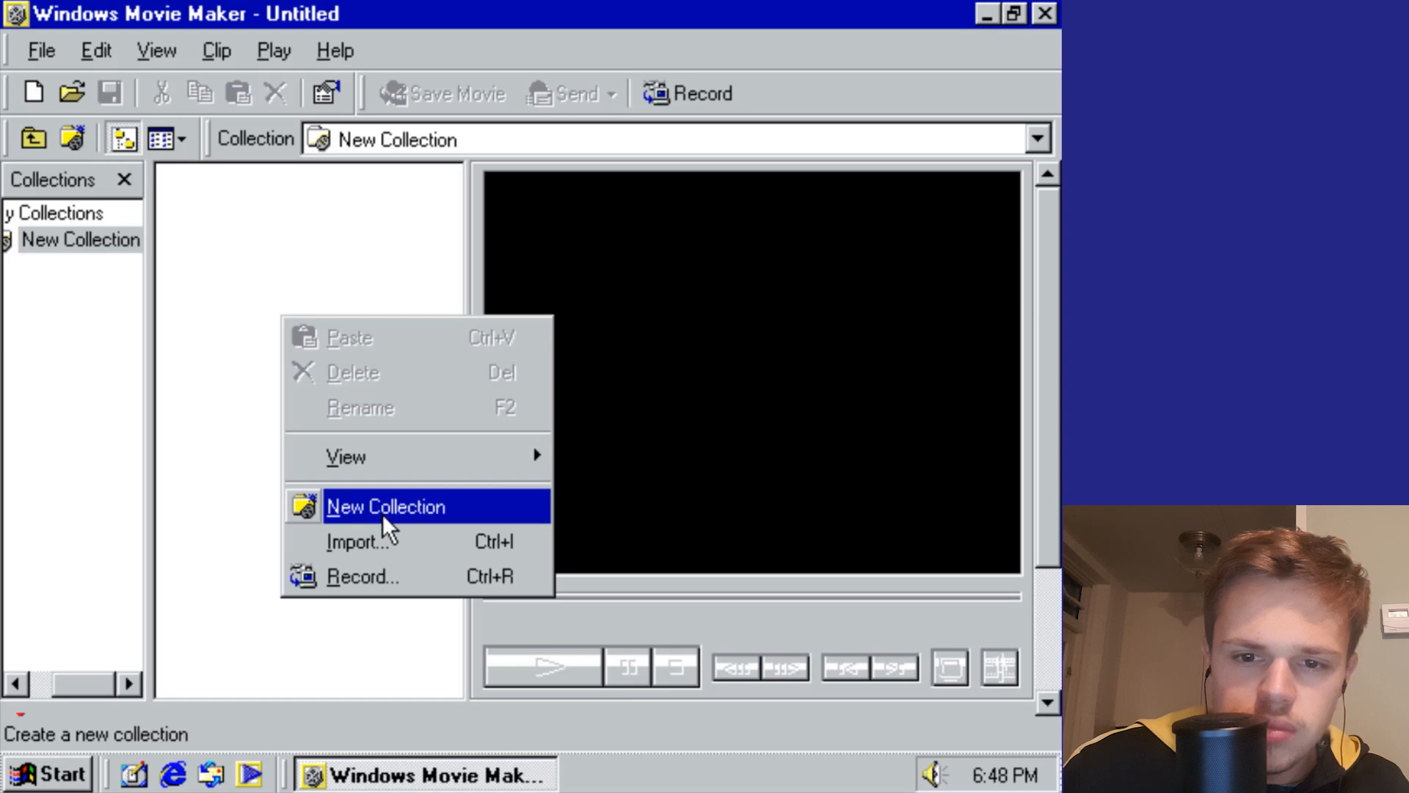
left_click(357, 541)
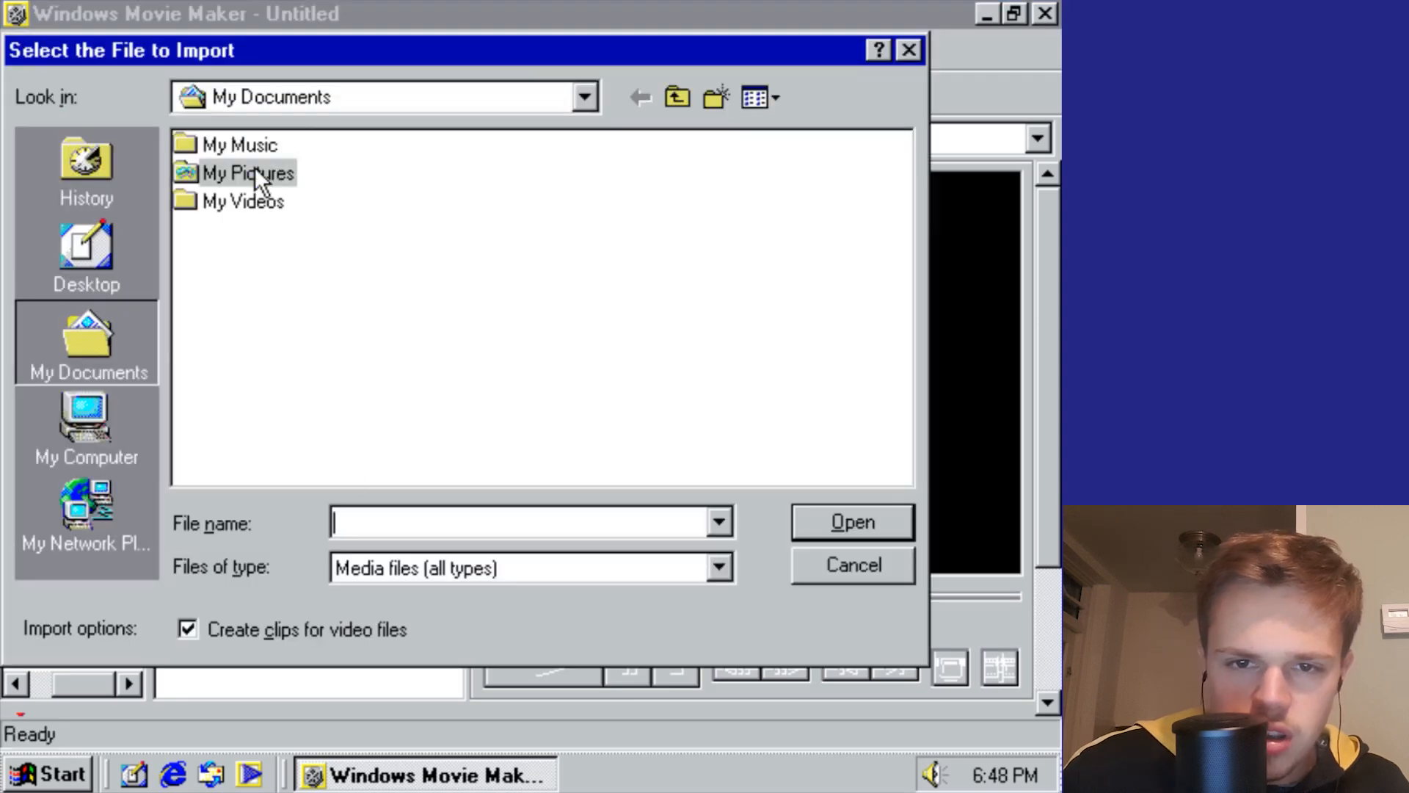
double_click(249, 172)
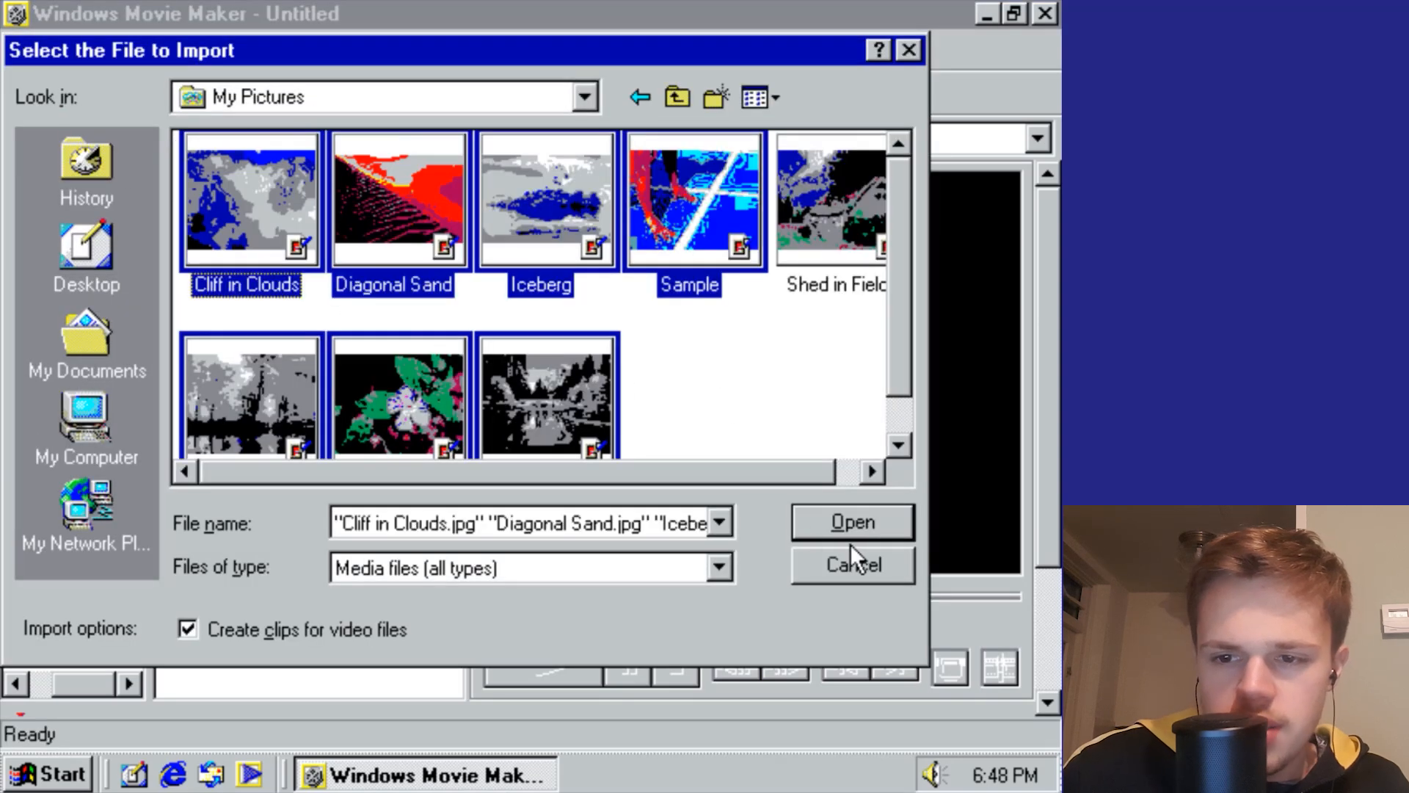
left_click(850, 522)
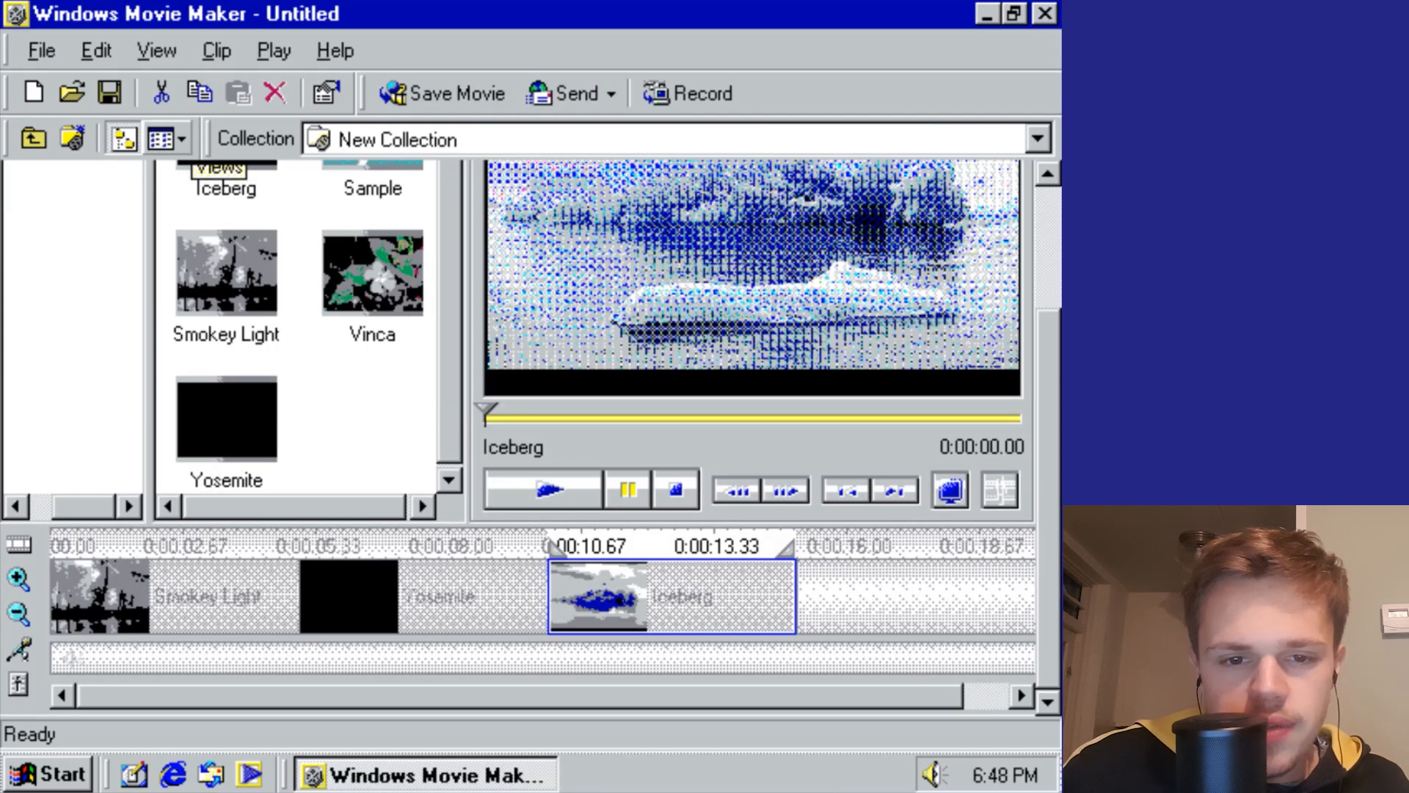
mouse_move(737, 489)
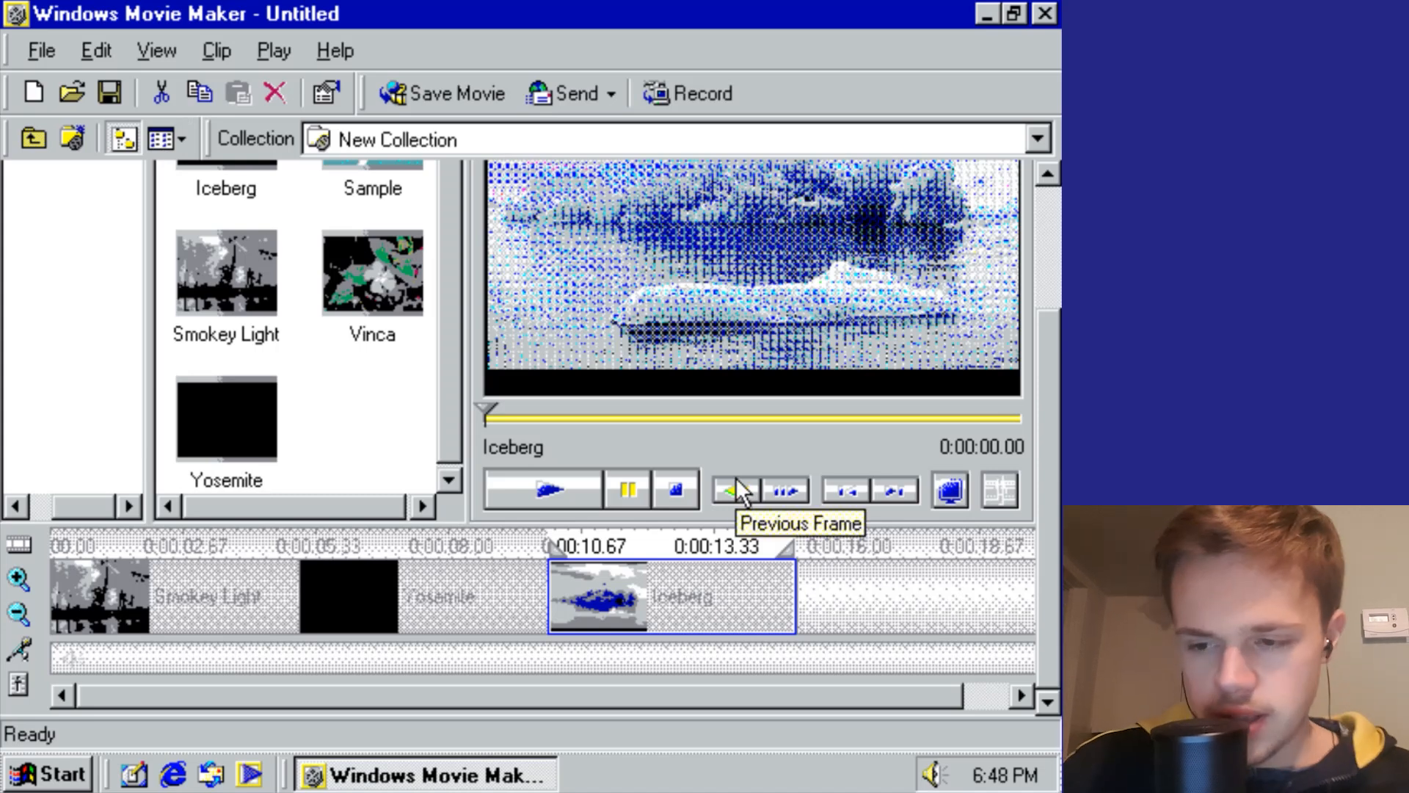
mouse_move(288, 16)
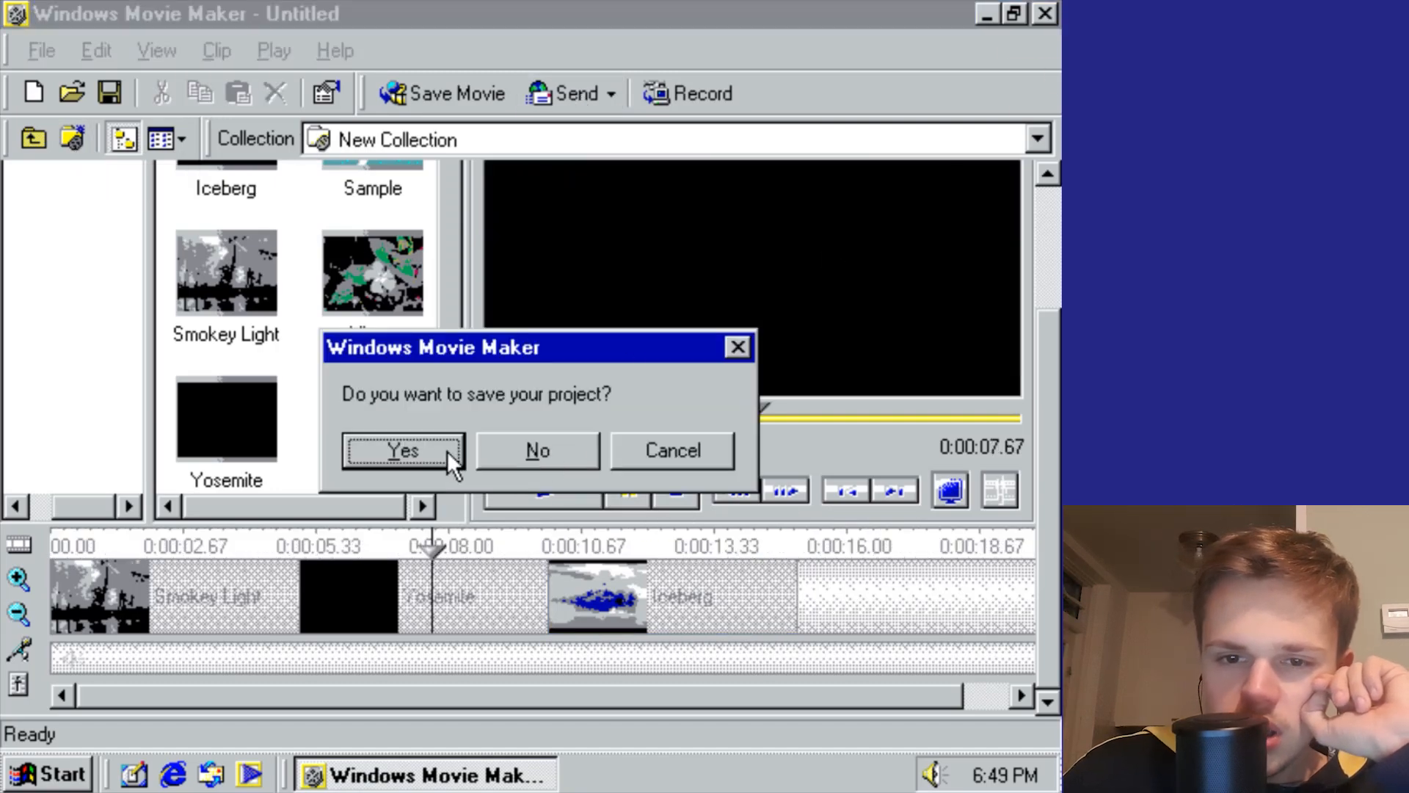
left_click(401, 450)
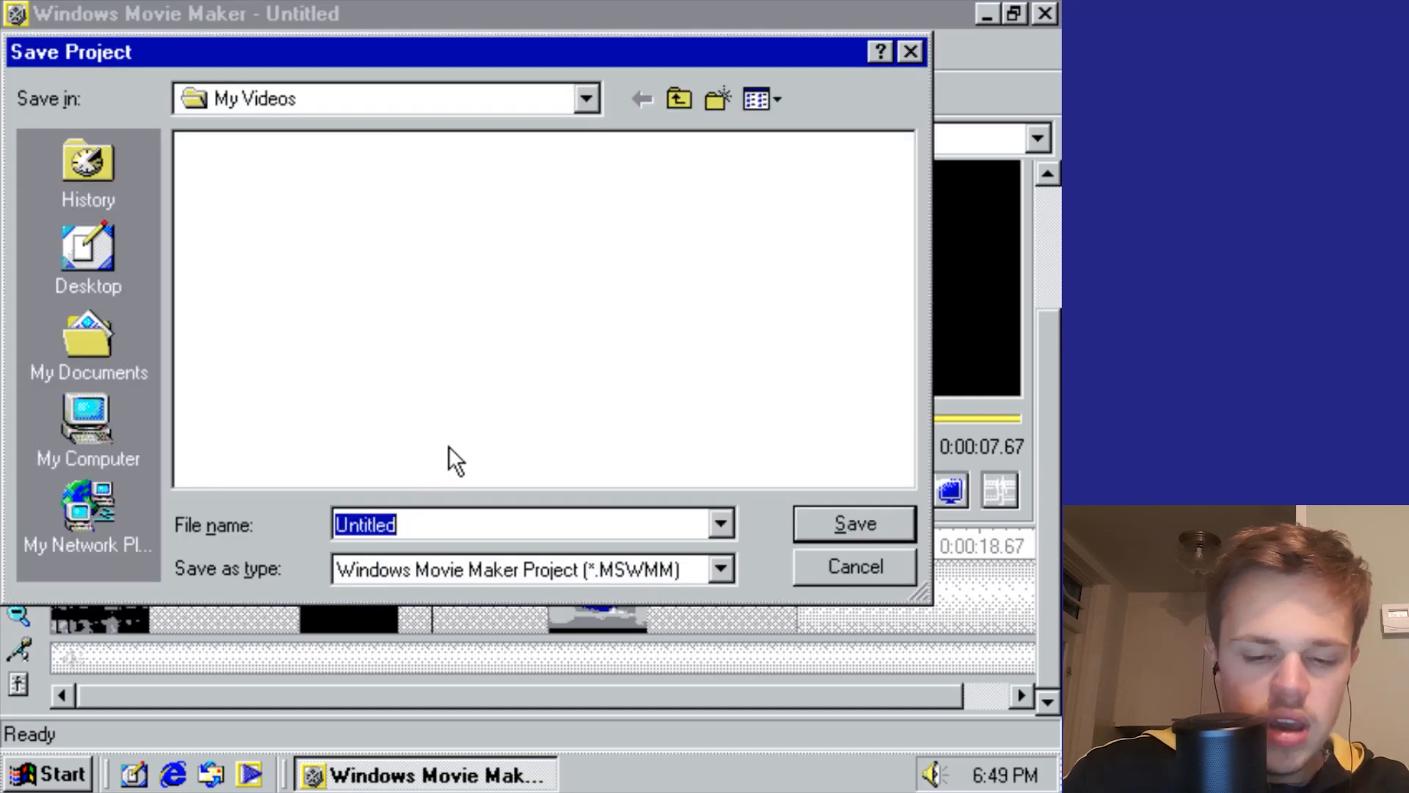
Step: Save the Movie Maker project as 'PR' in My Videos
type("PR")
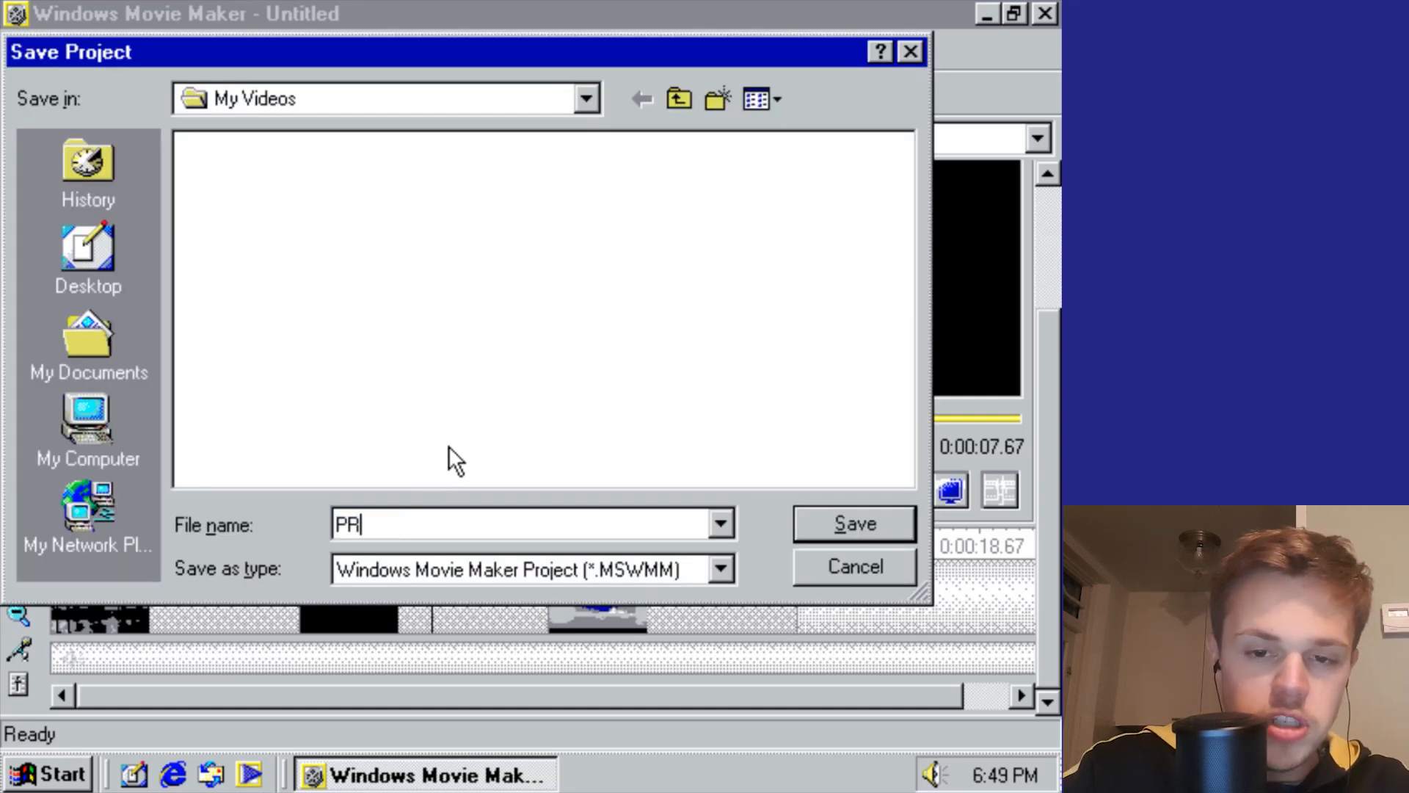
left_click(47, 773)
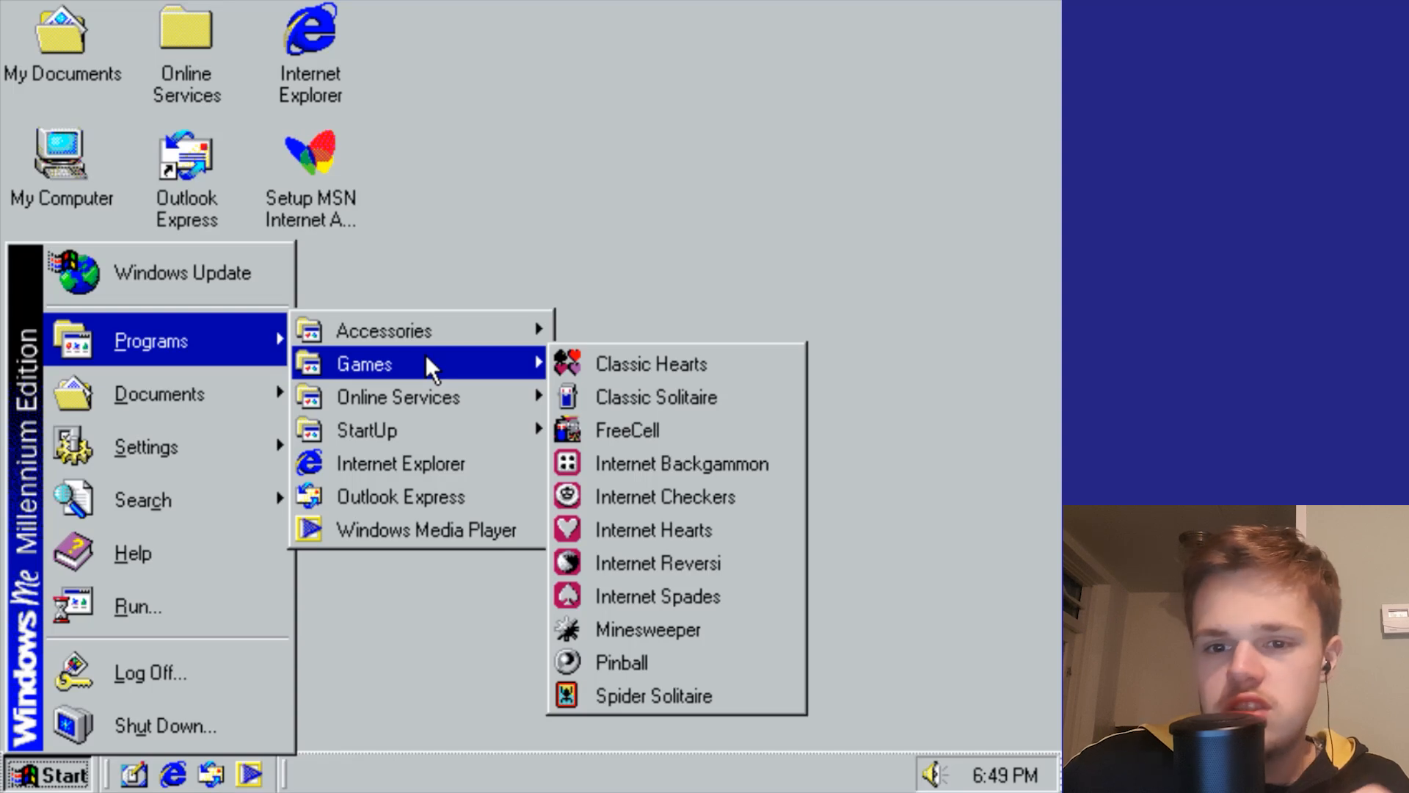
Step: Play a ball of Space Cadet pinball to 5,500 points, then close it
left_click(621, 662)
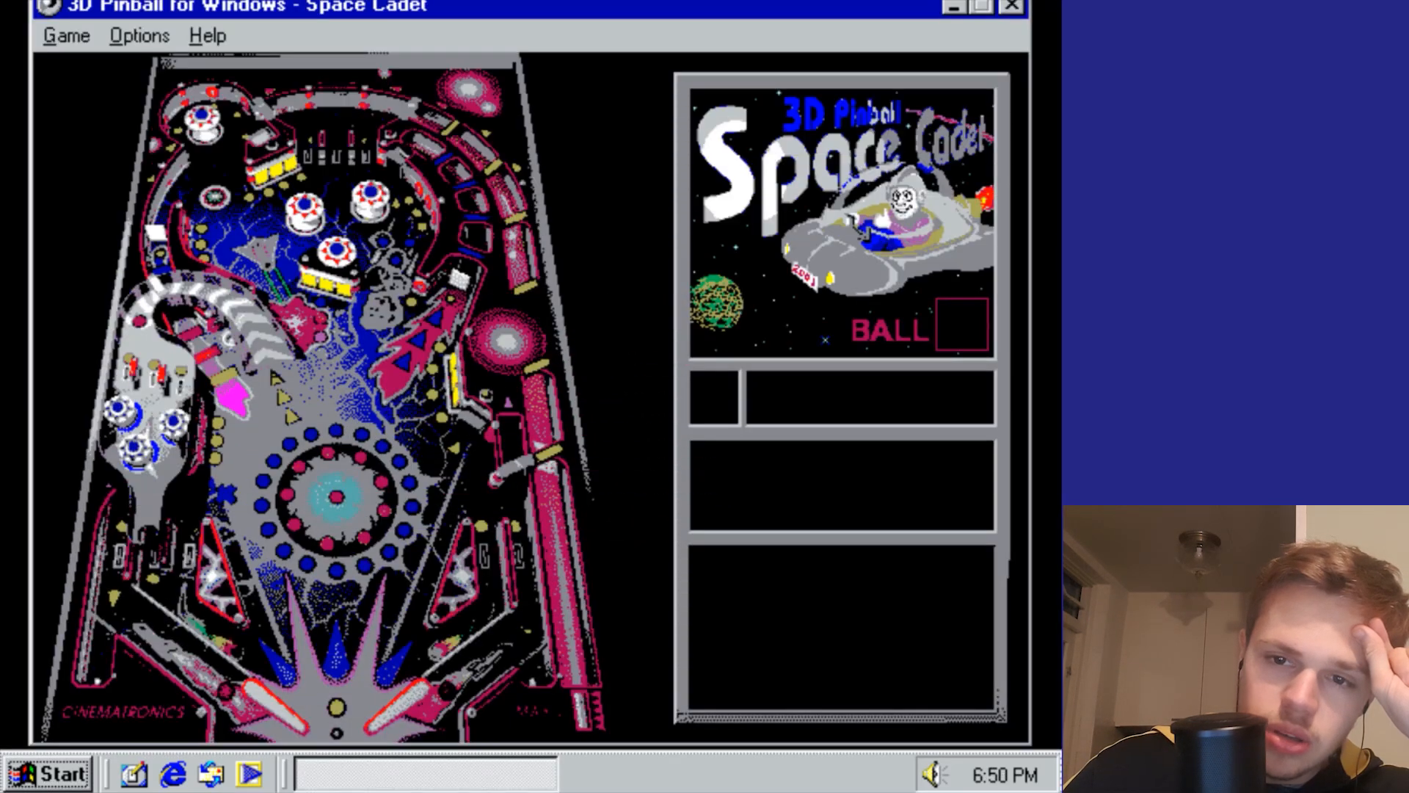
left_click(449, 450)
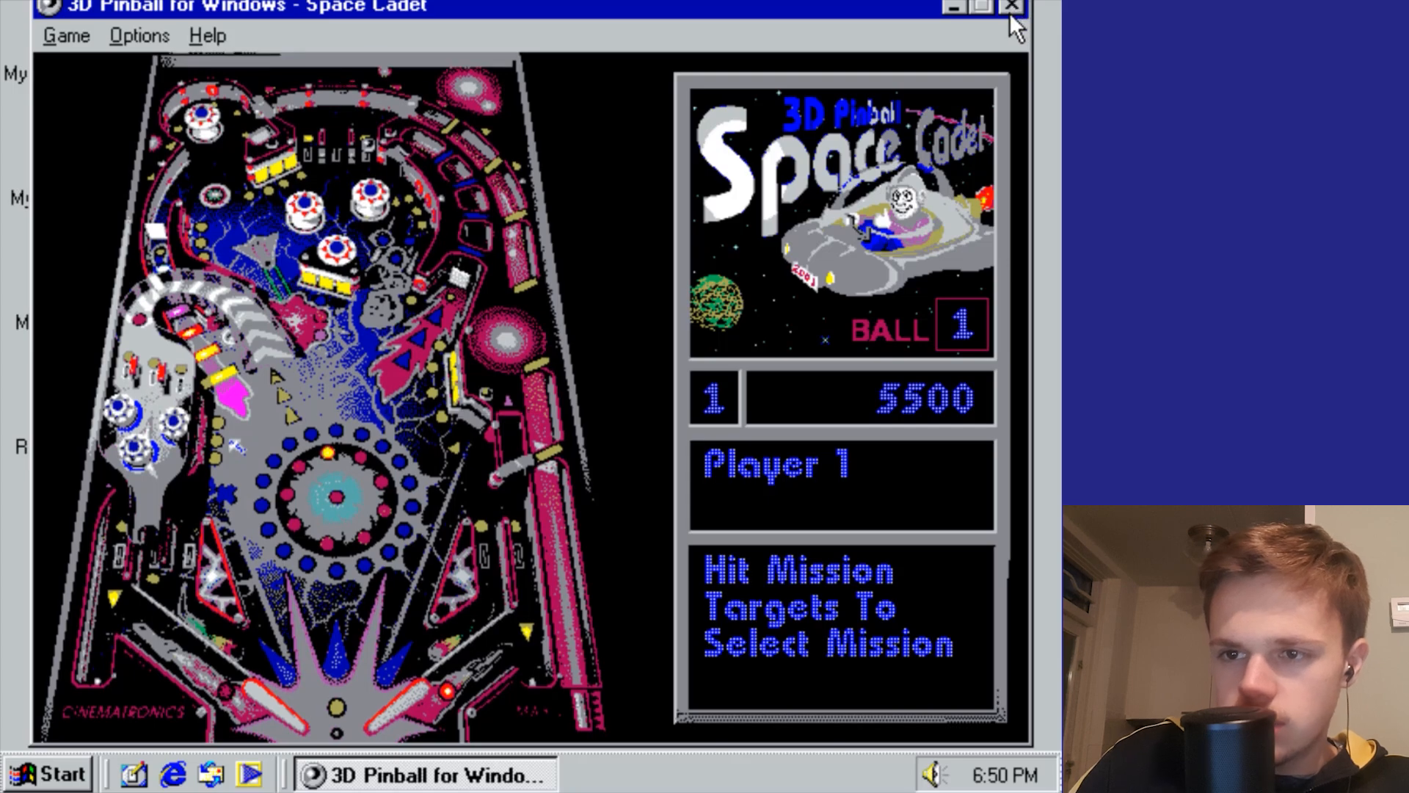
left_click(1011, 8)
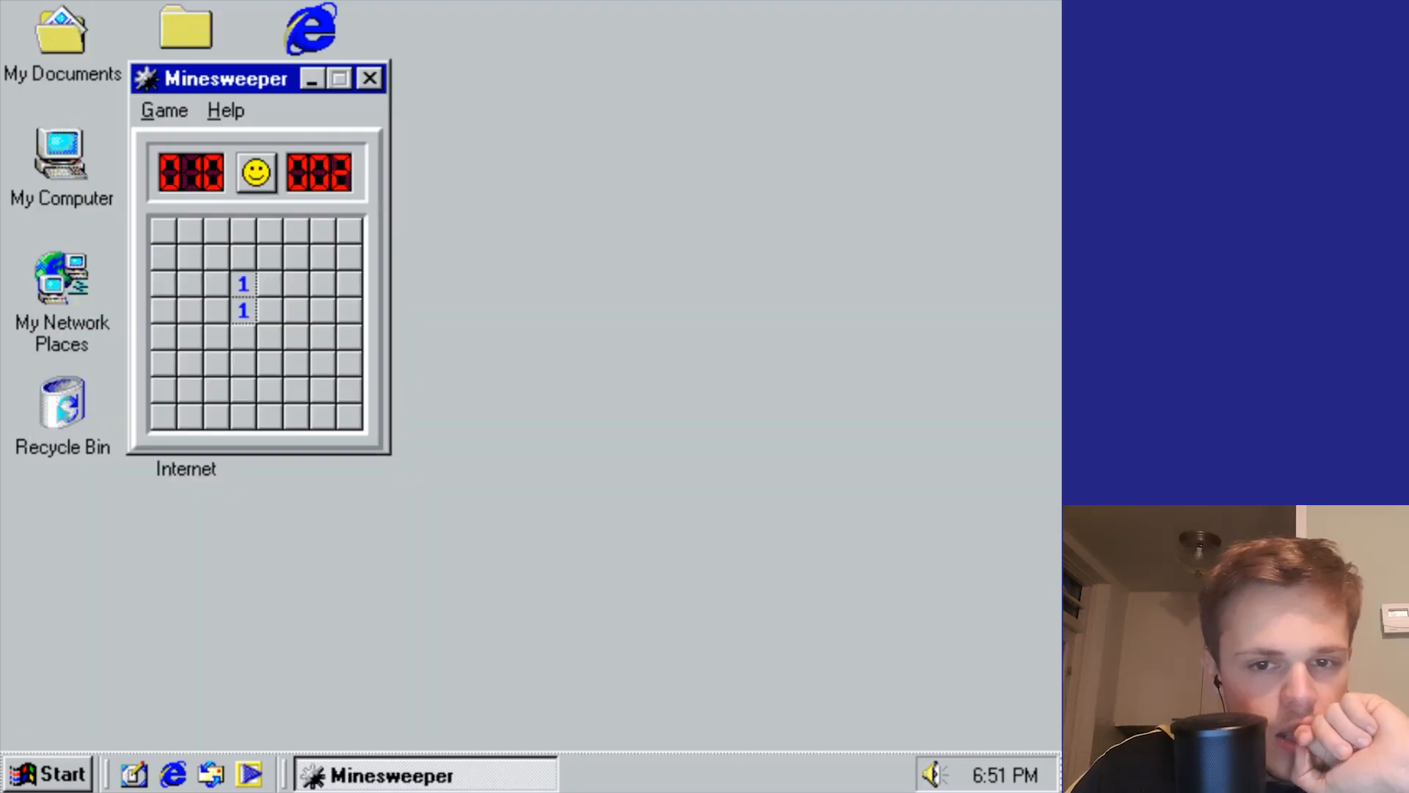
Step: Uncover Minesweeper squares until a mine explodes, then close the game
left_click(243, 256)
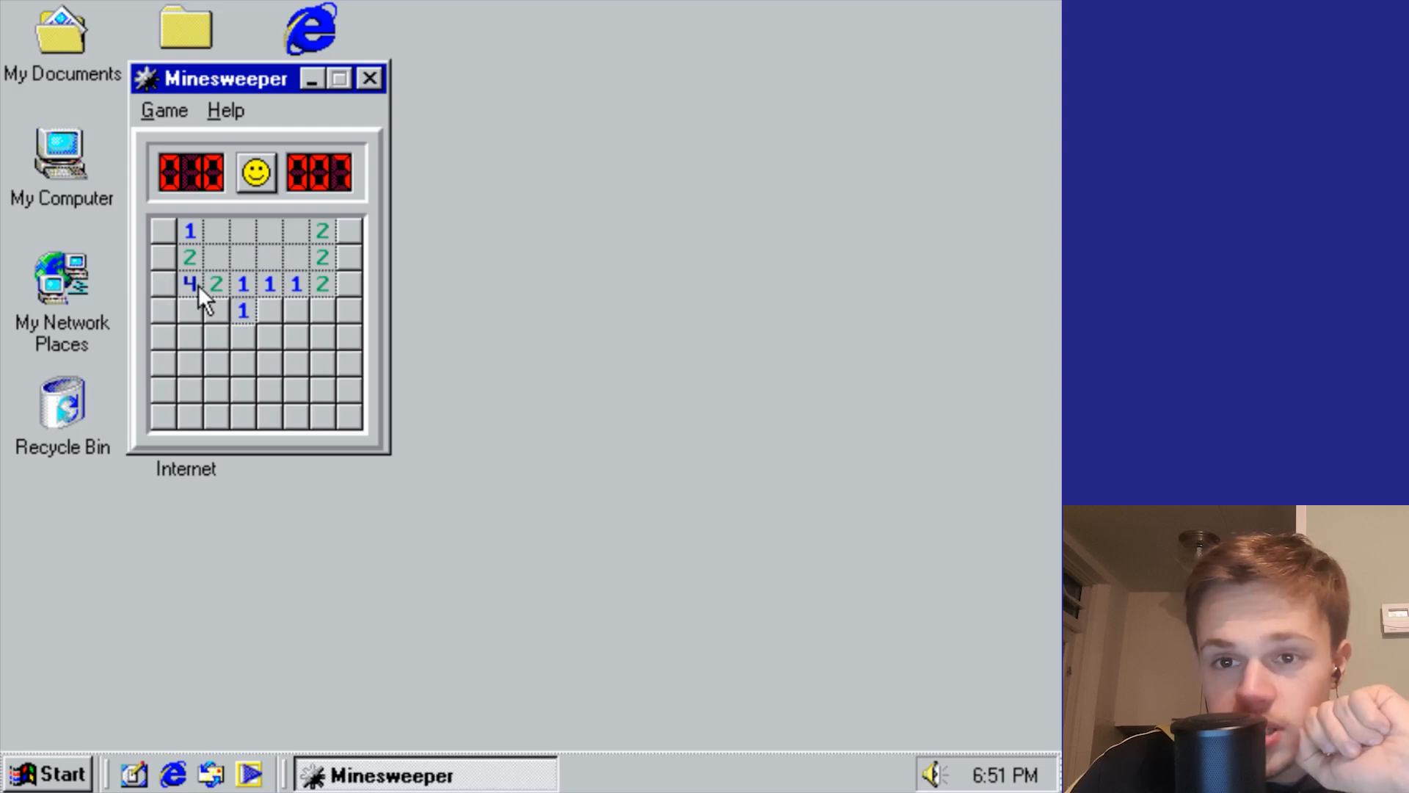
left_click(163, 257)
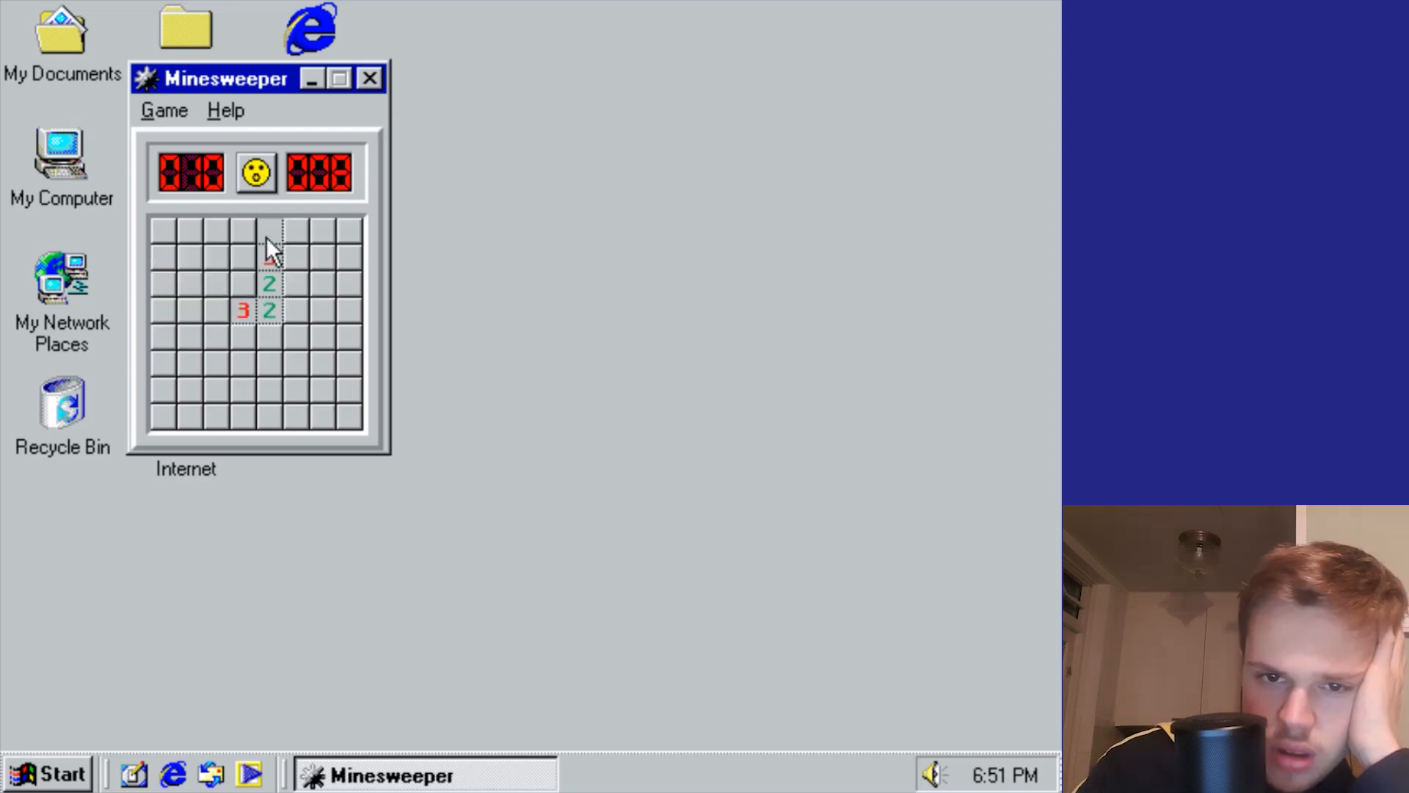
left_click(269, 232)
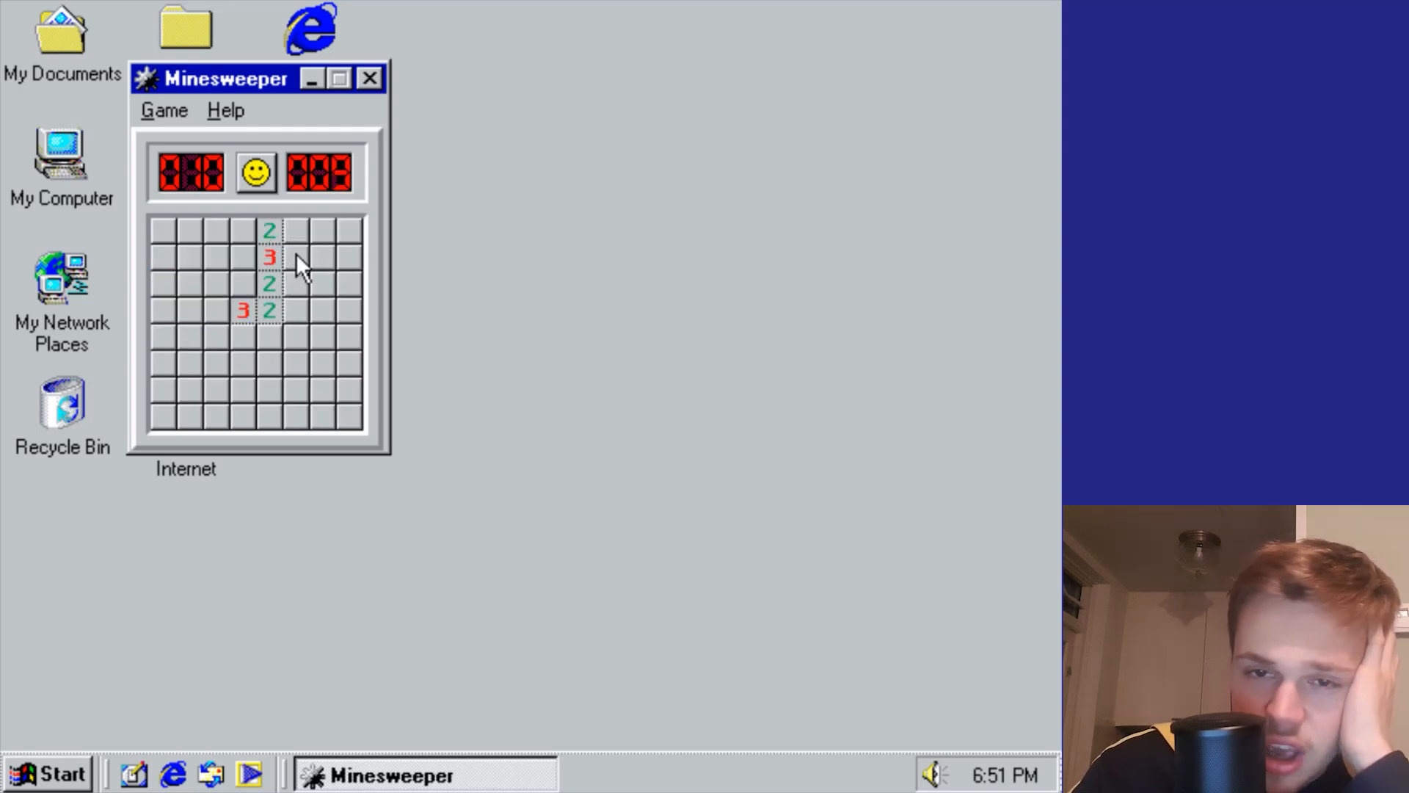
left_click(297, 283)
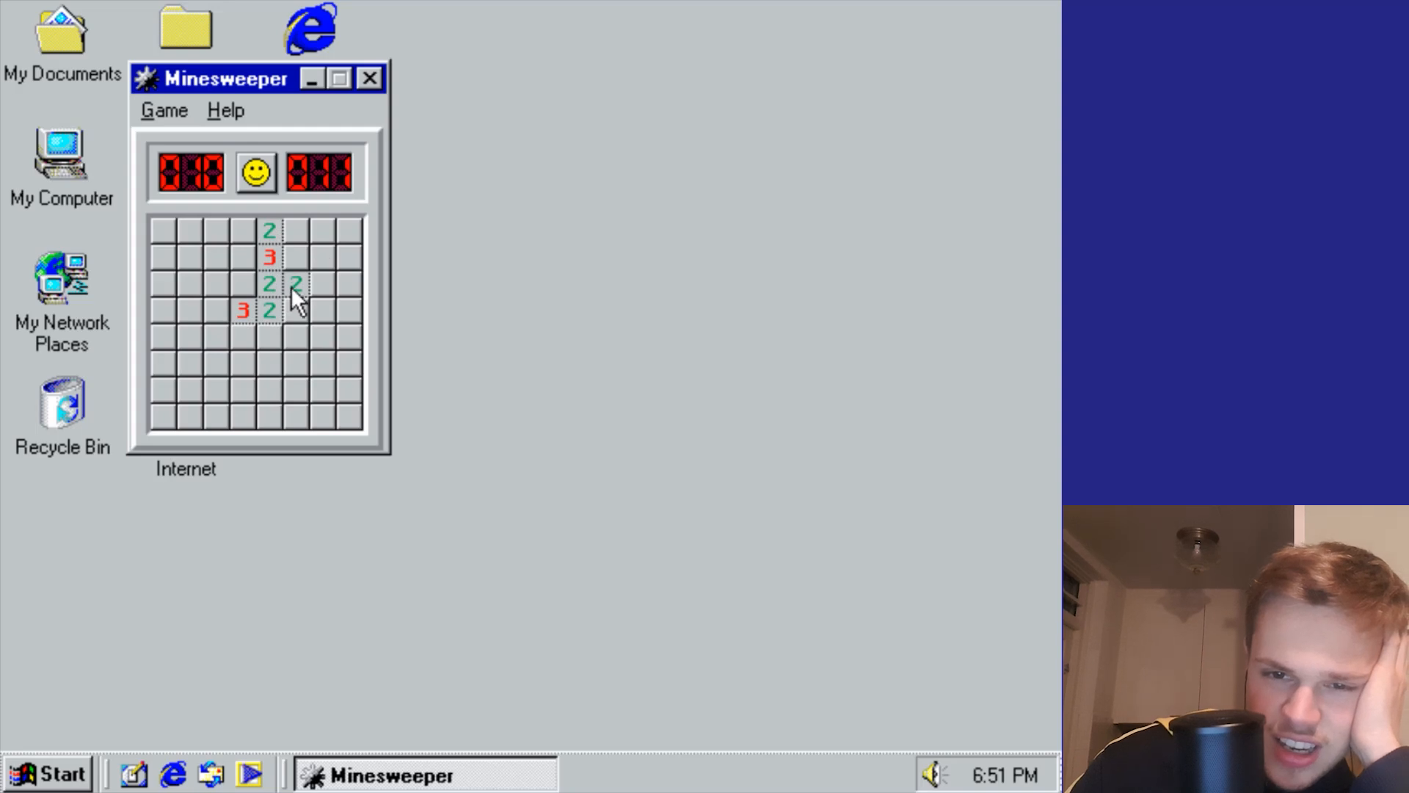
left_click(298, 310)
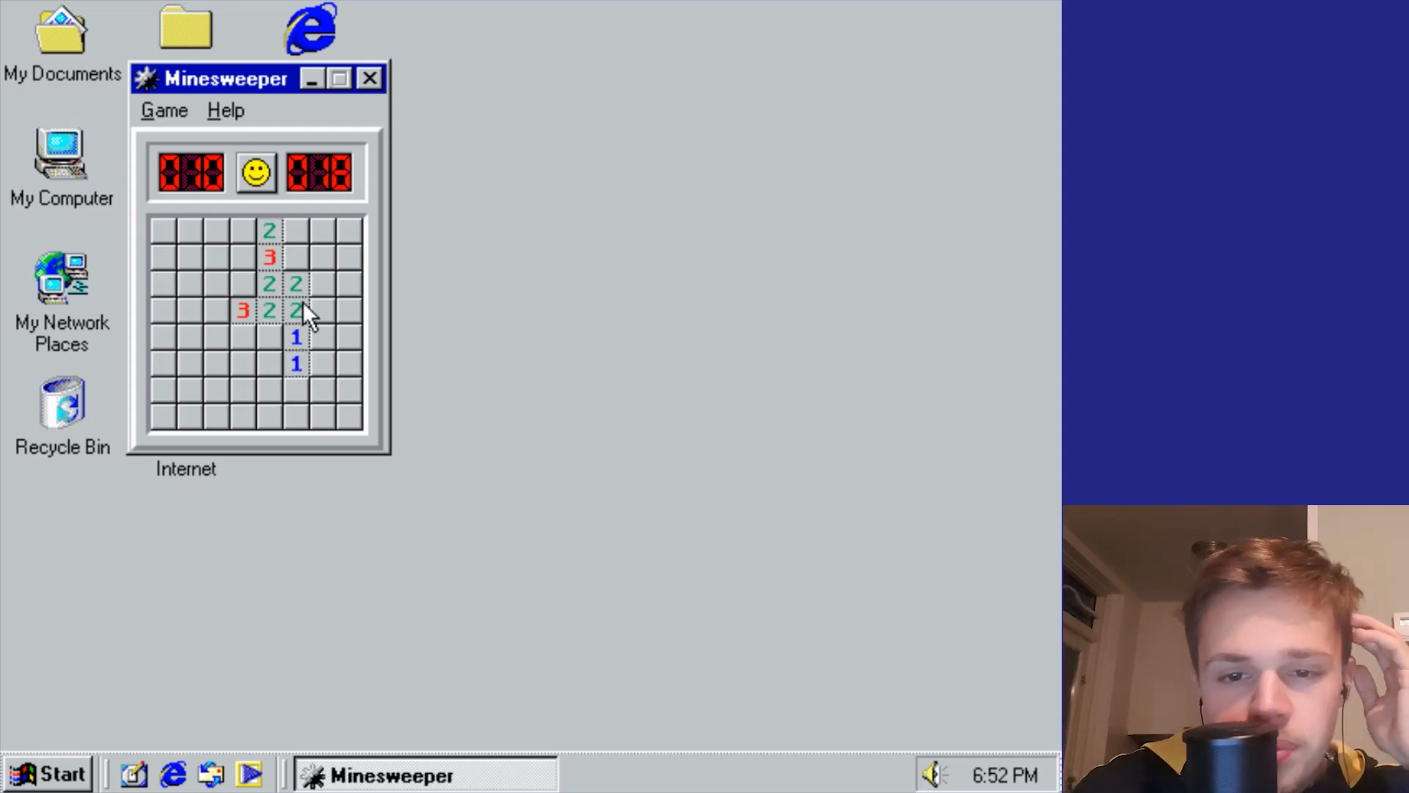
left_click(268, 336)
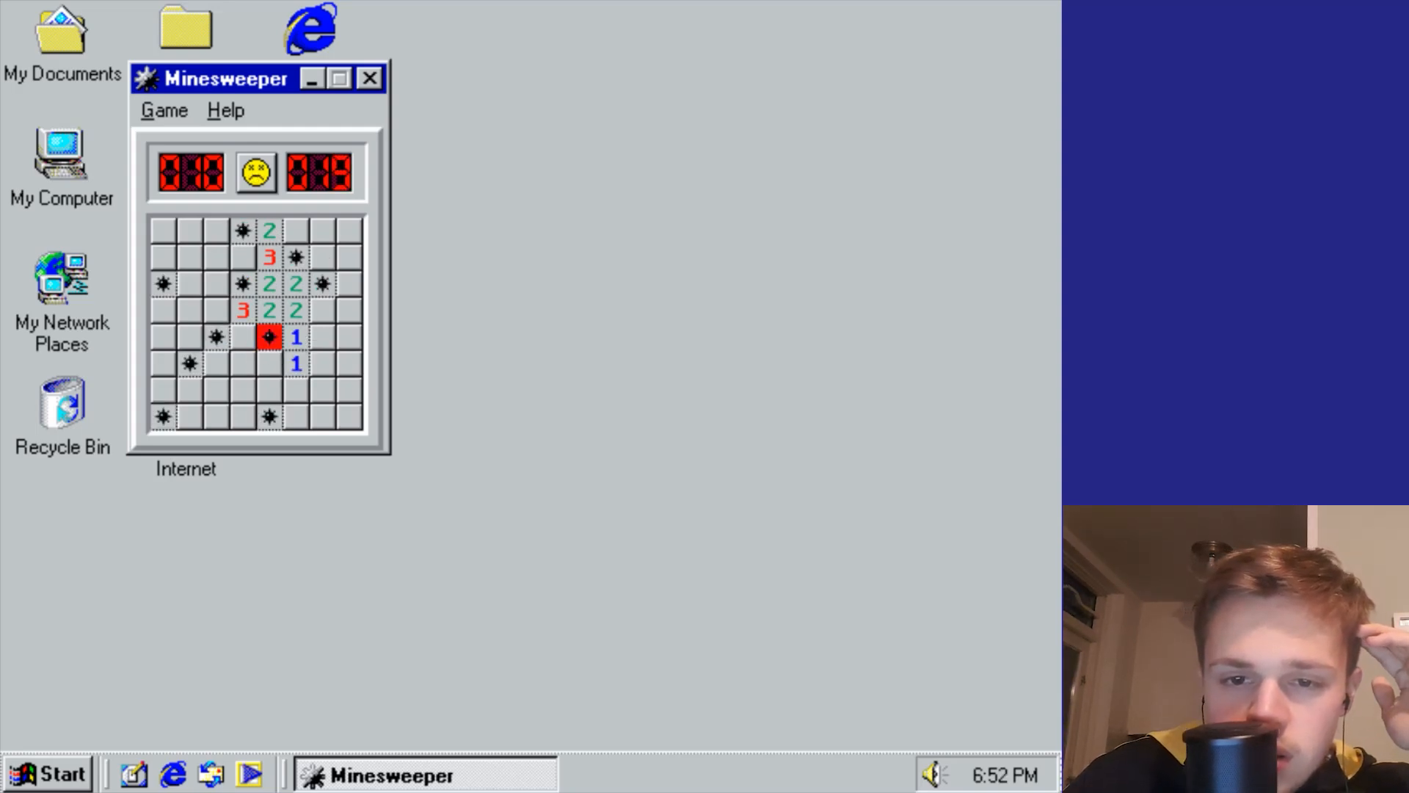
mouse_move(382, 252)
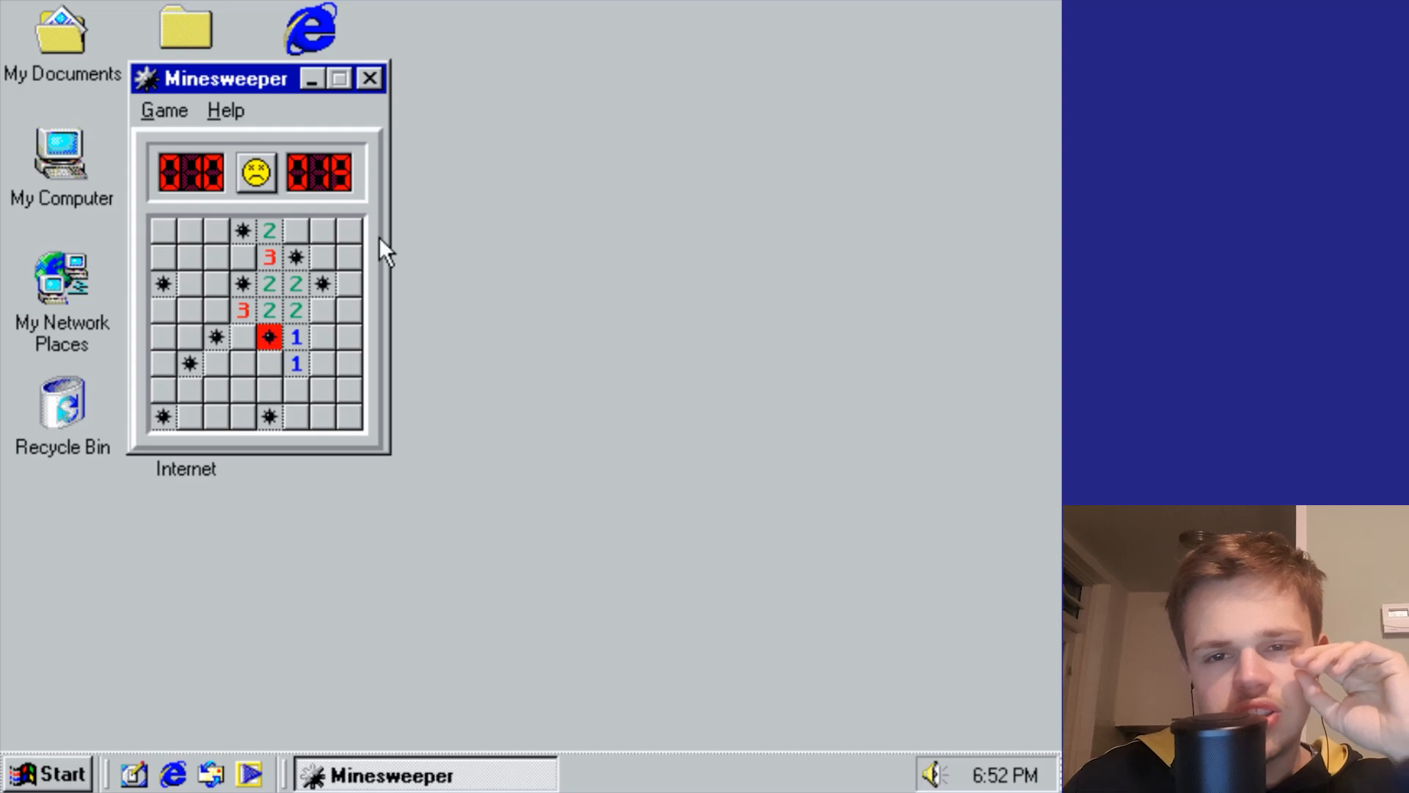
left_click(47, 774)
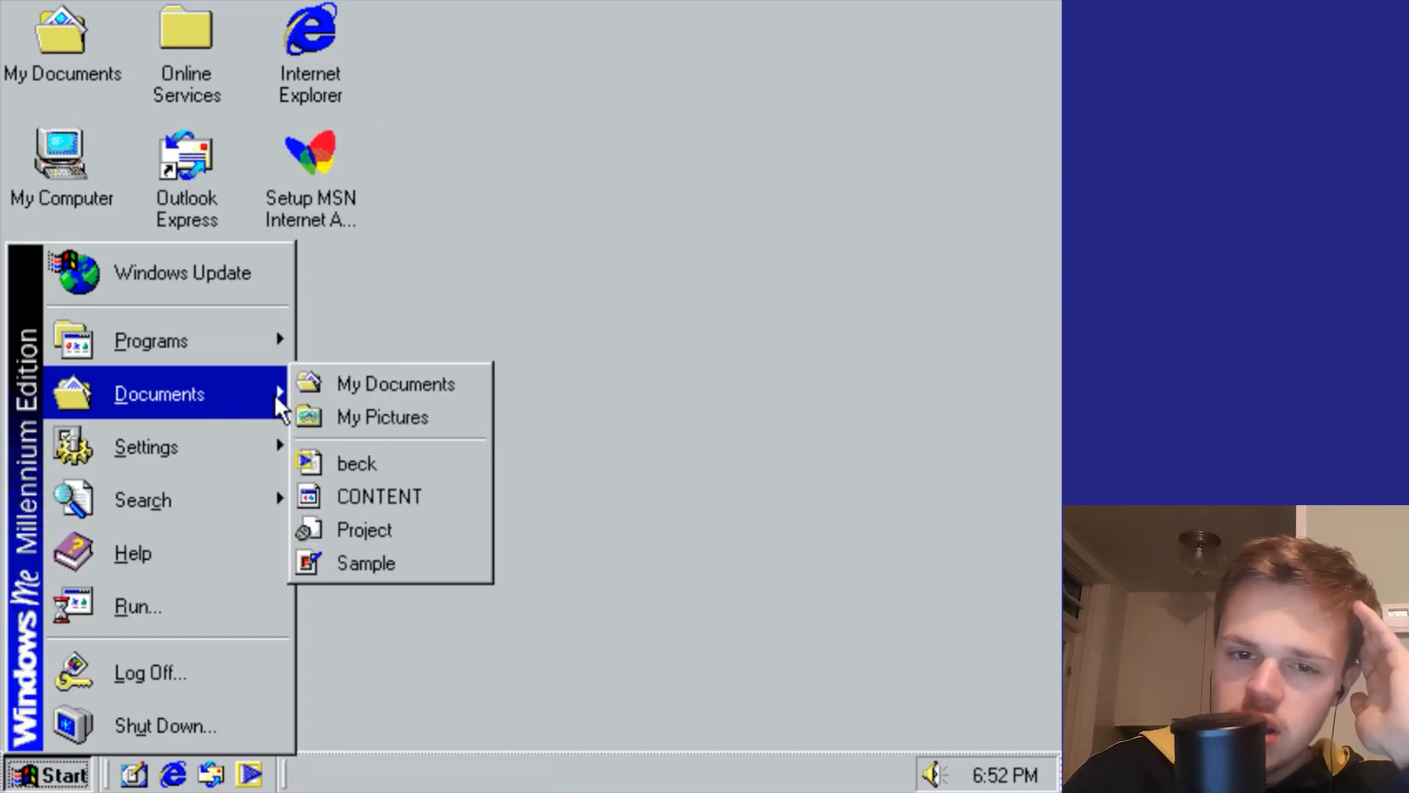
Step: Open My Documents, showing My Music, My Pictures and My Videos
left_click(396, 383)
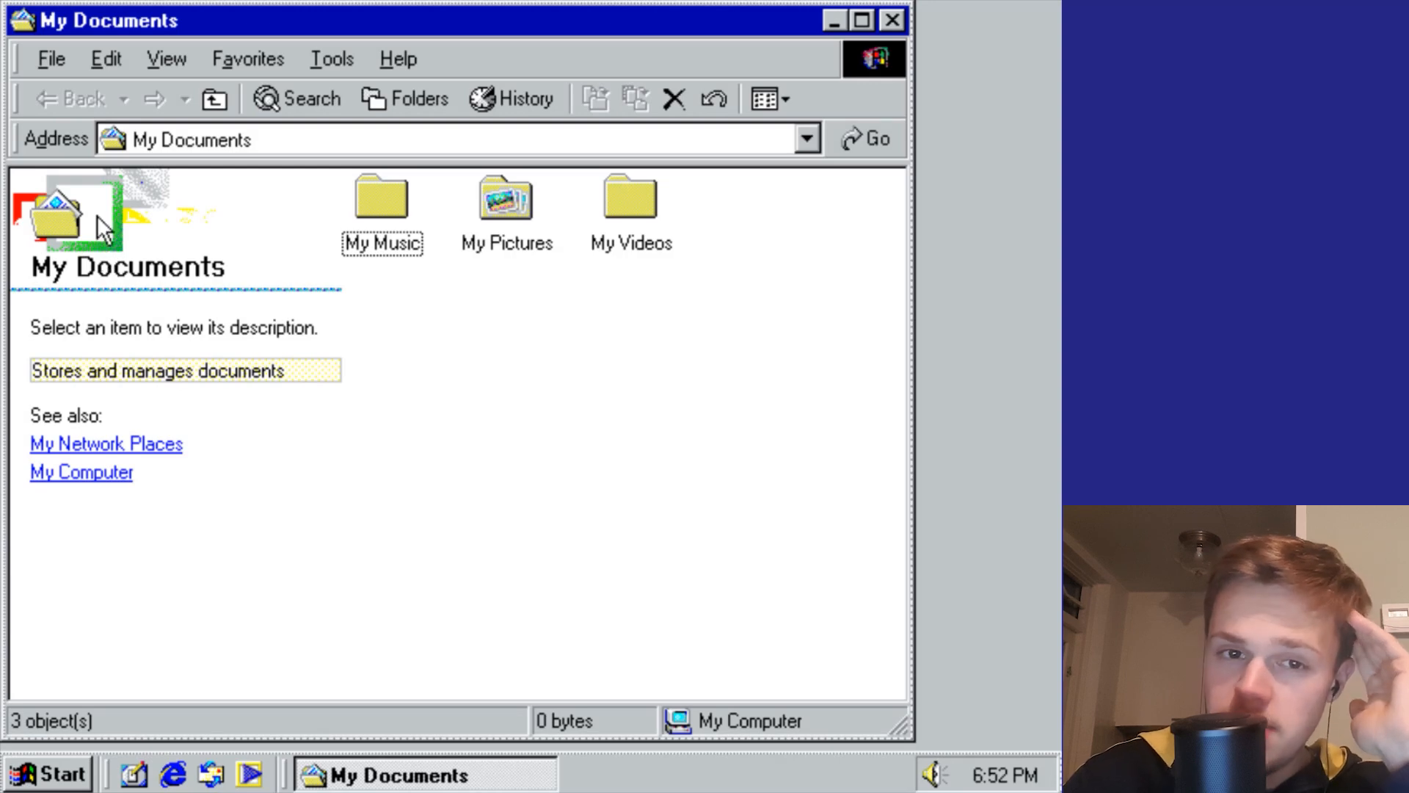
mouse_move(125, 207)
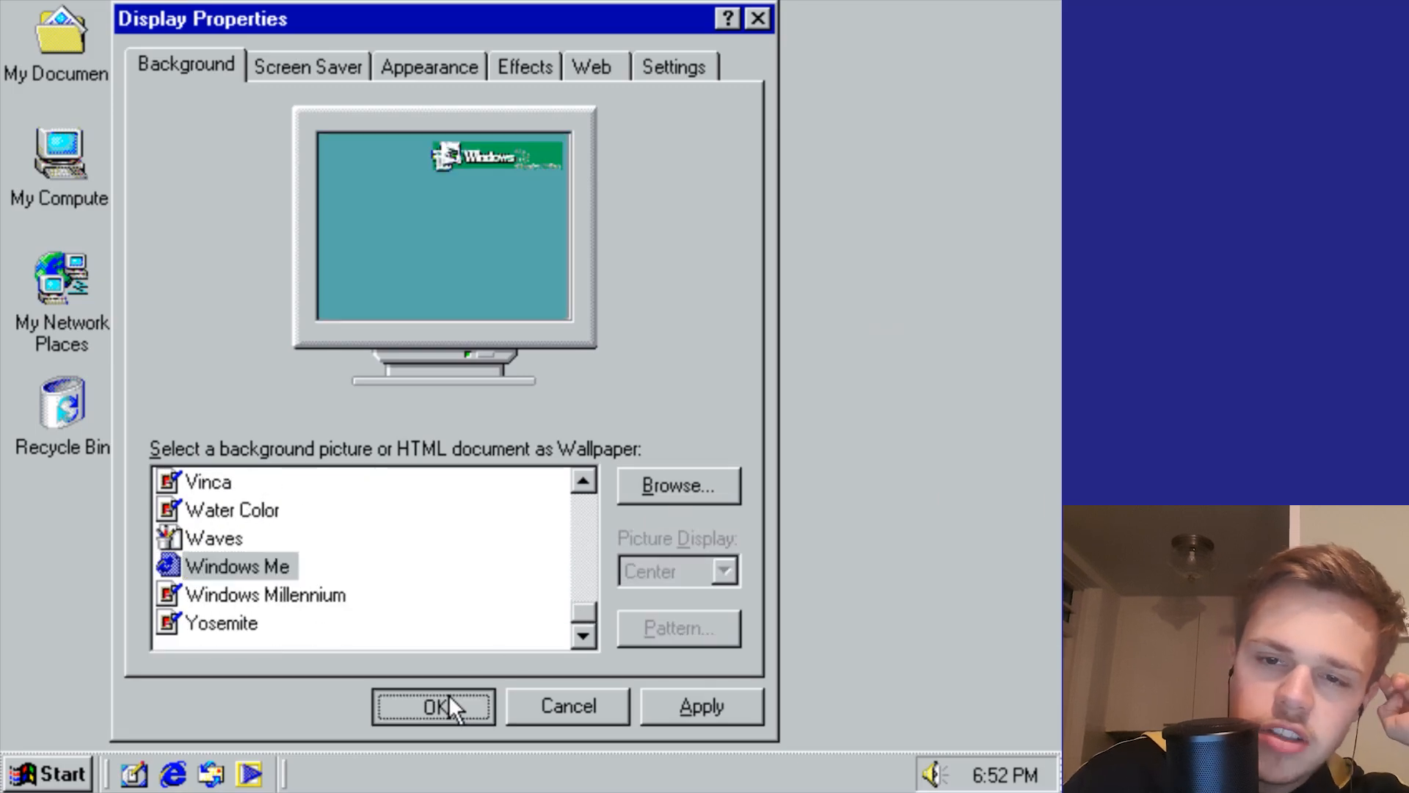
Step: Apply the Windows Me logo wallpaper and browse the screen saver choices
left_click(432, 705)
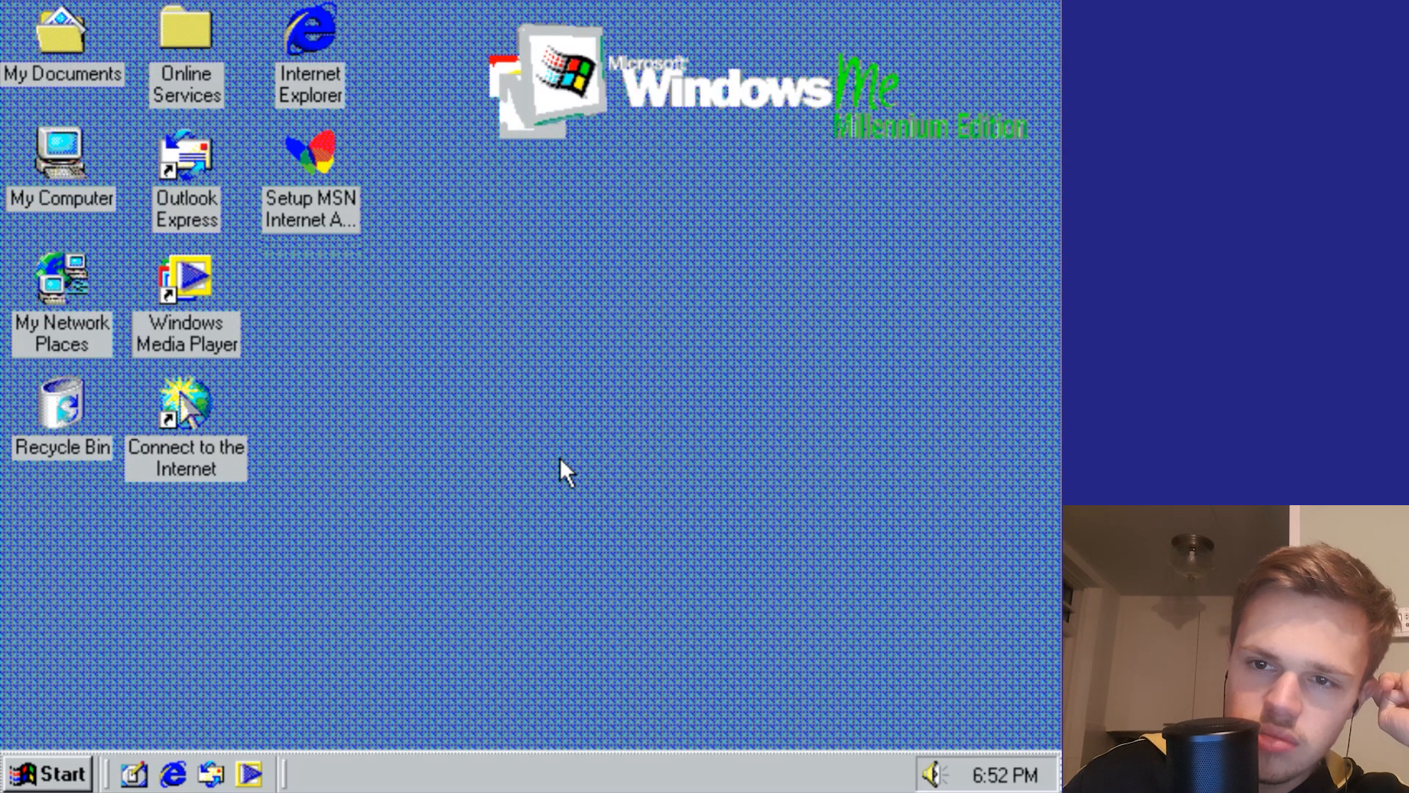
right_click(562, 472)
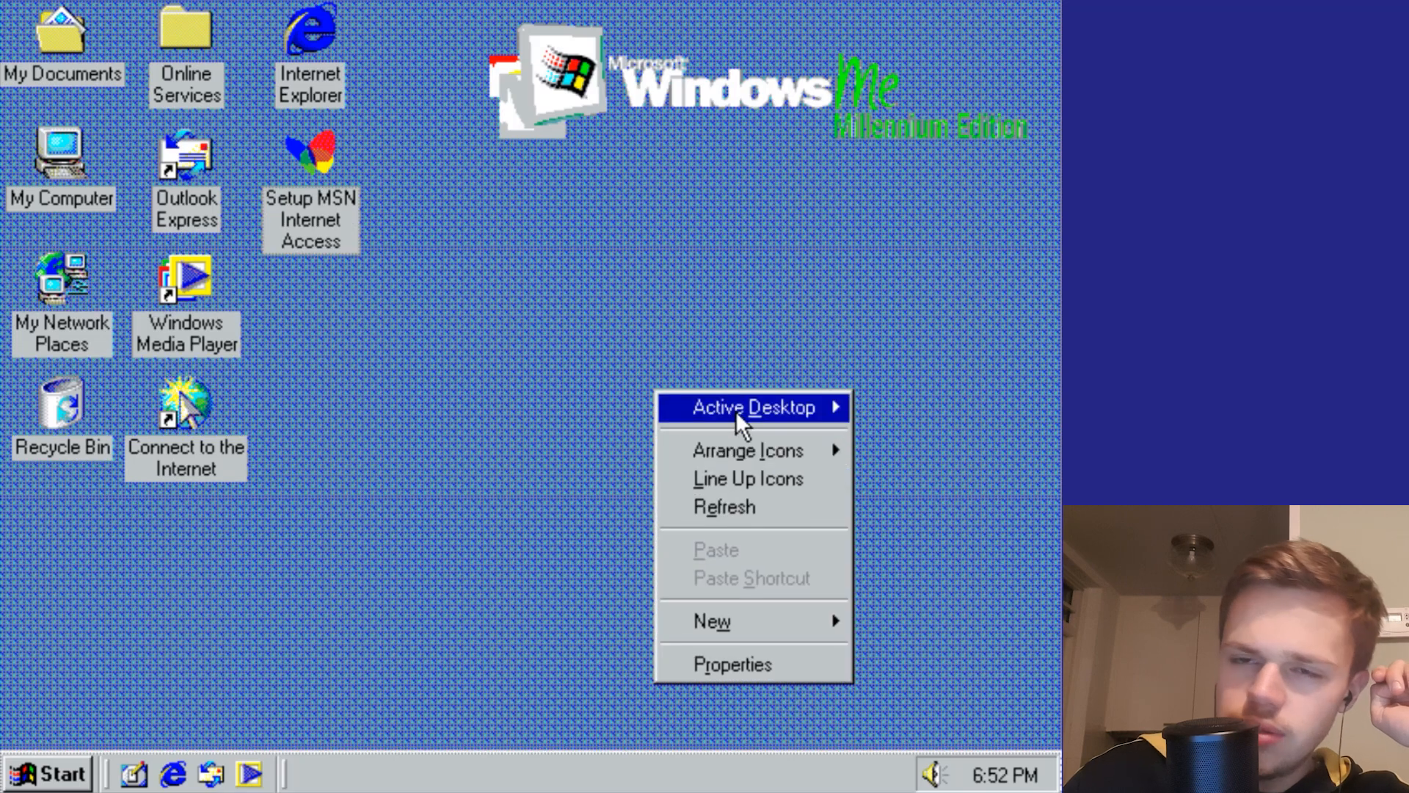
left_click(753, 407)
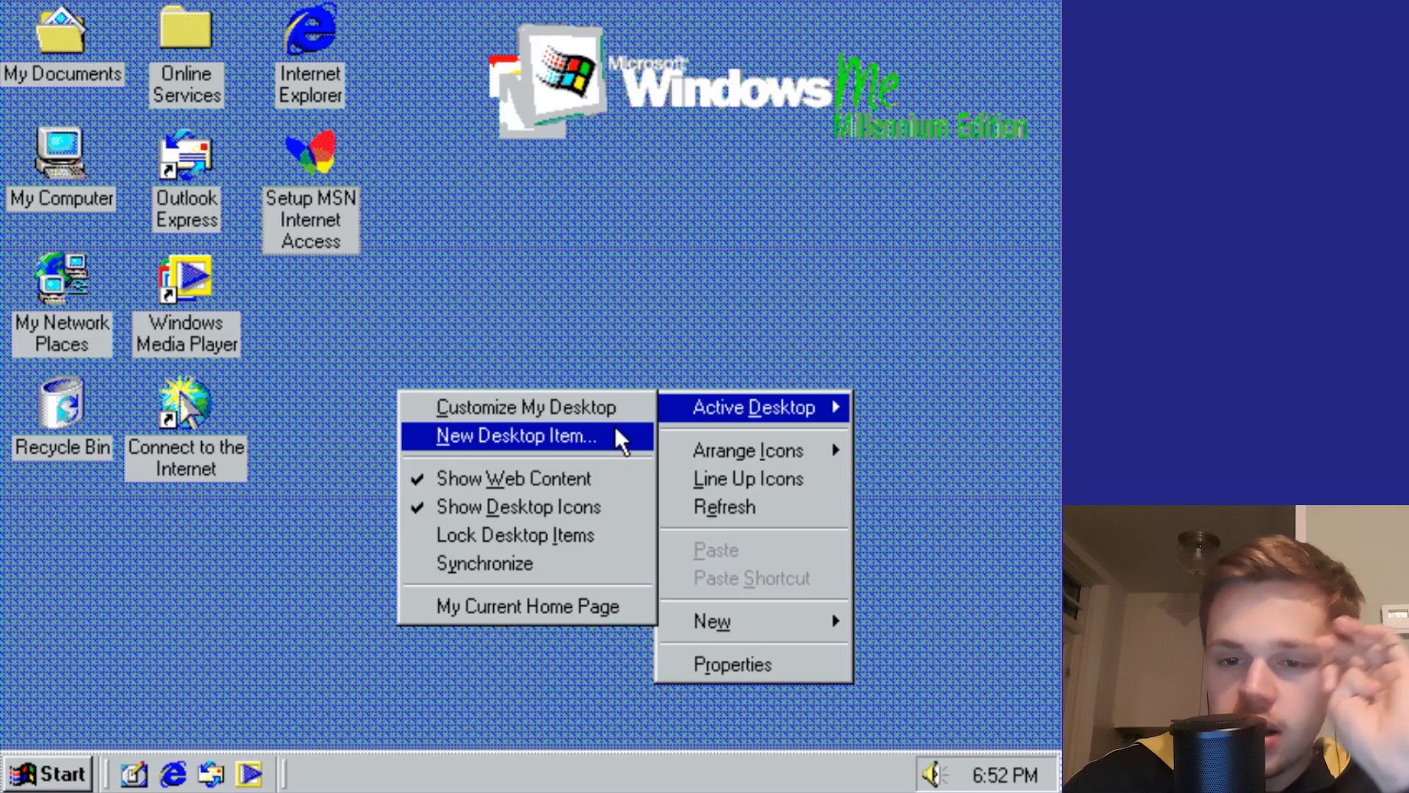
mouse_move(732, 663)
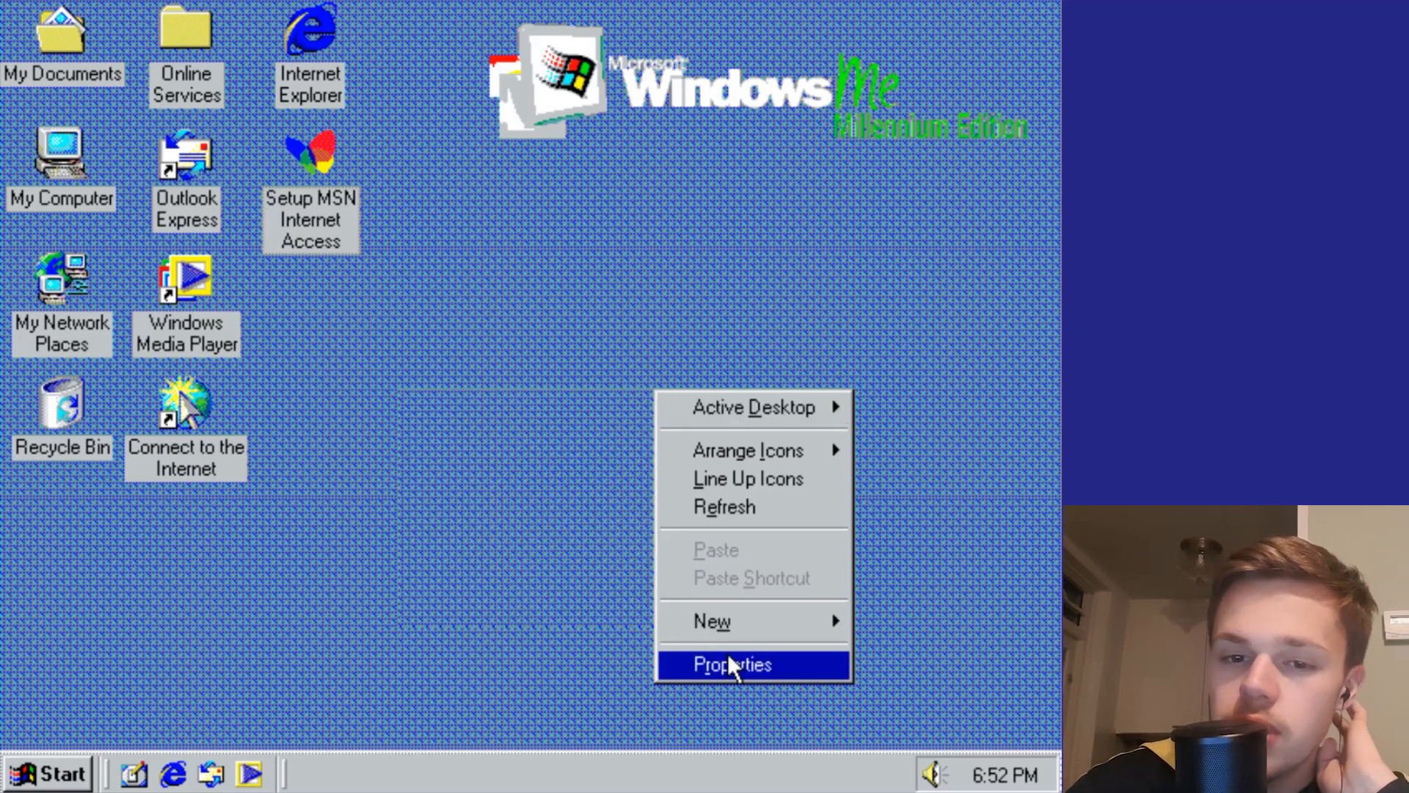
left_click(732, 663)
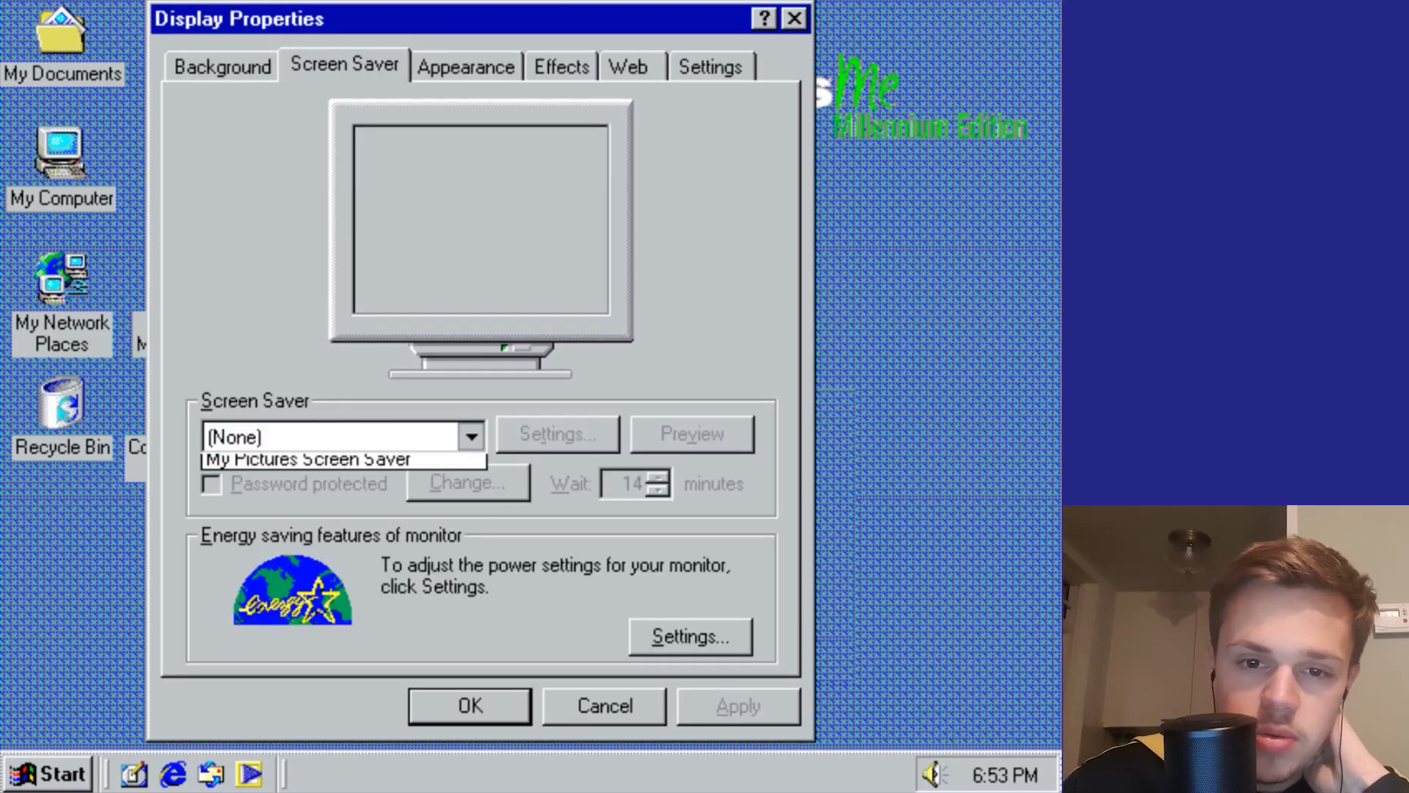
left_click(342, 458)
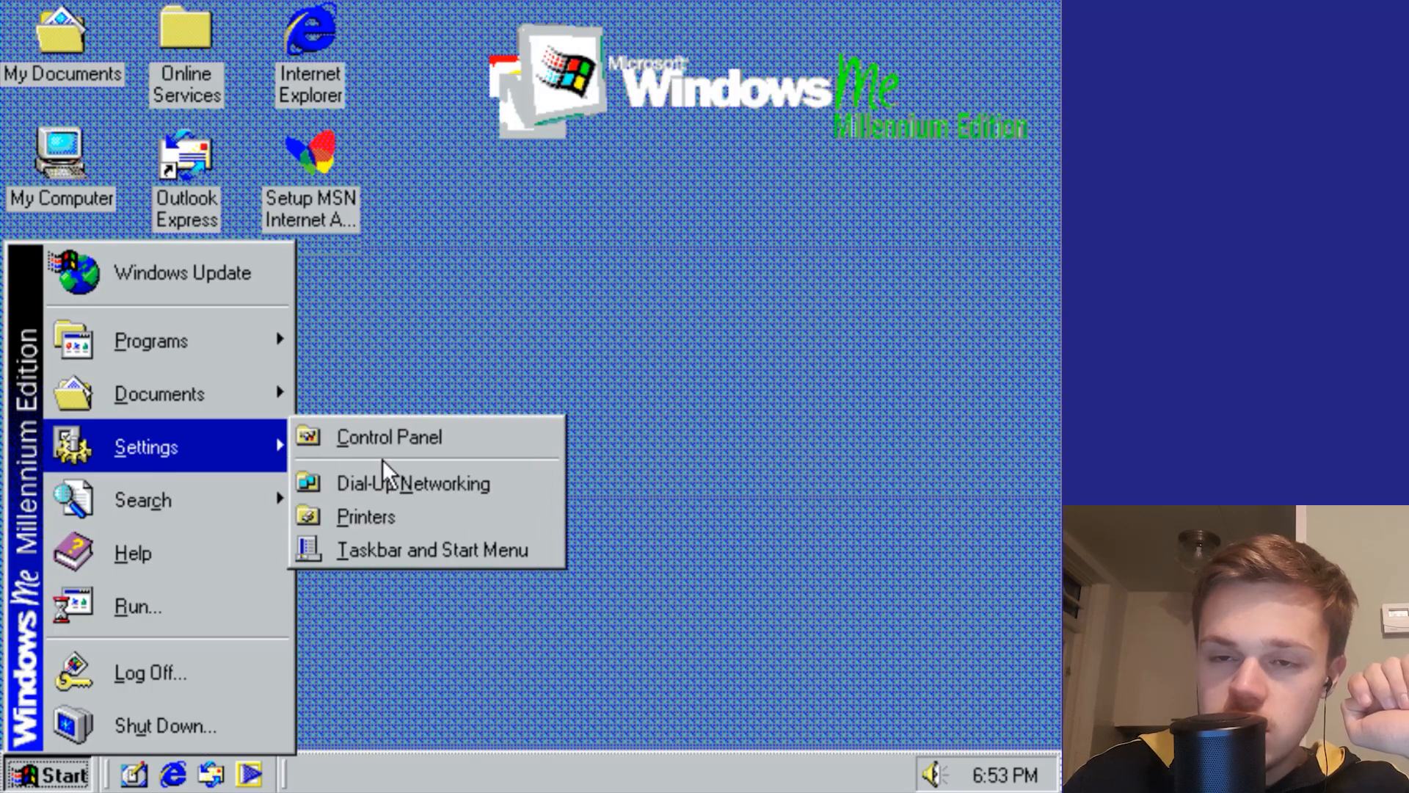
mouse_move(389, 436)
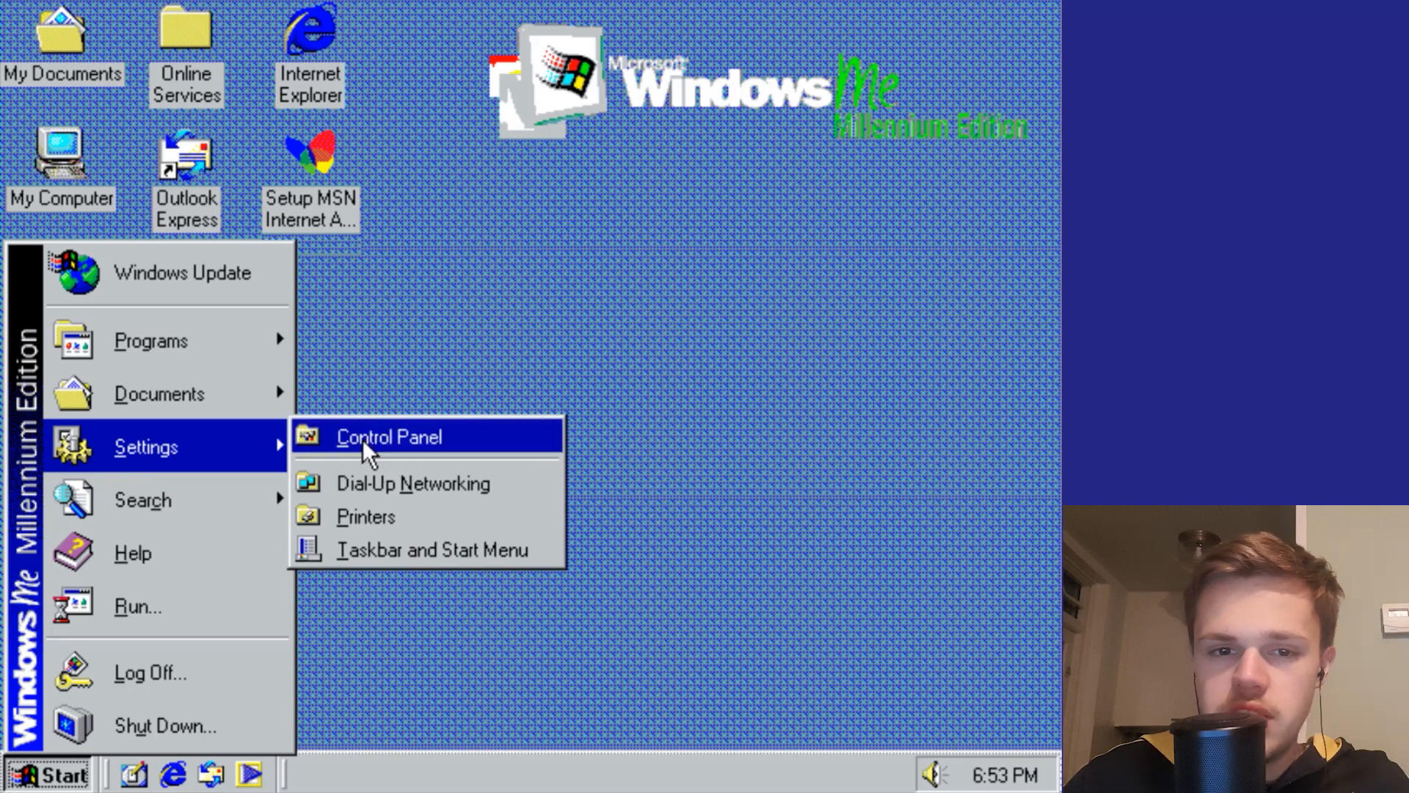
left_click(389, 436)
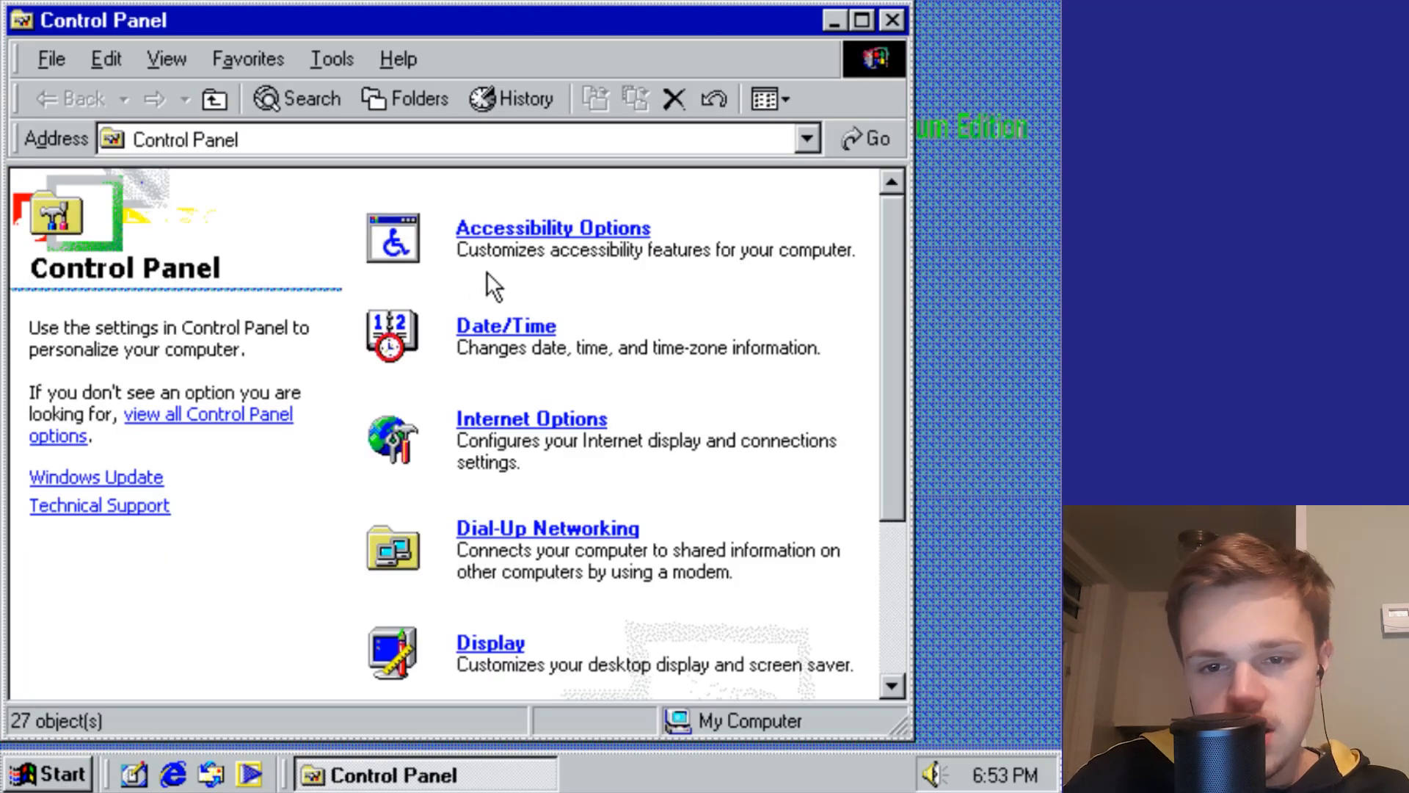
mouse_move(549, 485)
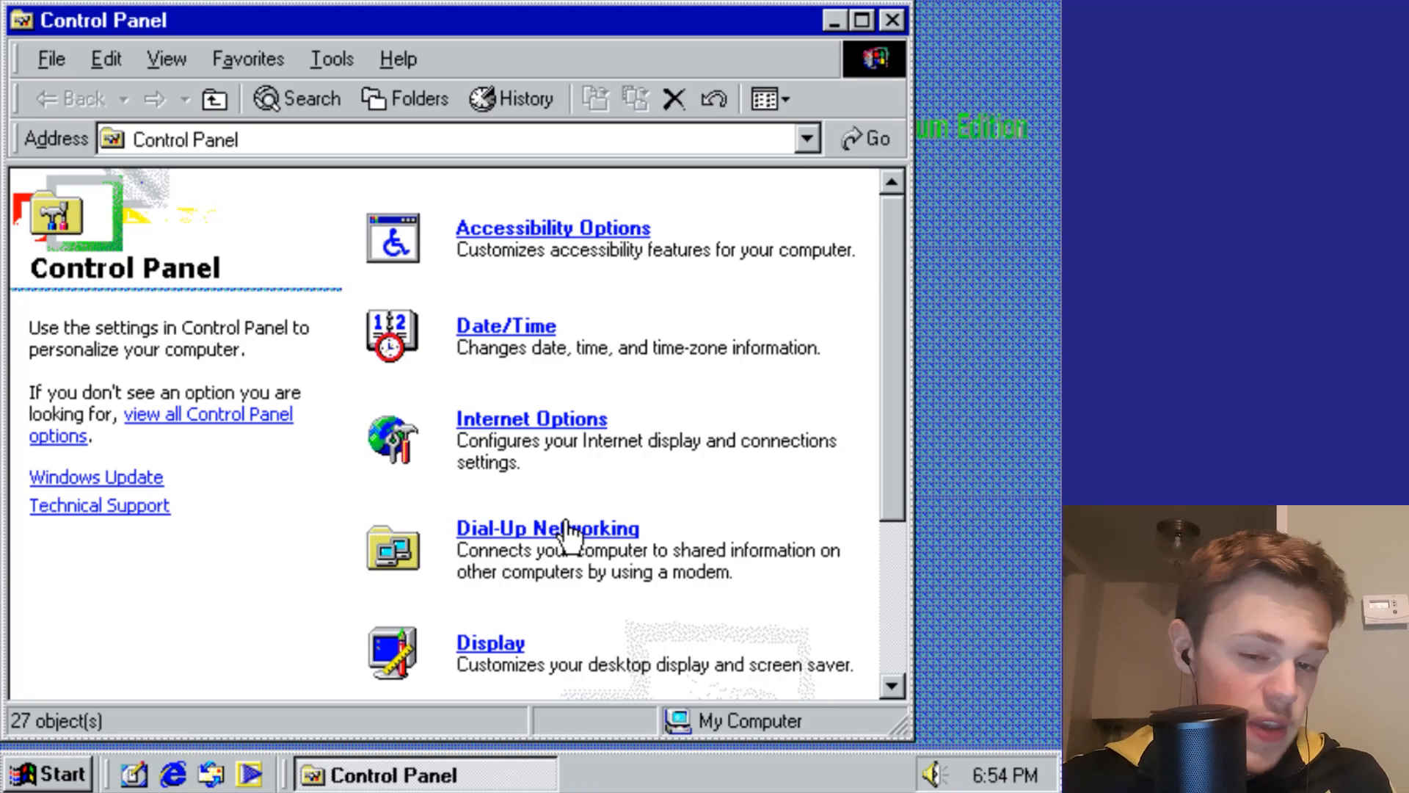
mouse_move(1033, 94)
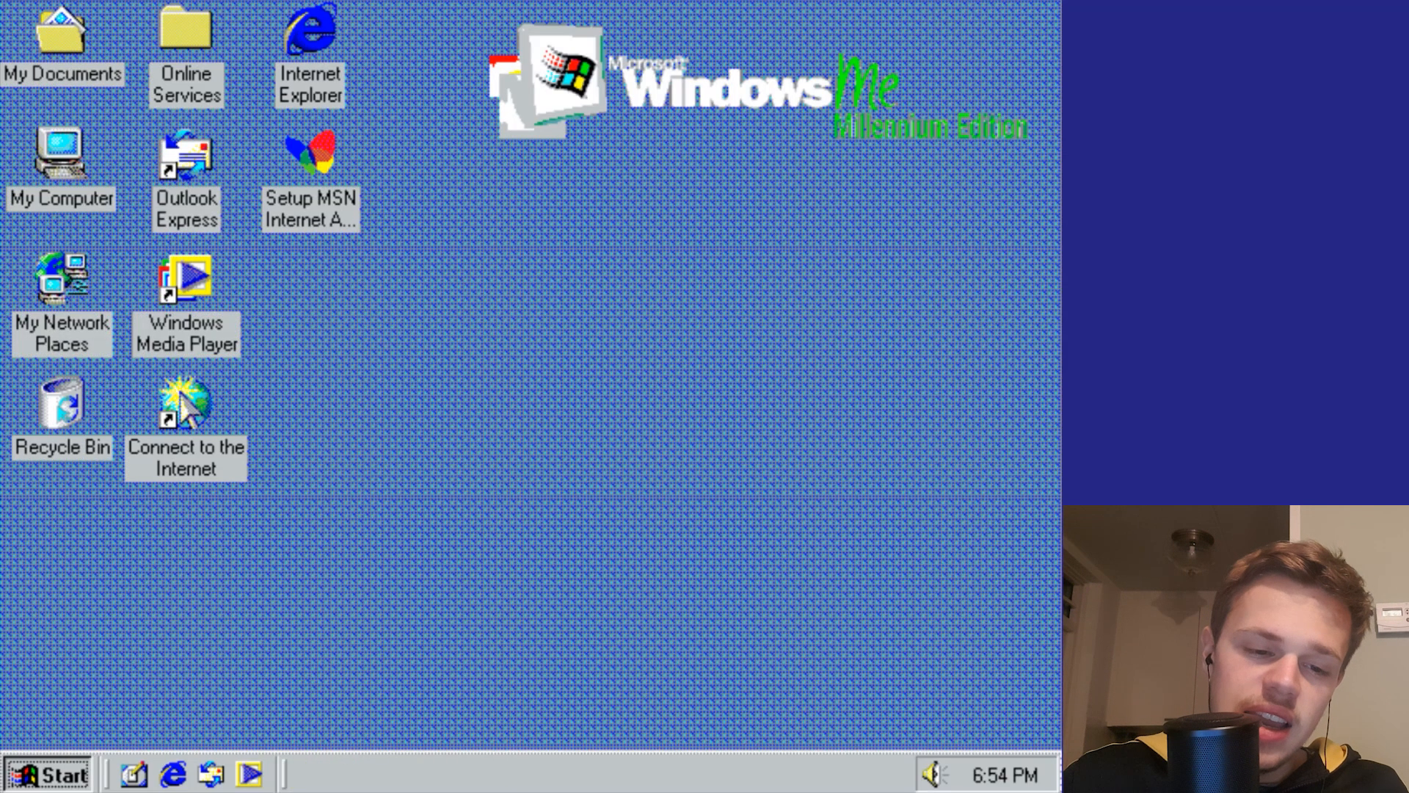
left_click(50, 773)
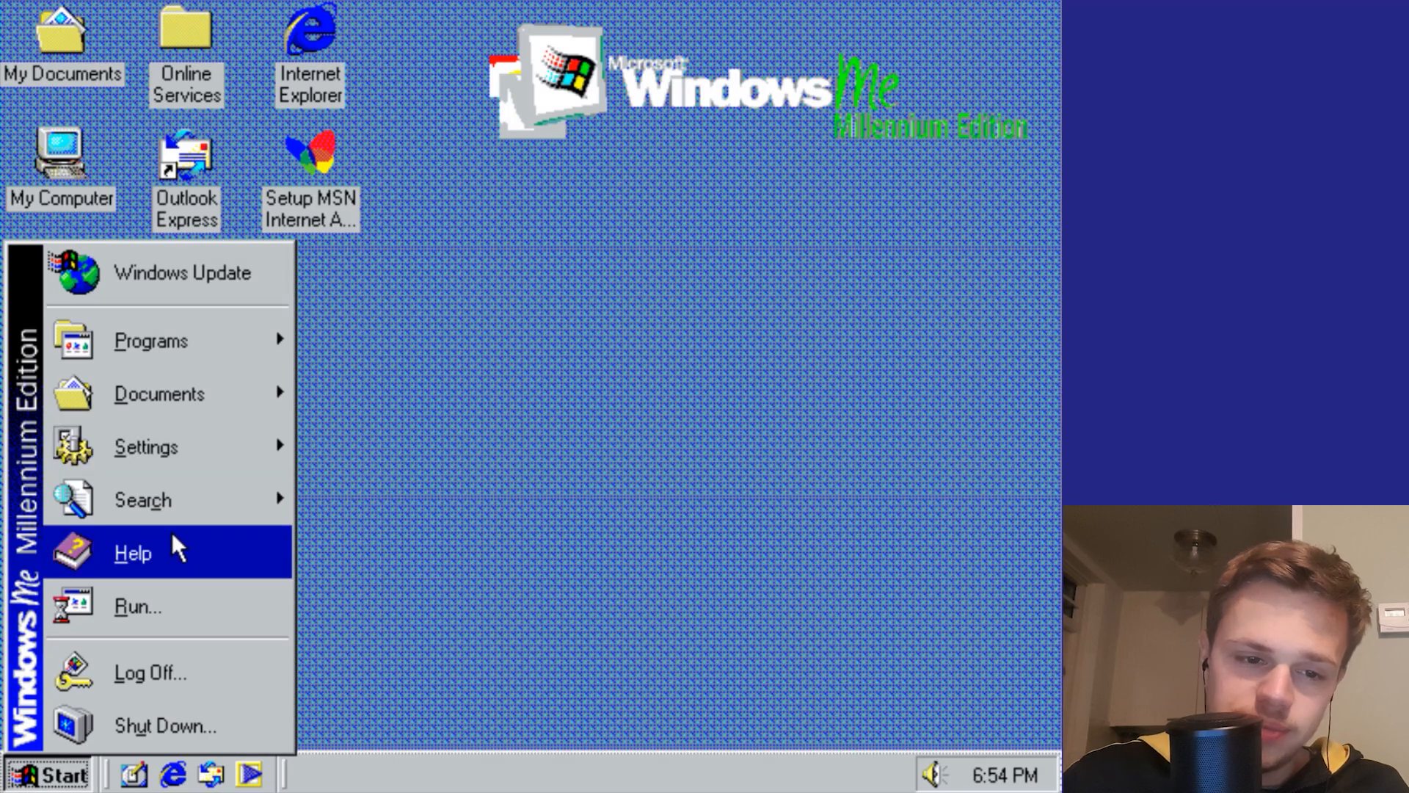
mouse_move(213, 272)
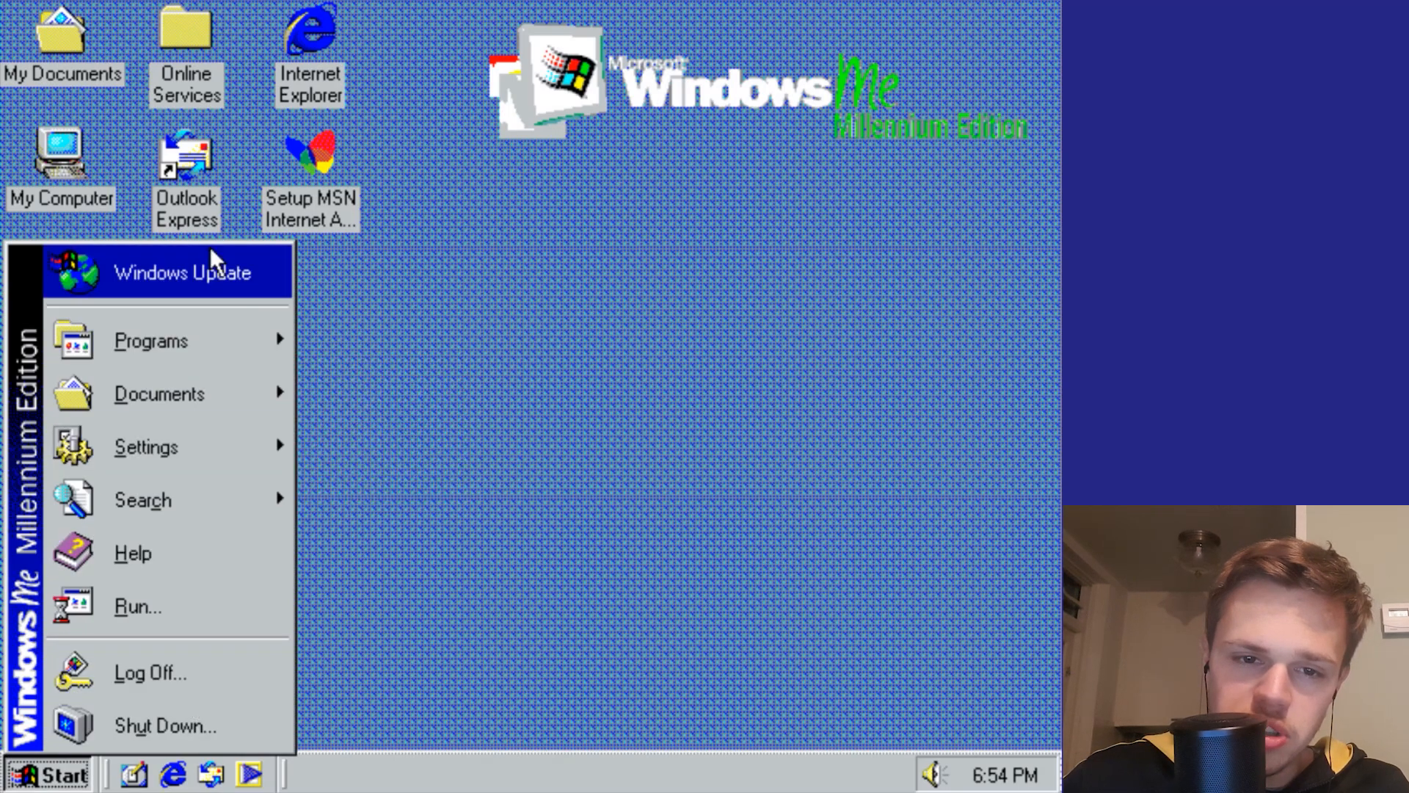
left_click(141, 499)
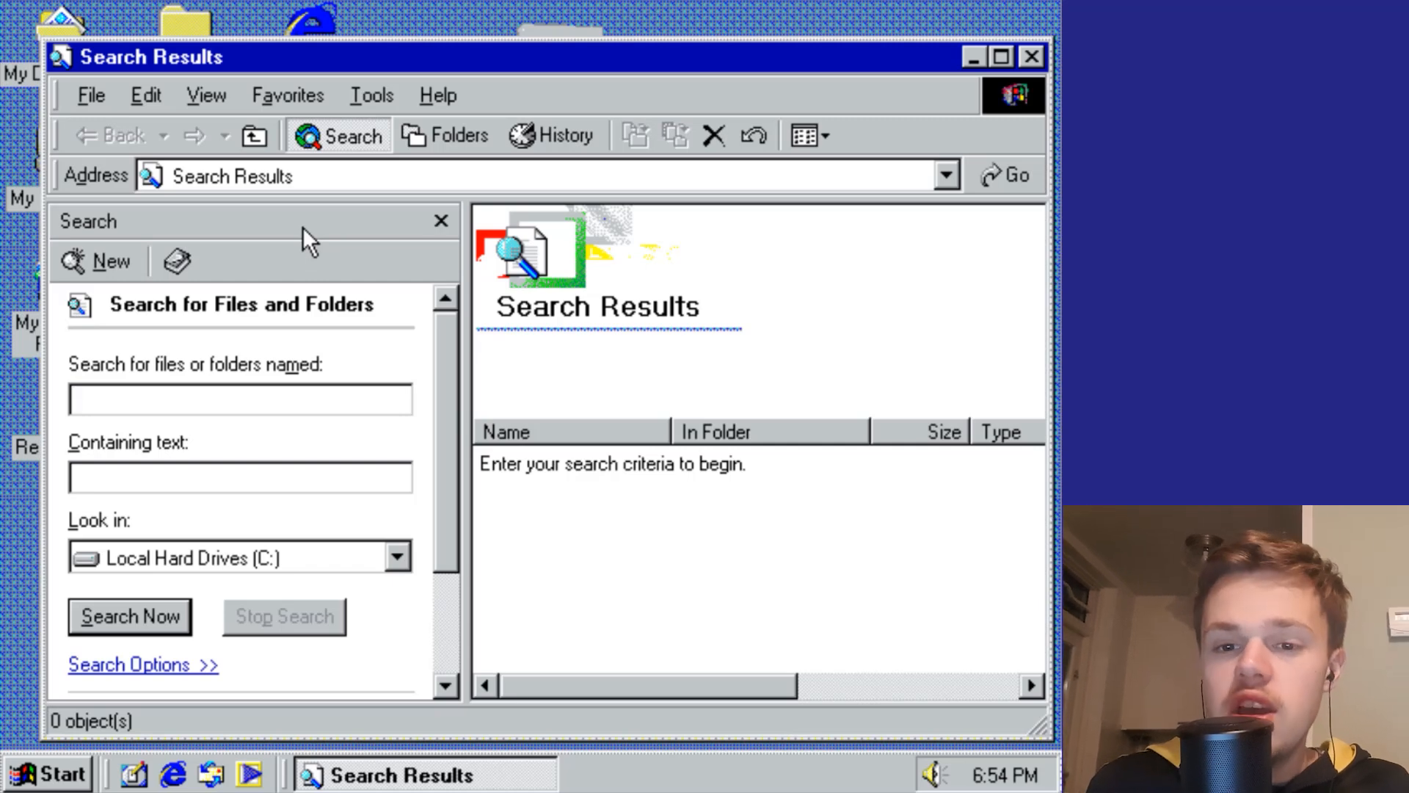
left_click(240, 399)
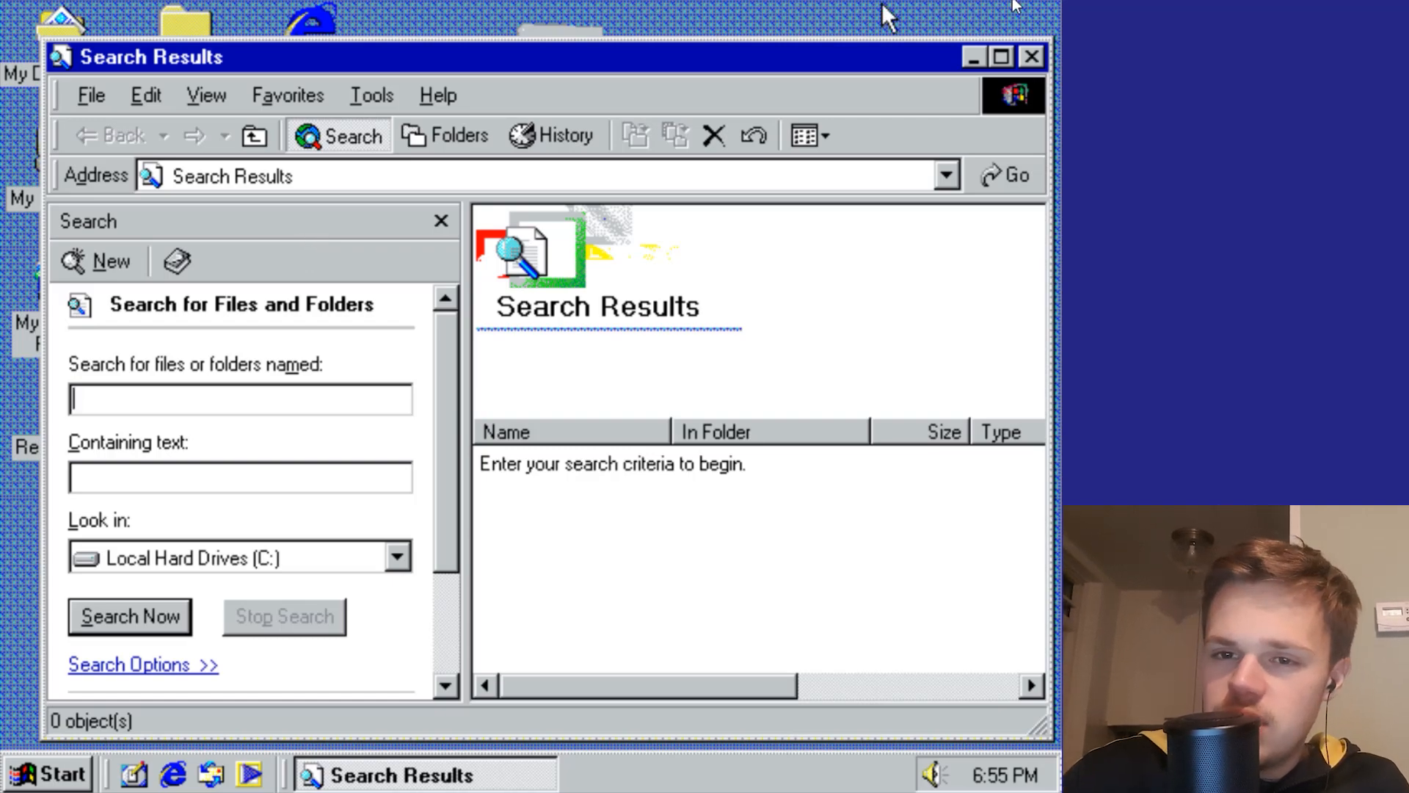
left_click(1031, 56)
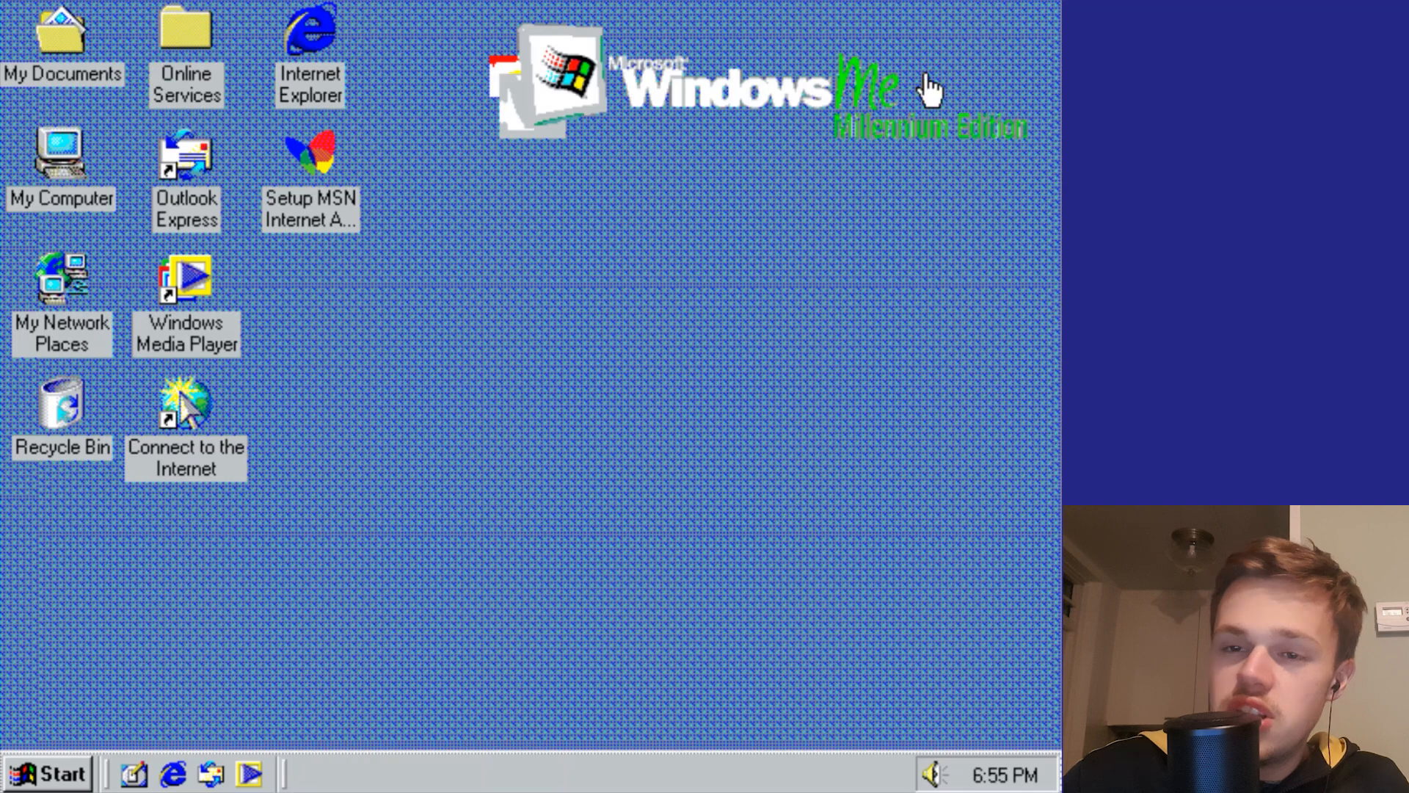
mouse_move(940, 90)
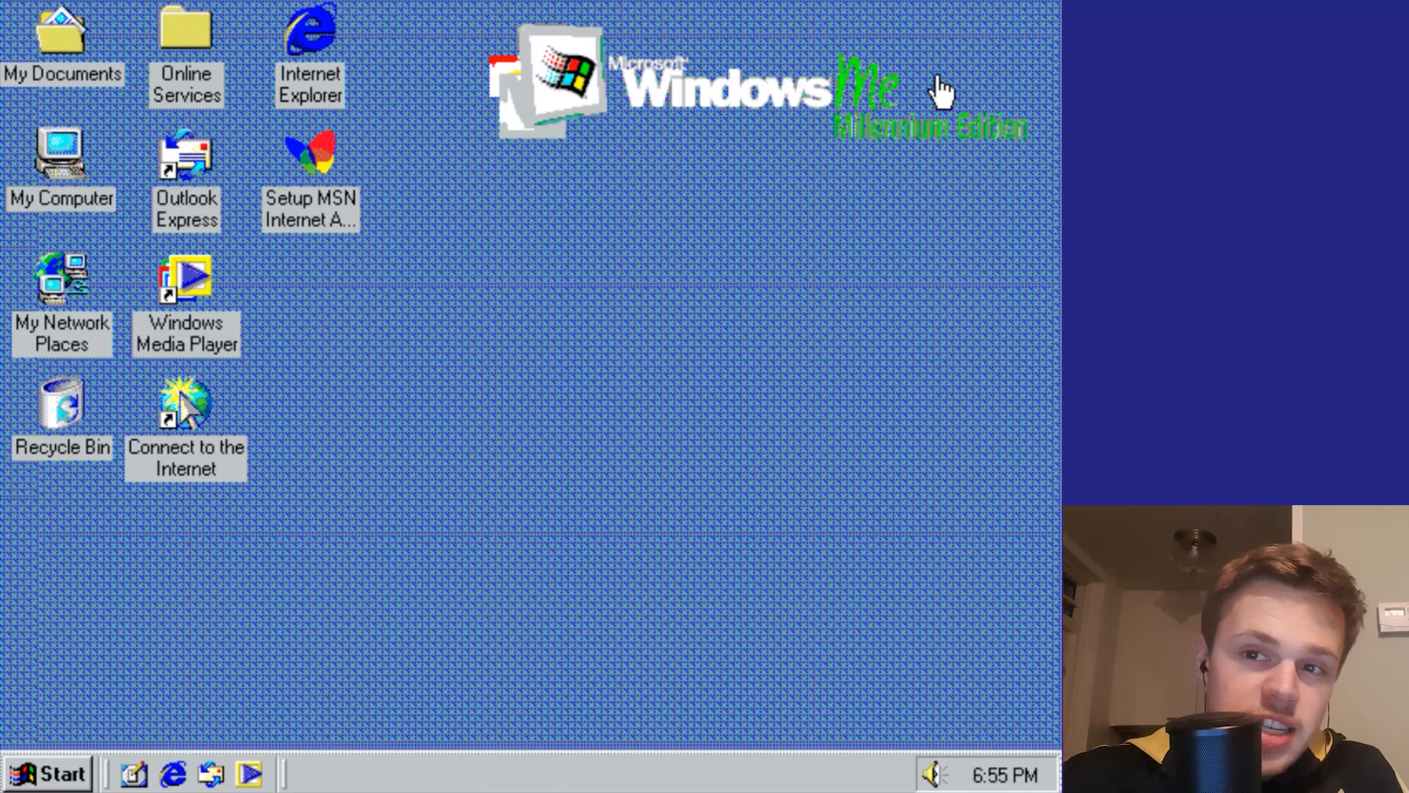